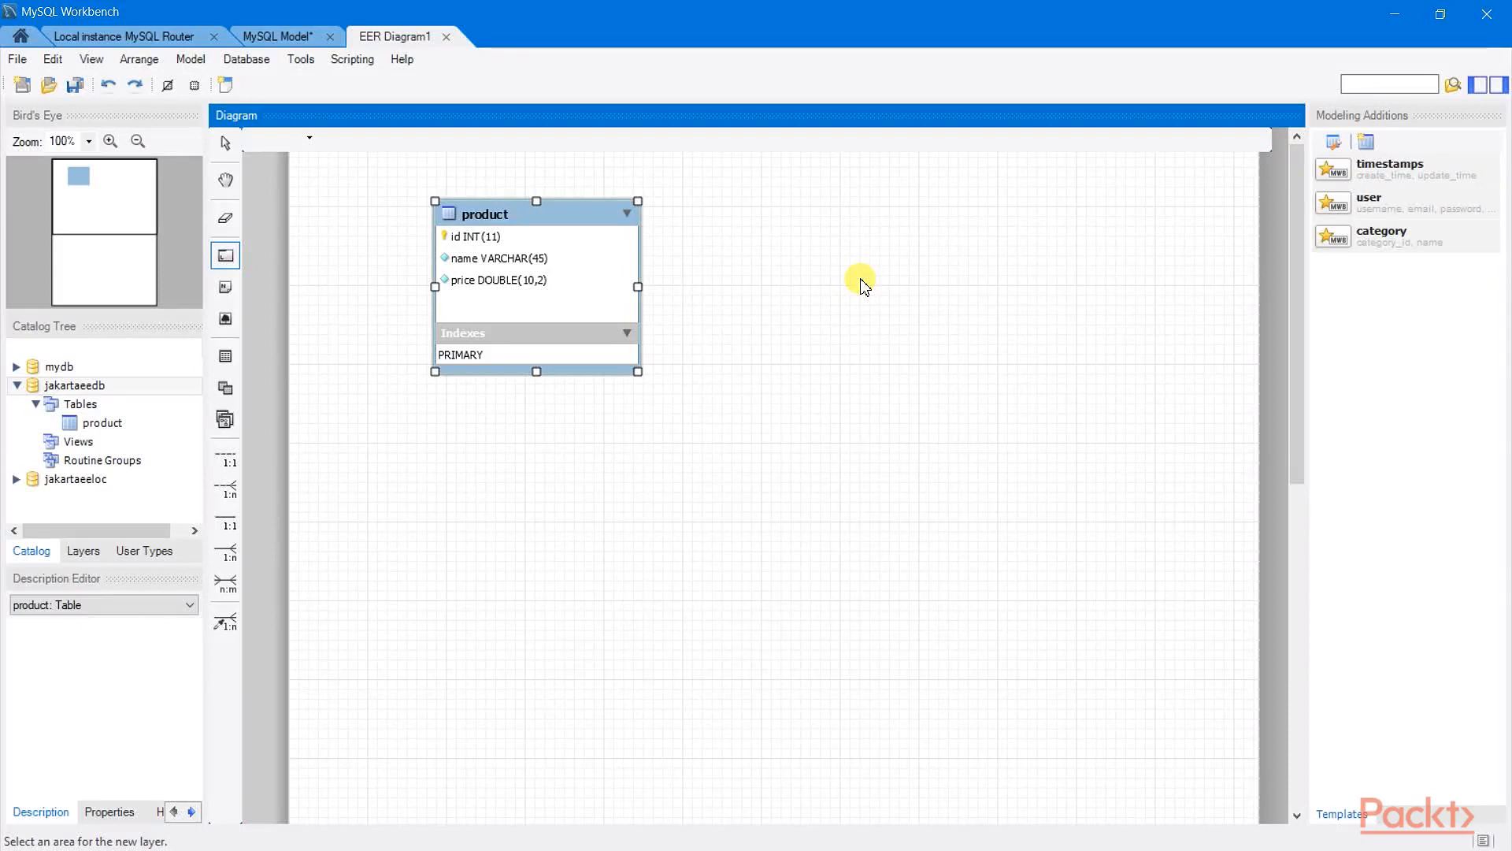
mouse_move(452, 155)
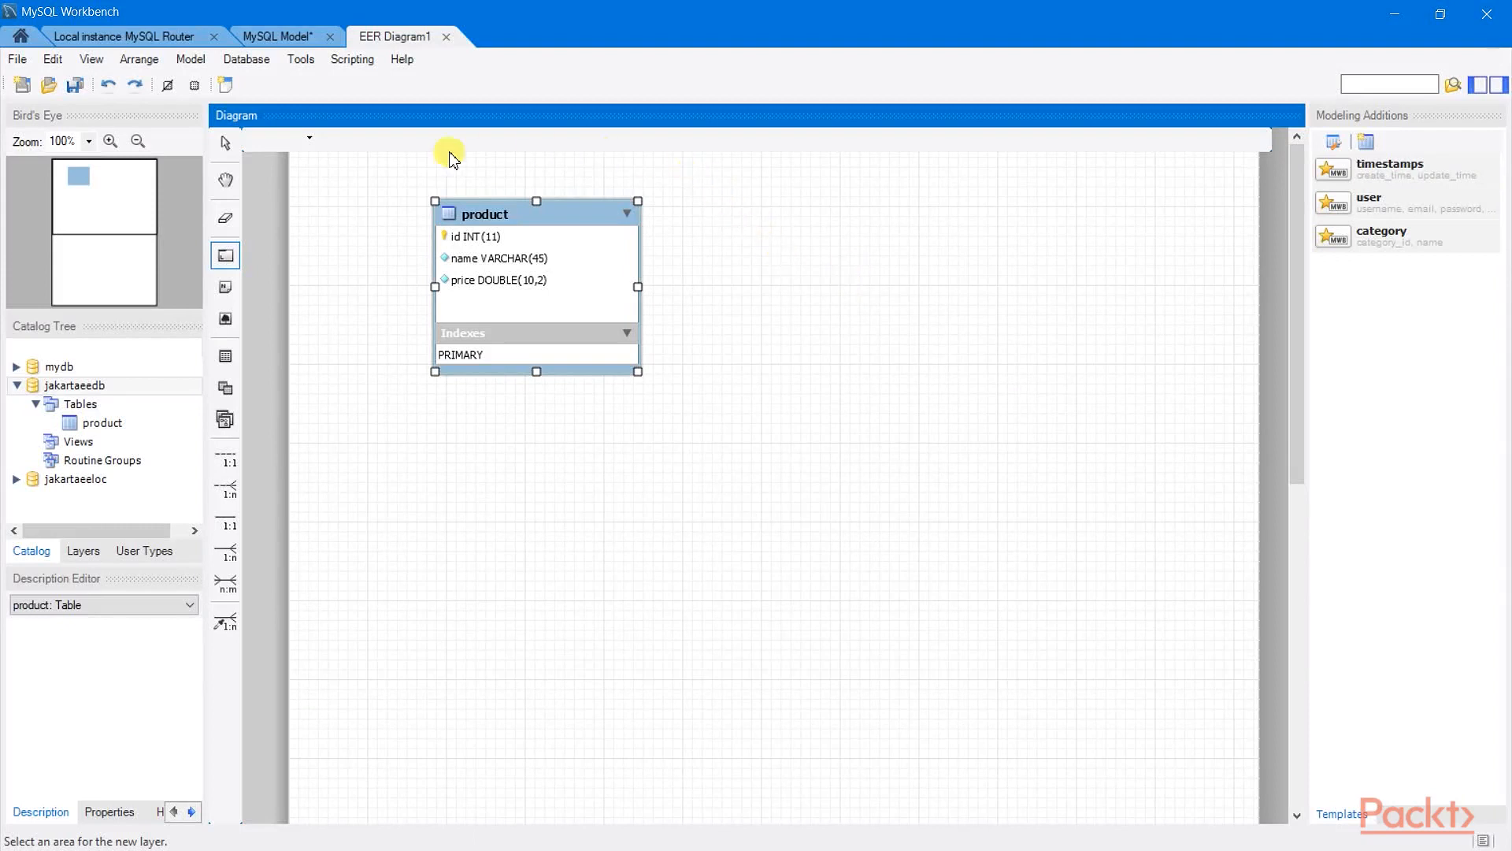
mouse_move(326, 239)
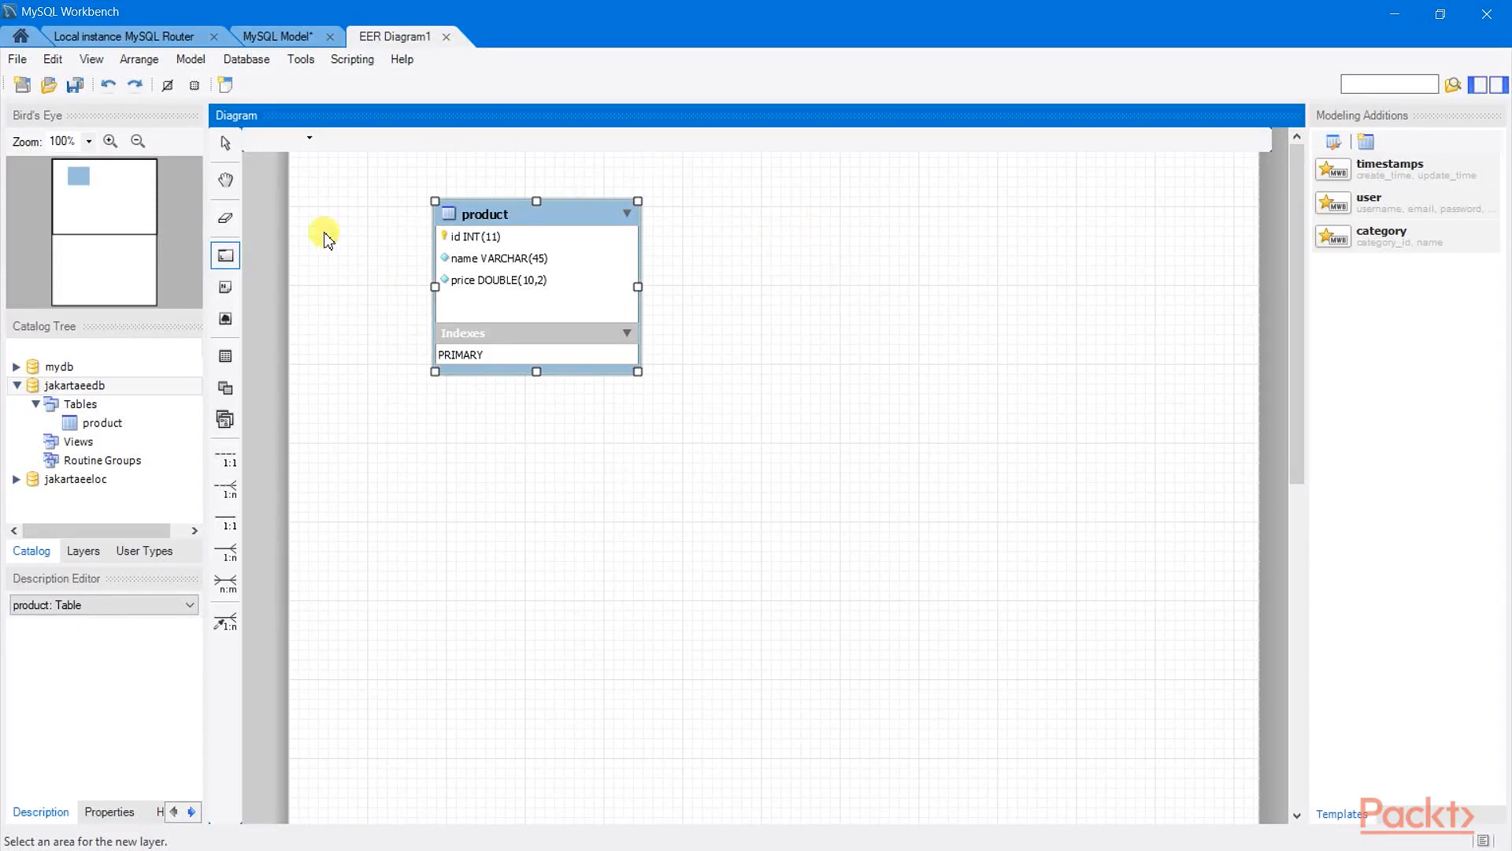
mouse_move(93, 391)
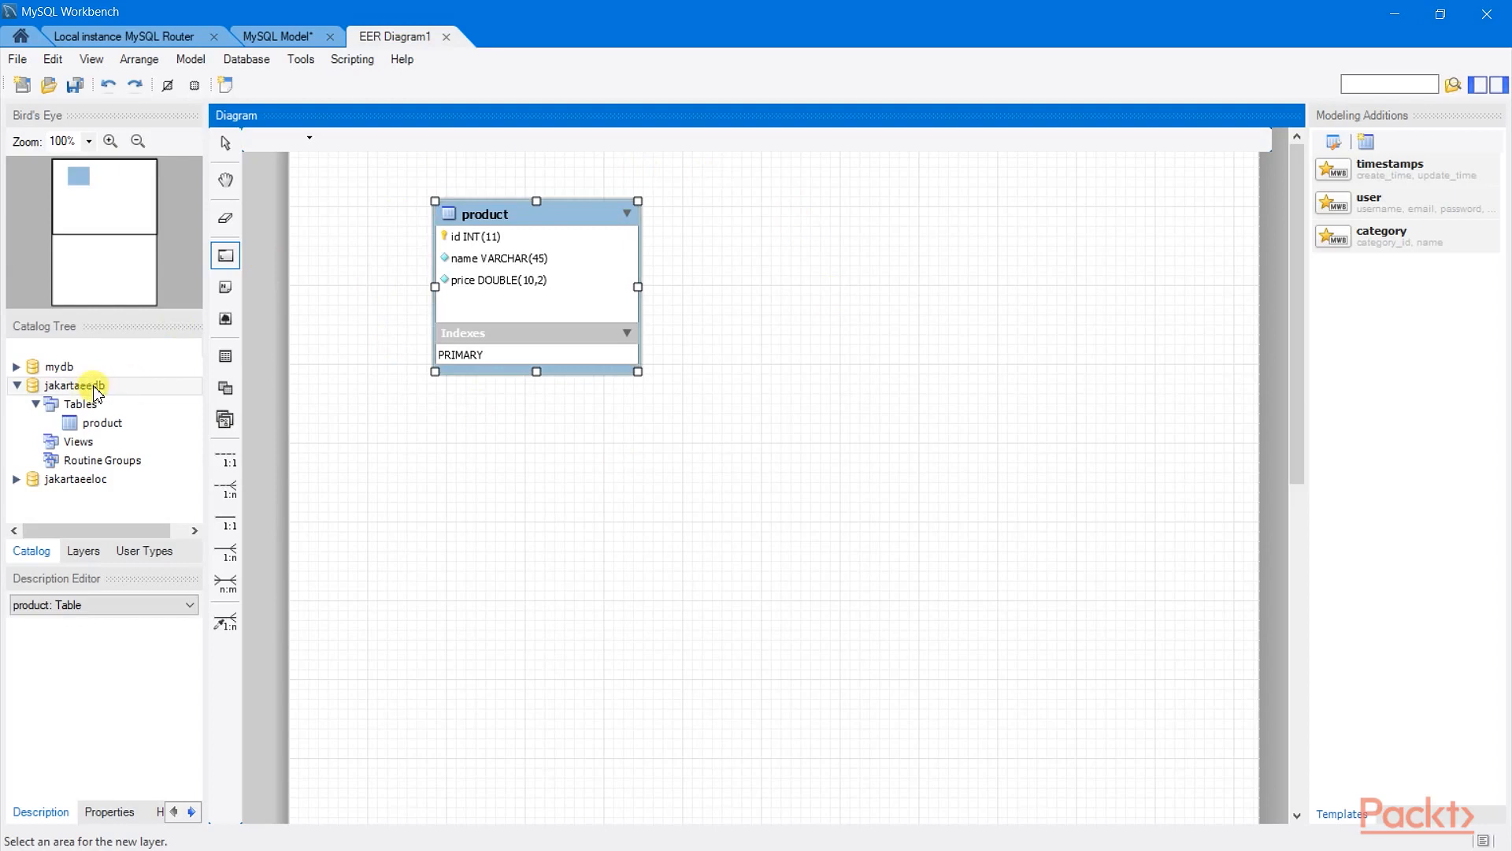
mouse_move(476, 442)
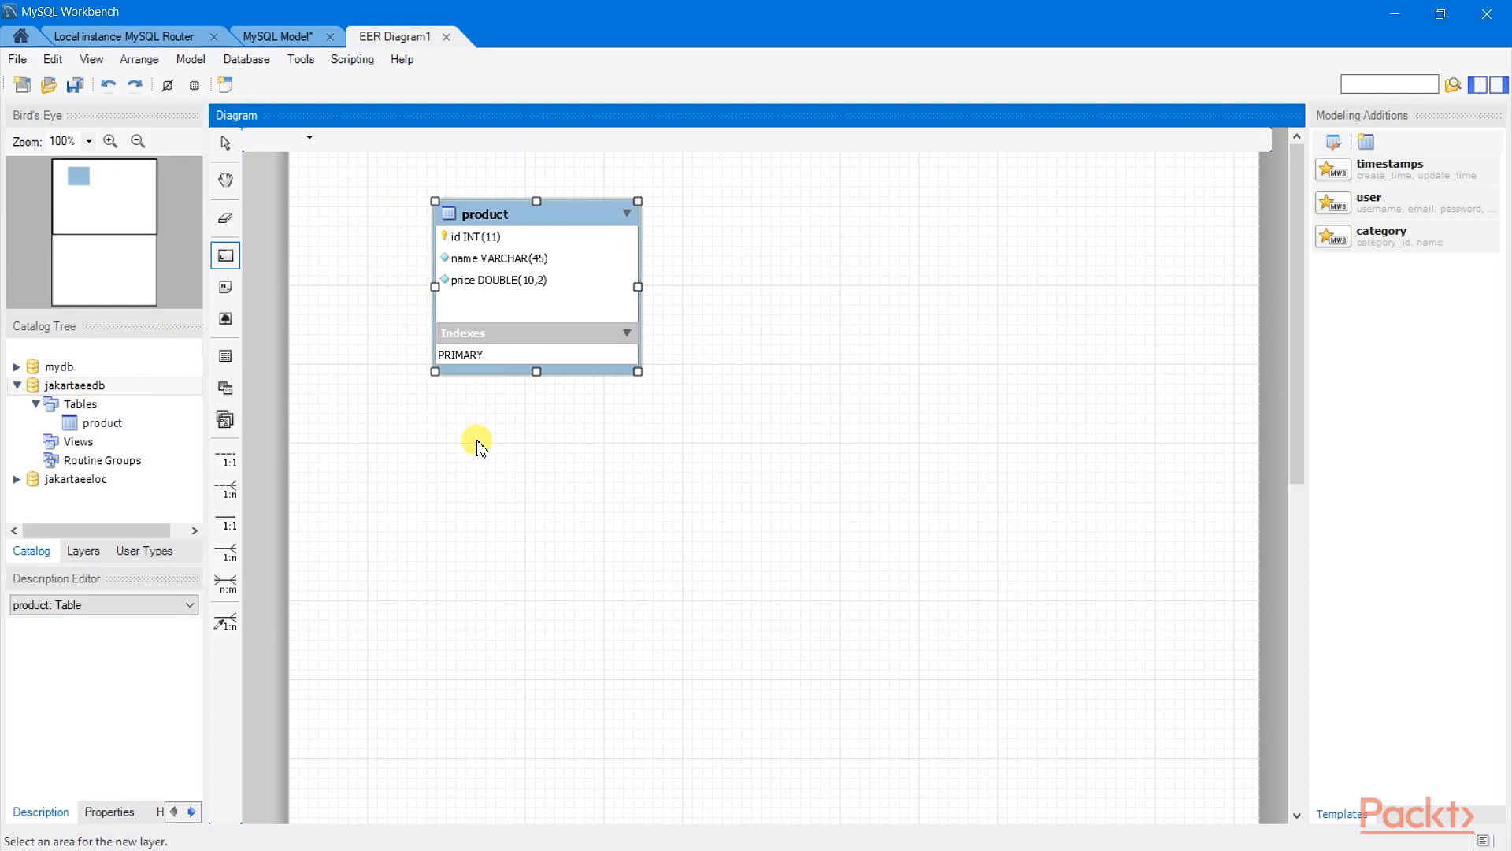
- Switch to the MySQL Workbench query showing the empty jakartaeedb.product table
click(124, 36)
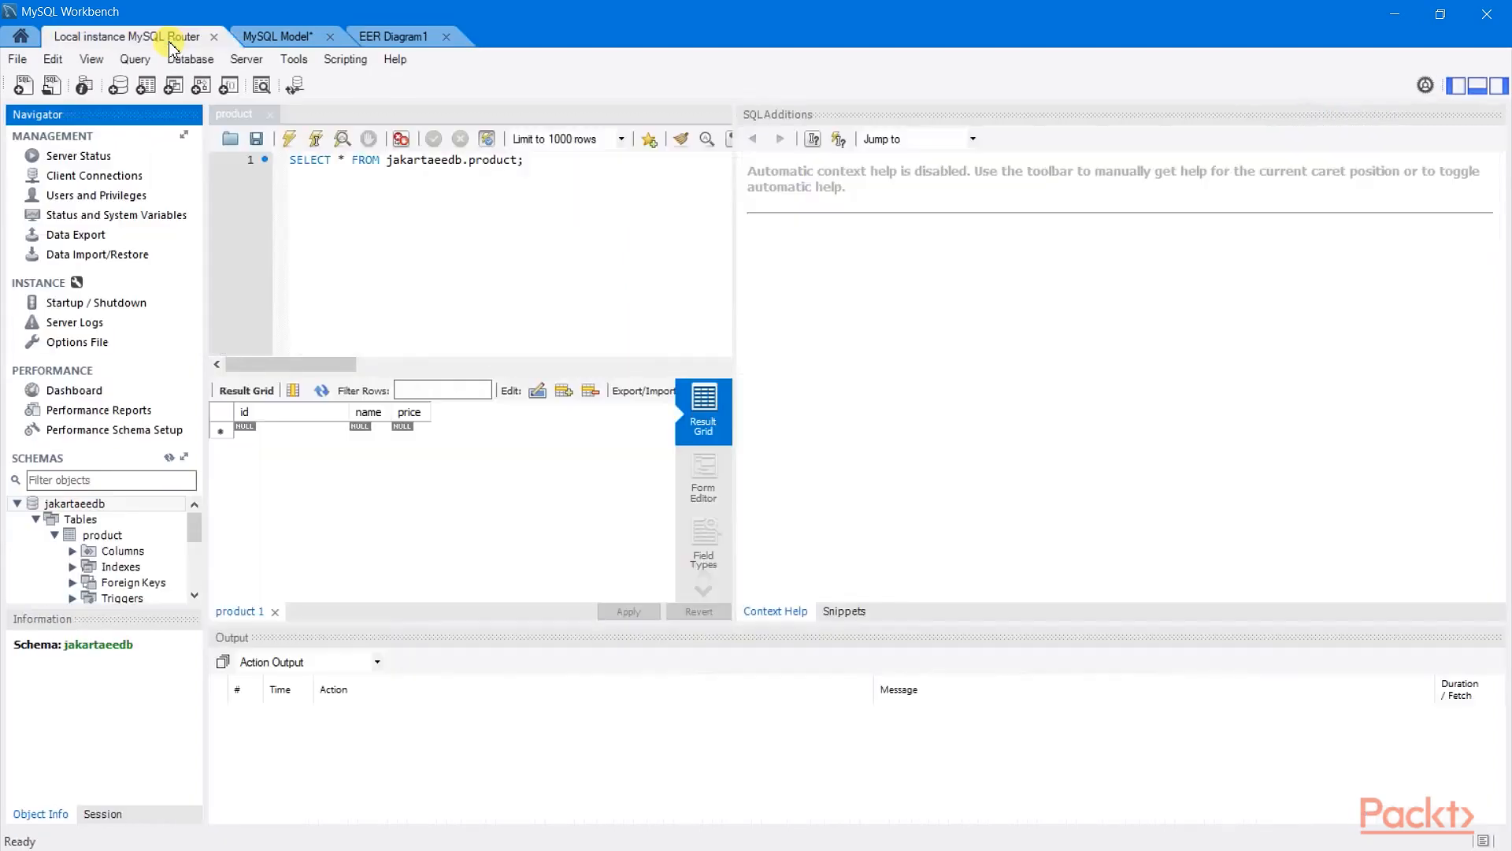
mouse_move(199, 403)
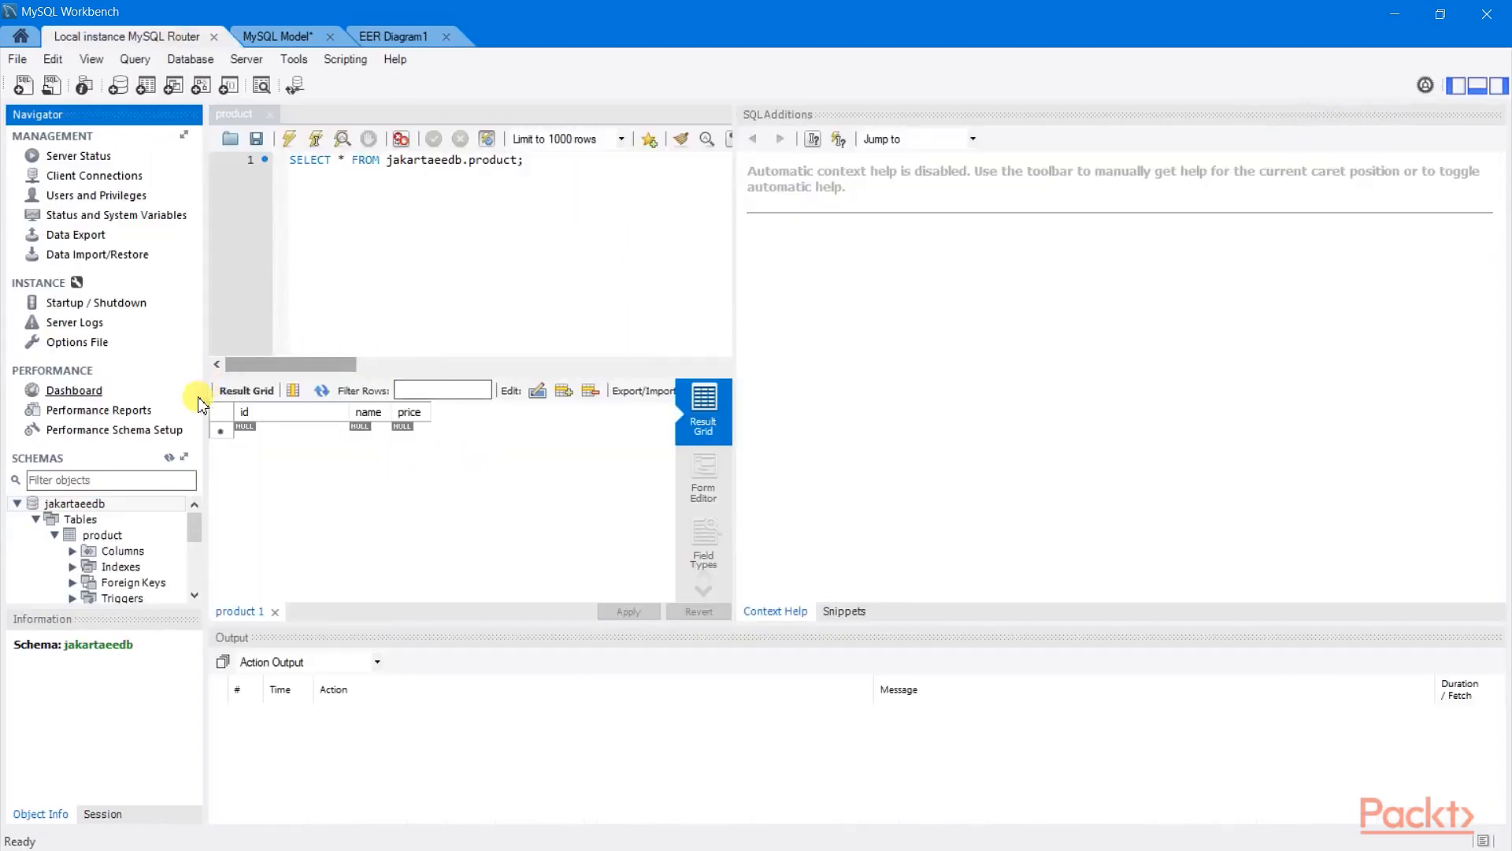
mouse_move(390, 508)
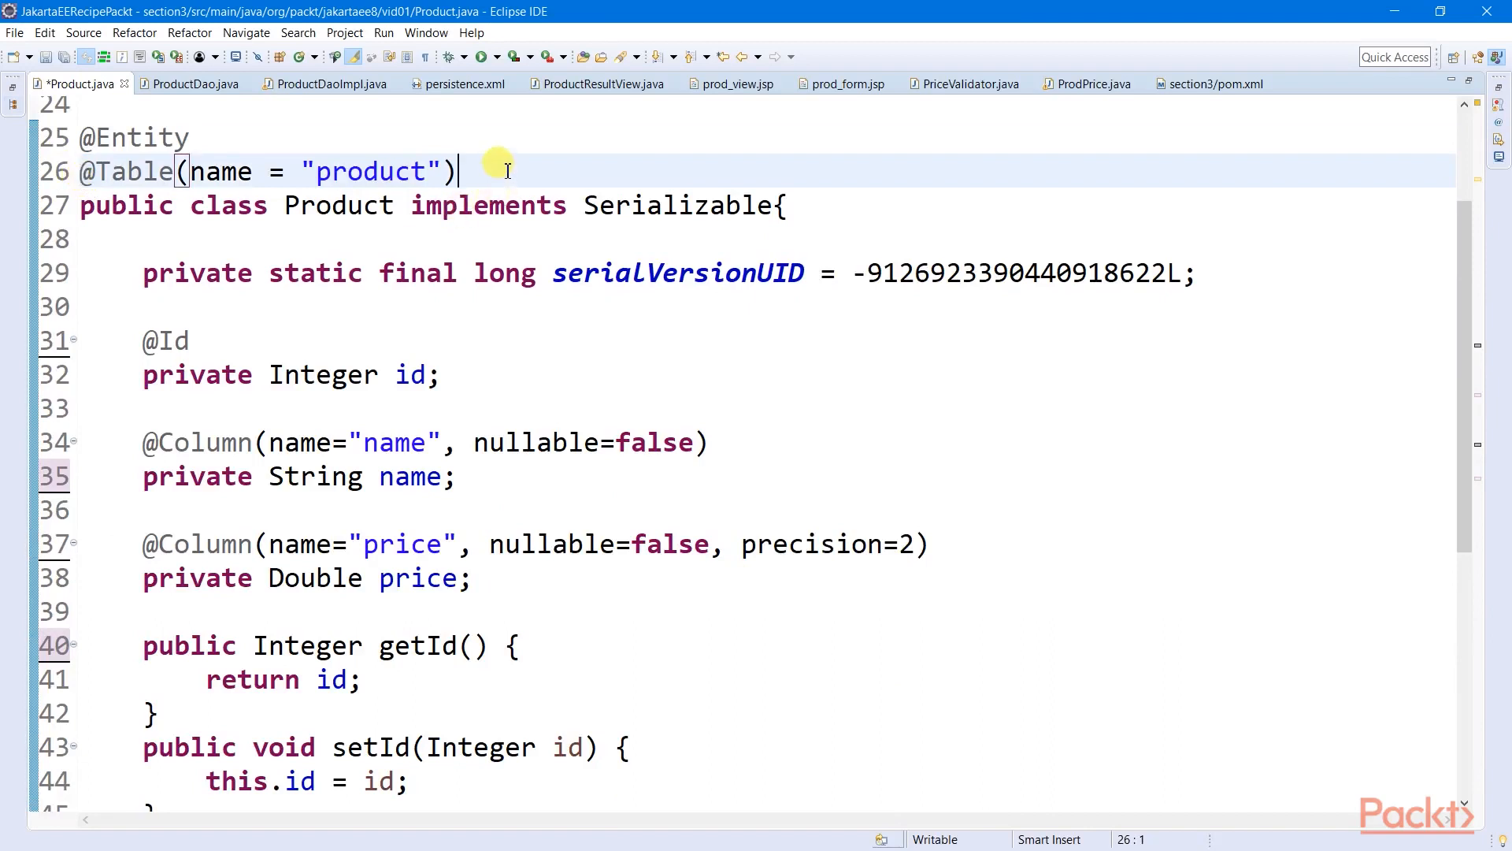
click(453, 171)
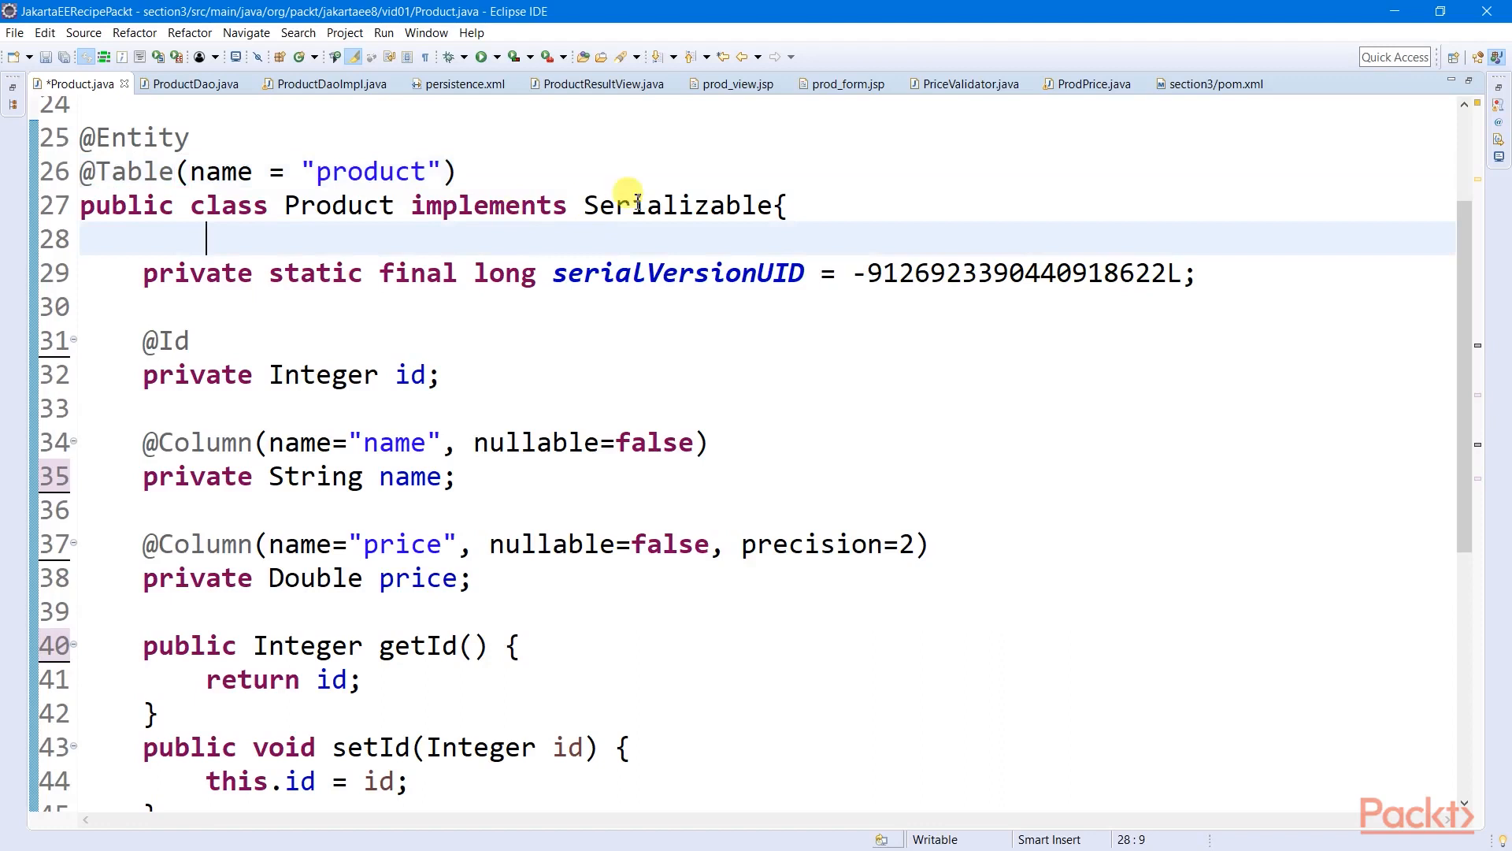
click(680, 171)
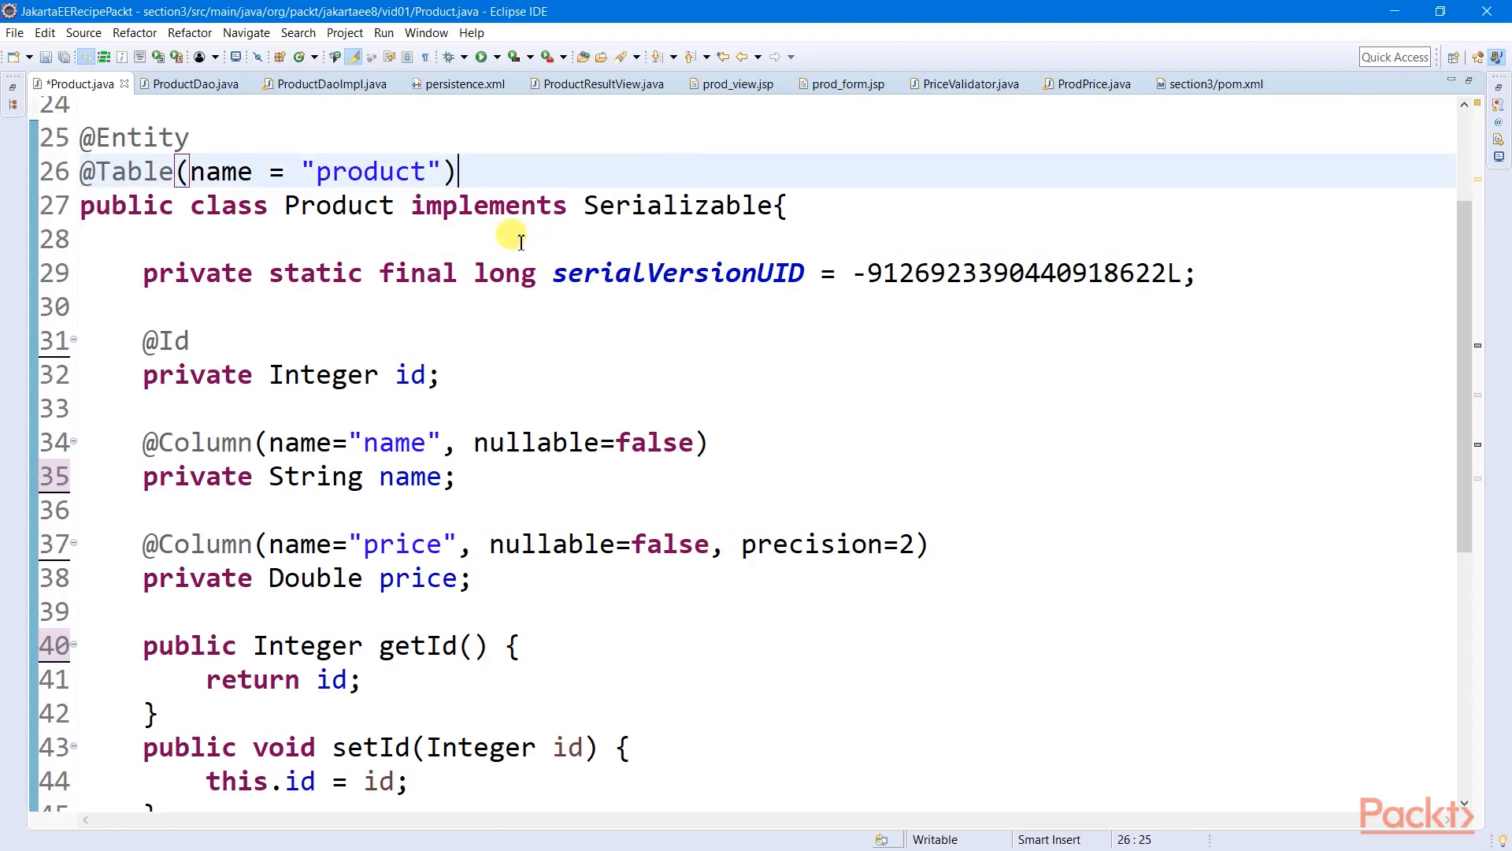
double_click(338, 205)
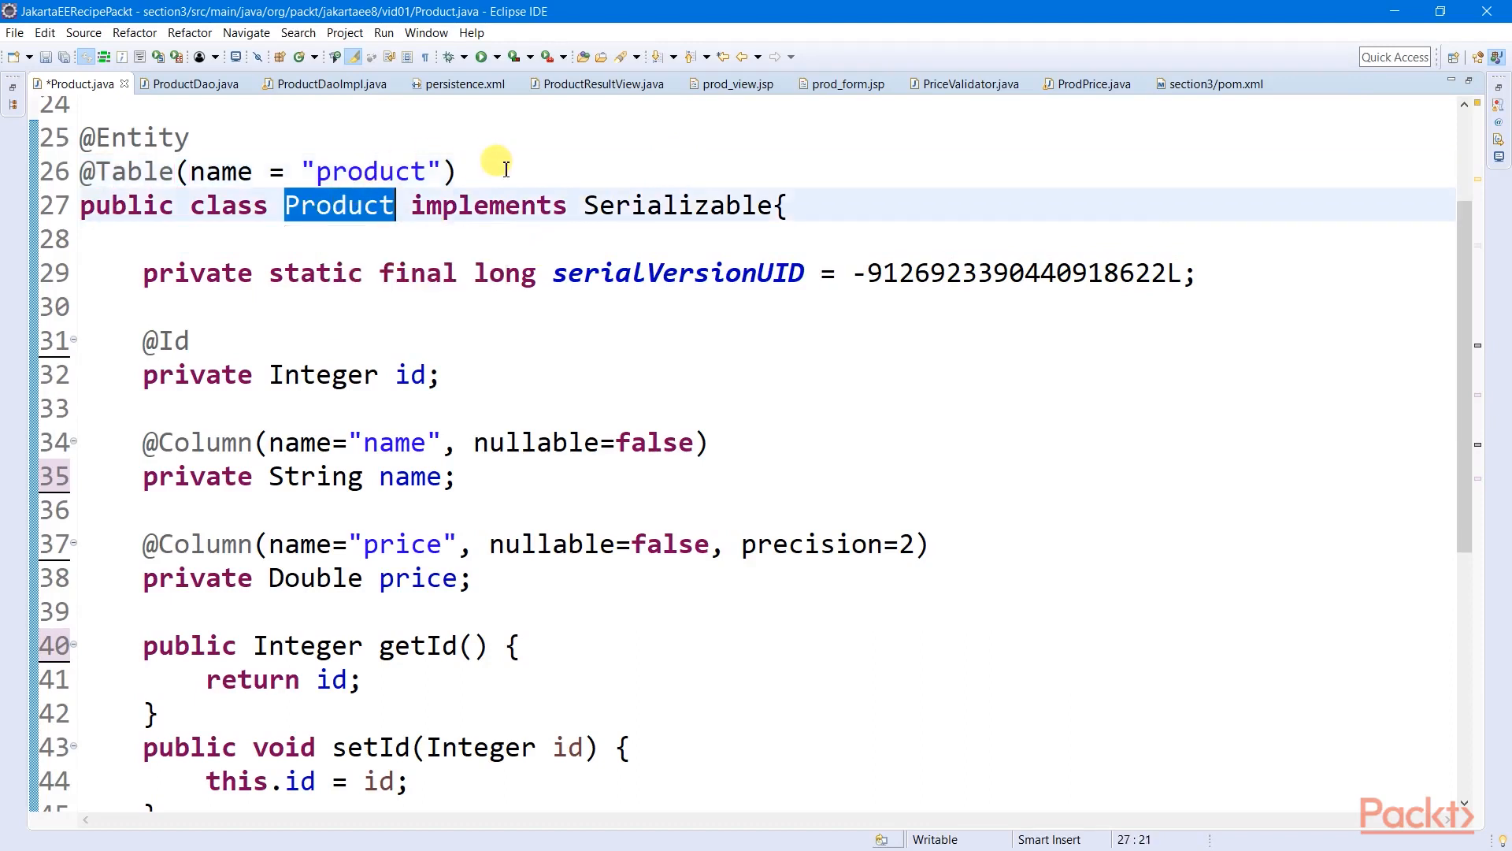
text(@GeneratedValue(strategy=GenerationType.IDENTITY))
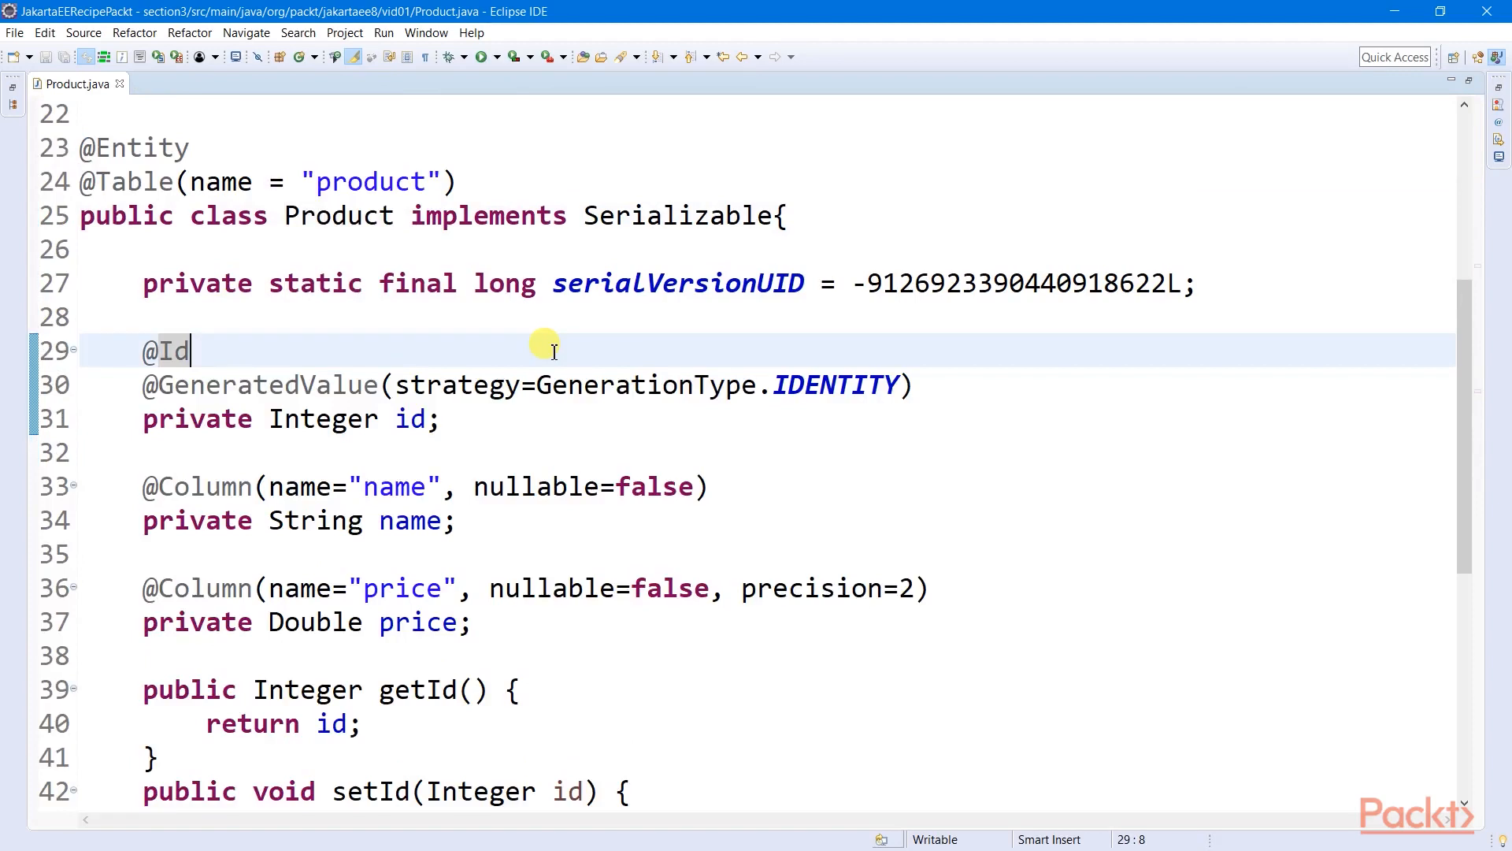
double_click(165, 350)
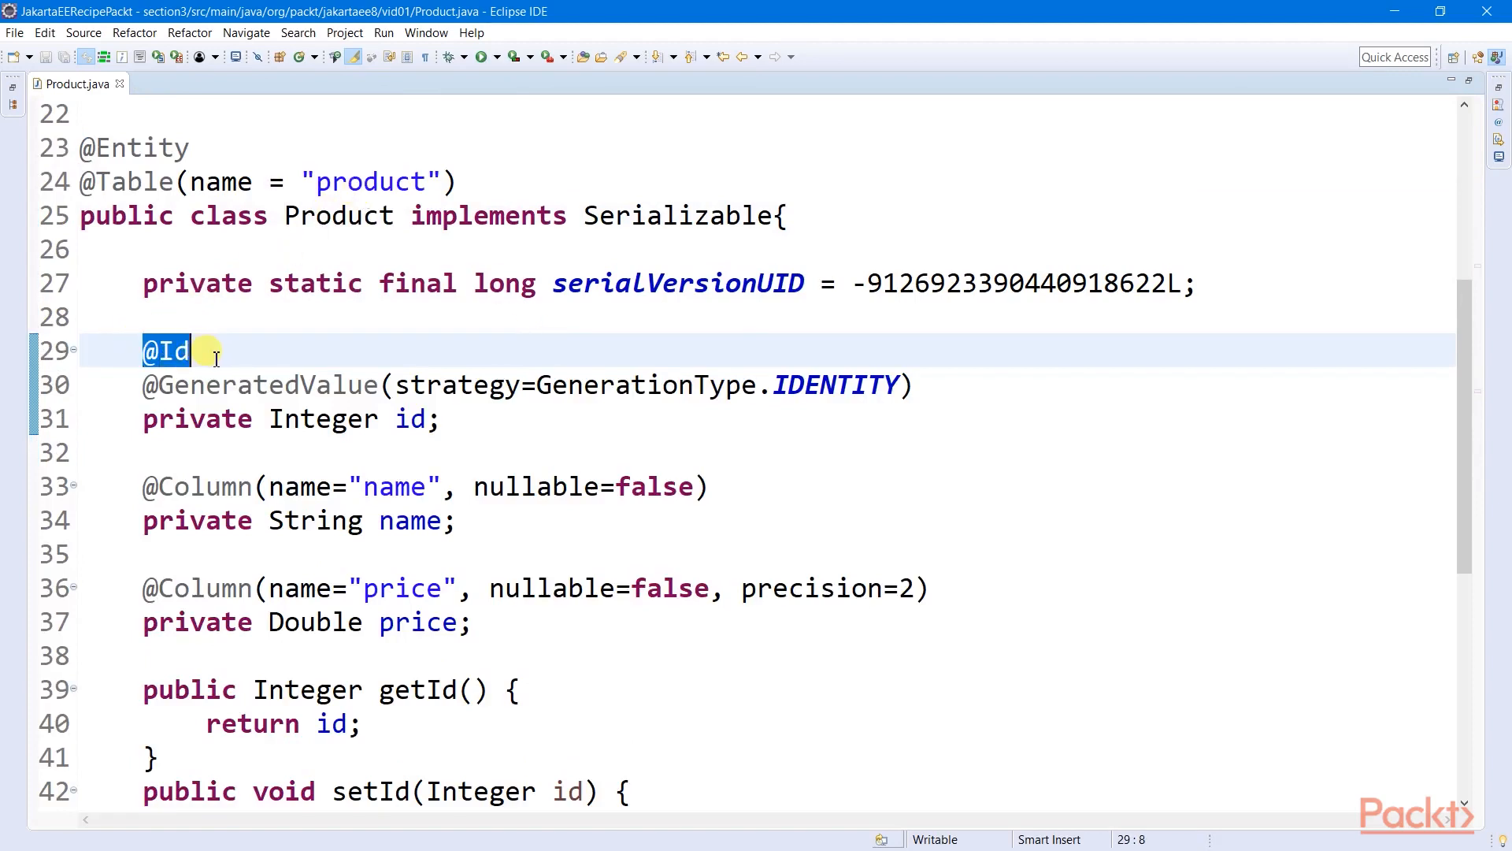
click(377, 384)
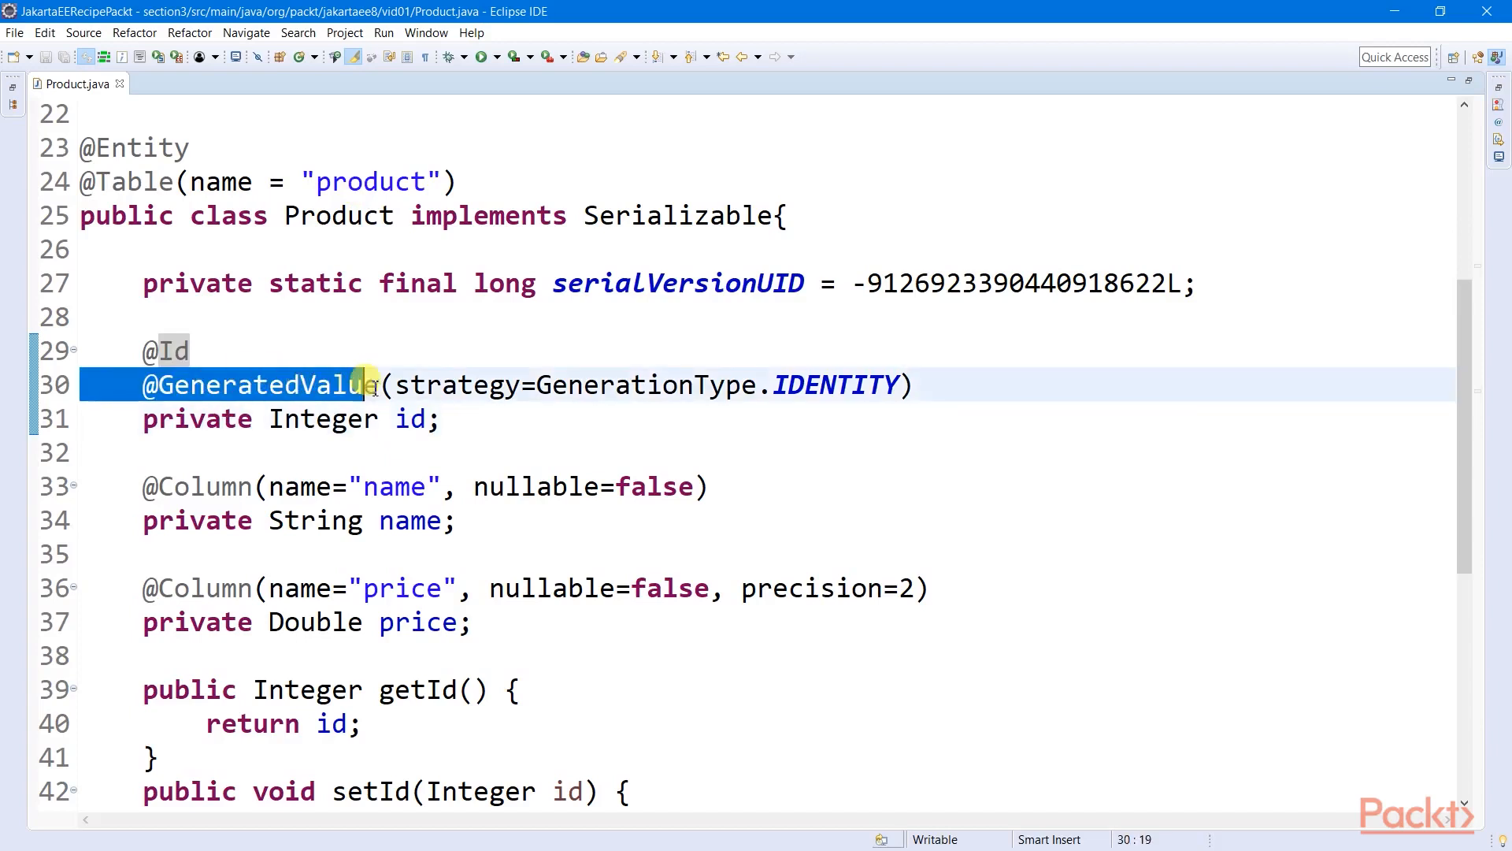
click(438, 350)
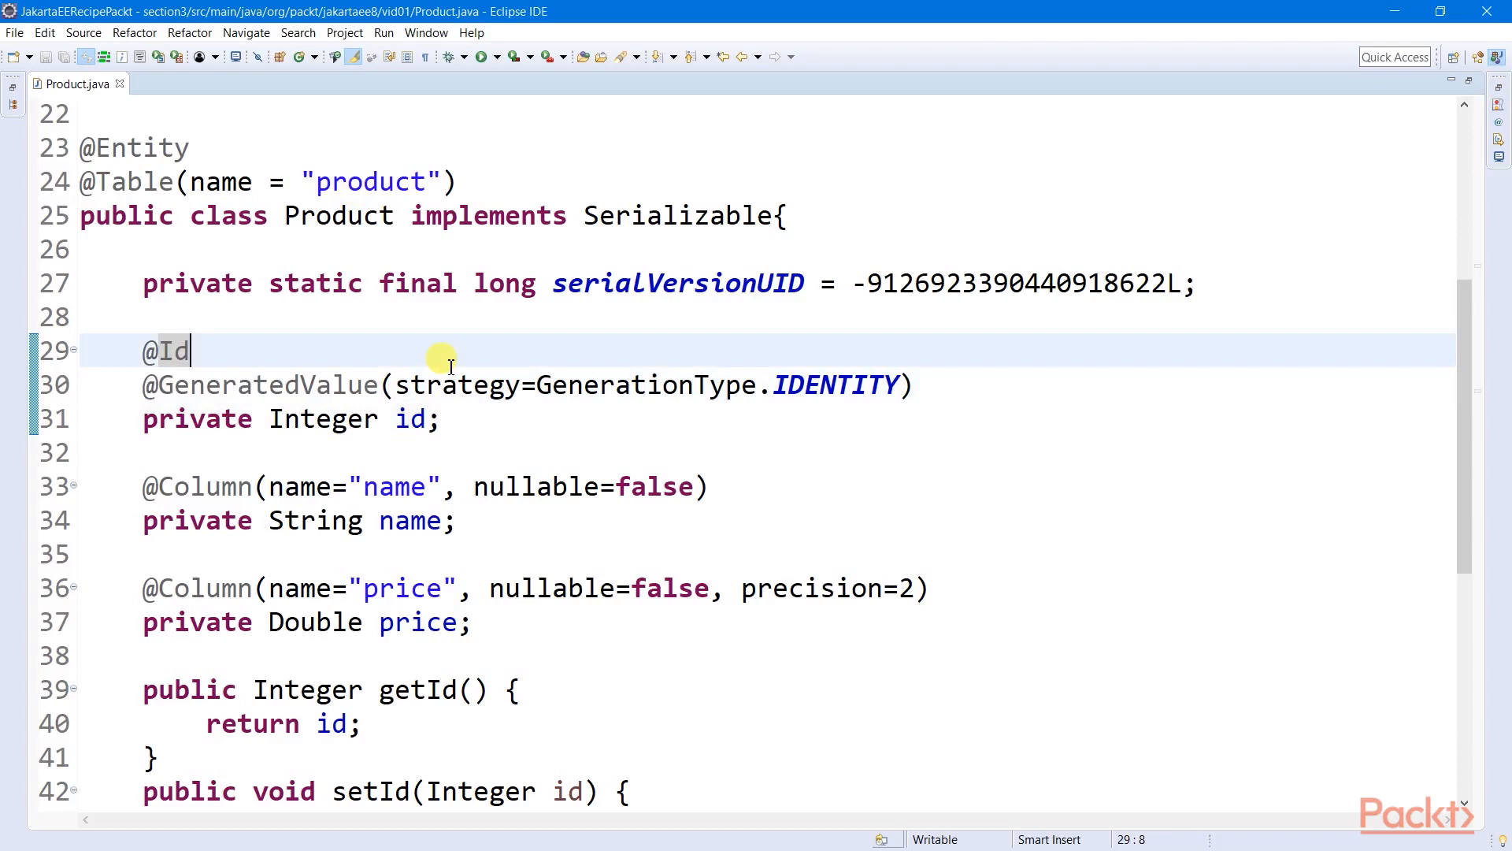
click(735, 450)
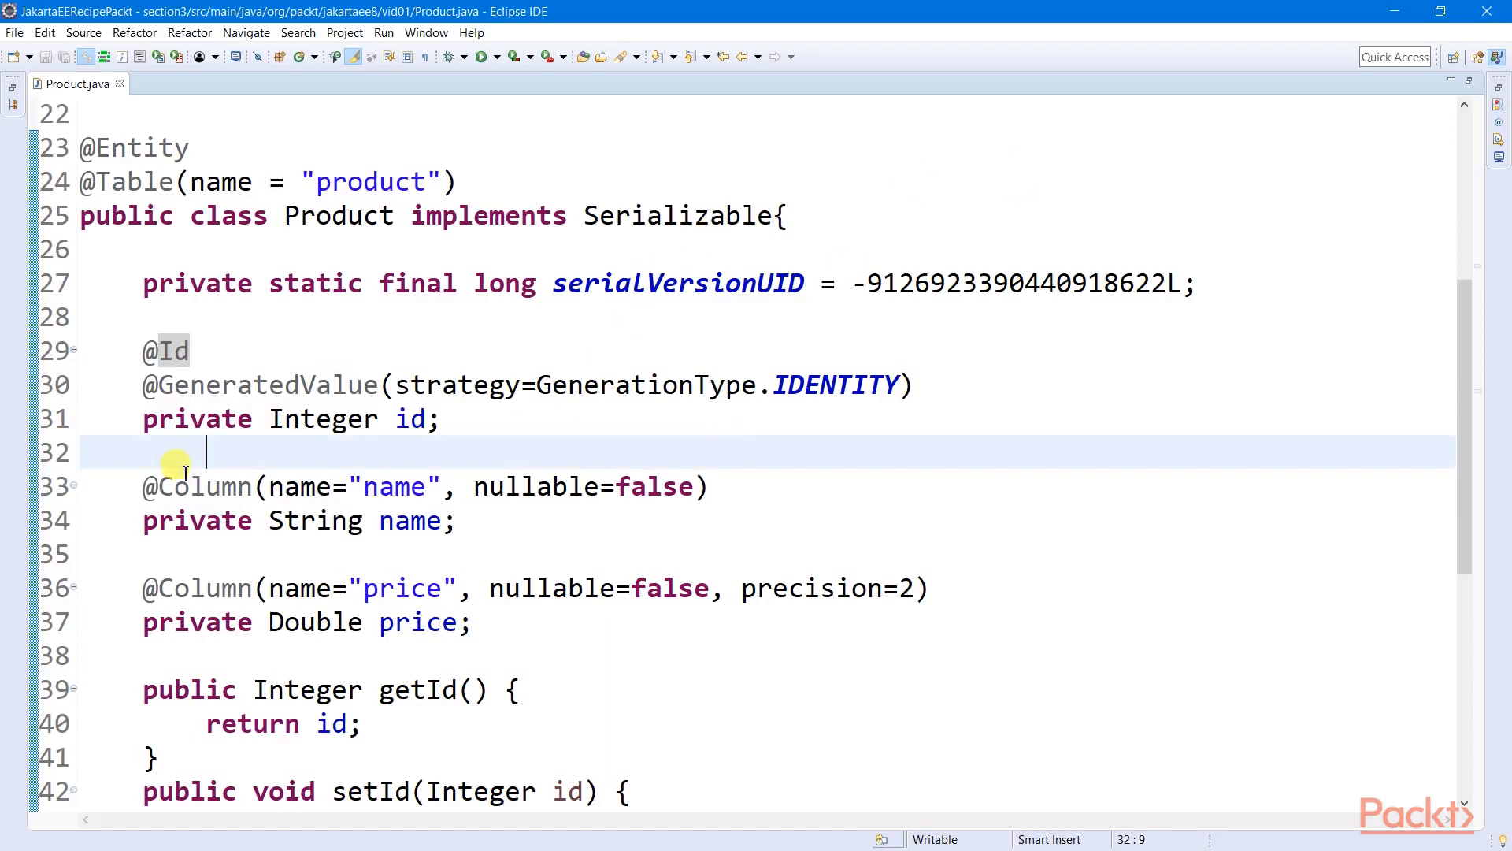
double_click(196, 486)
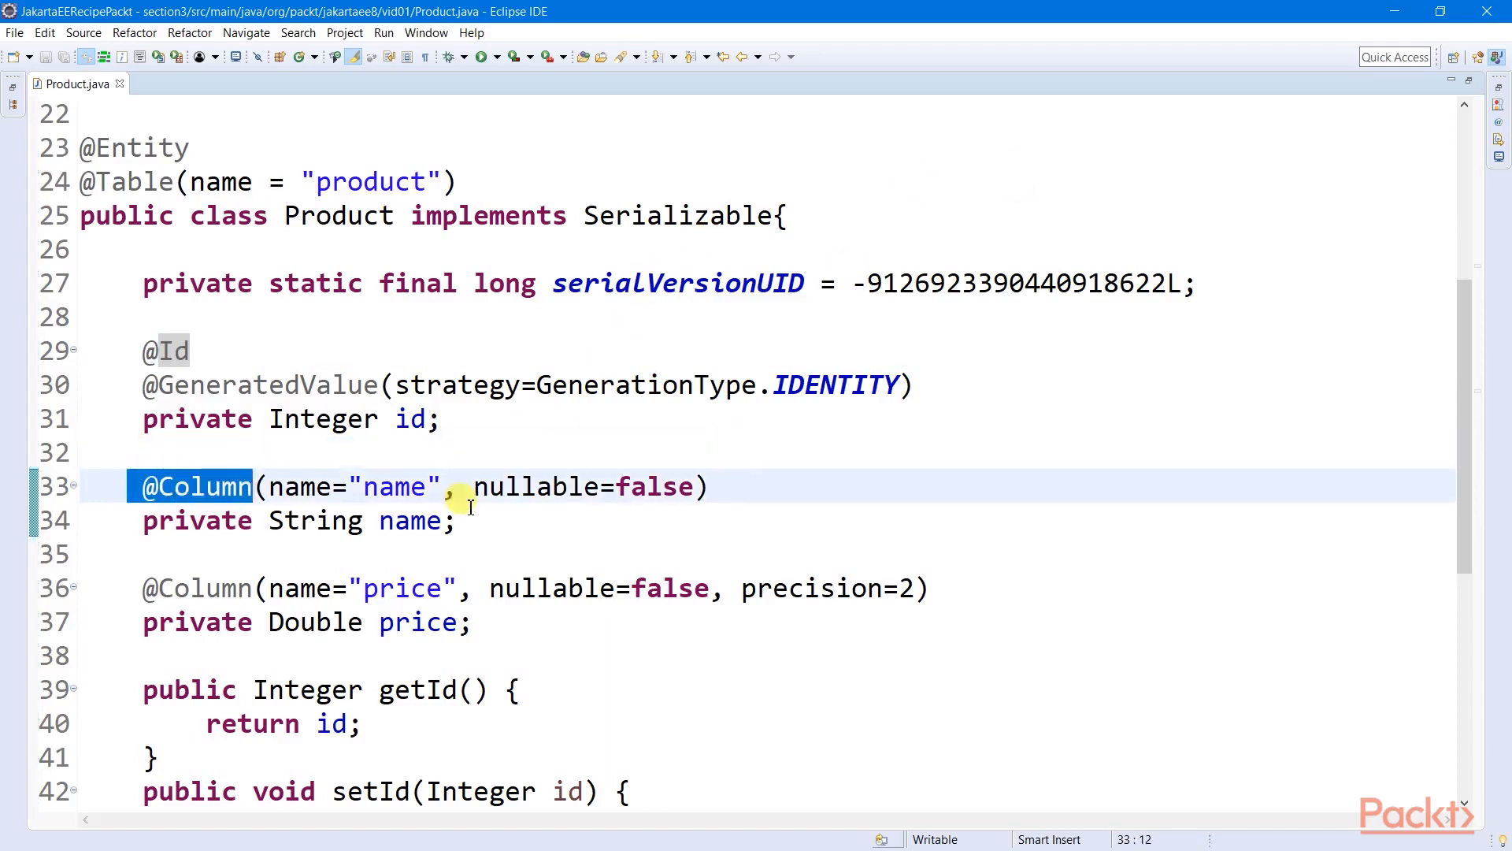
double_click(395, 486)
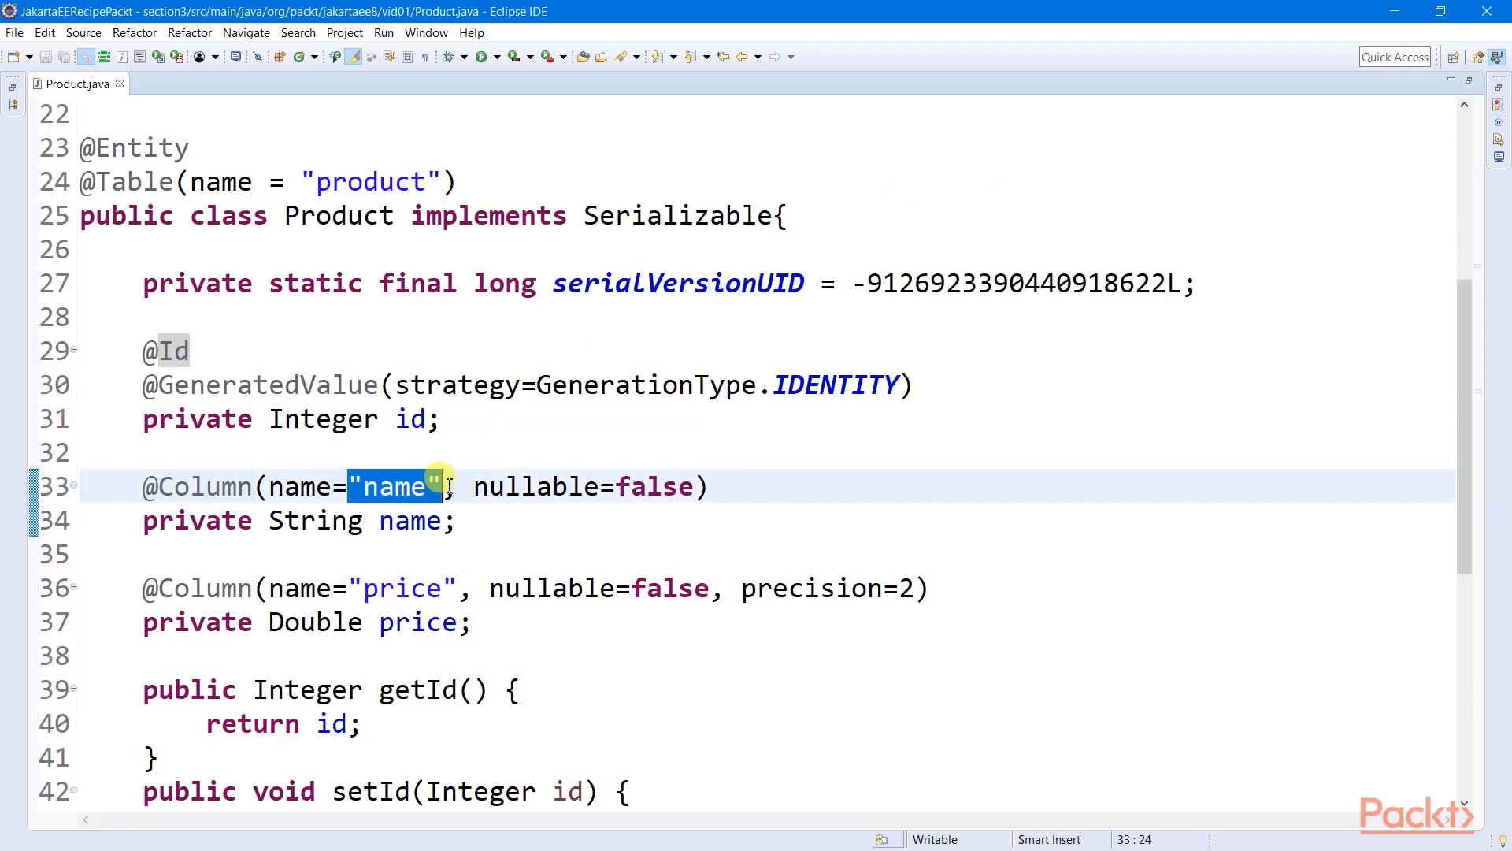
click(519, 588)
text(@Transient)
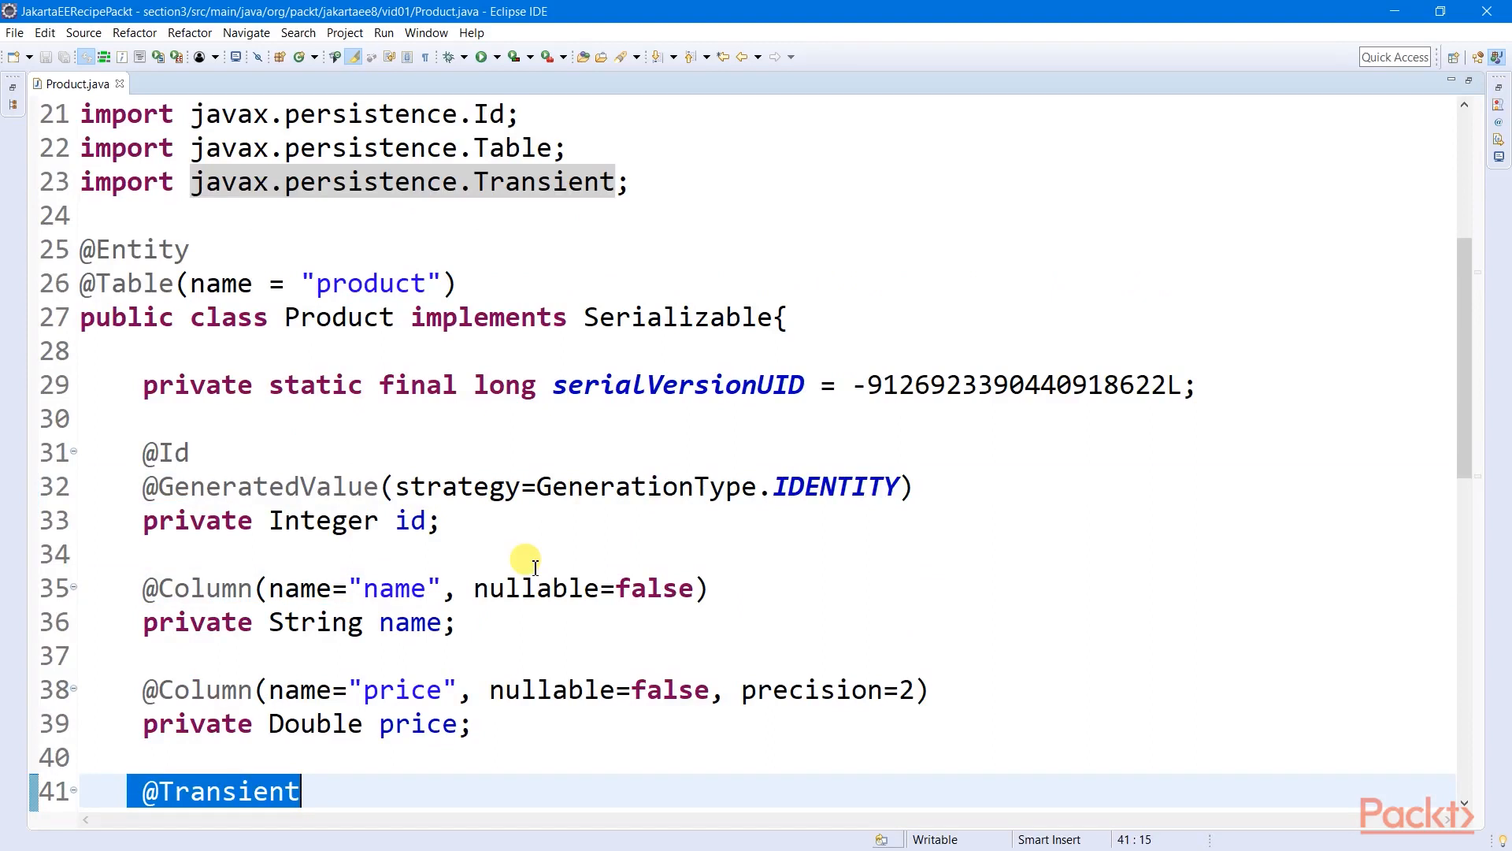
mouse_move(491, 588)
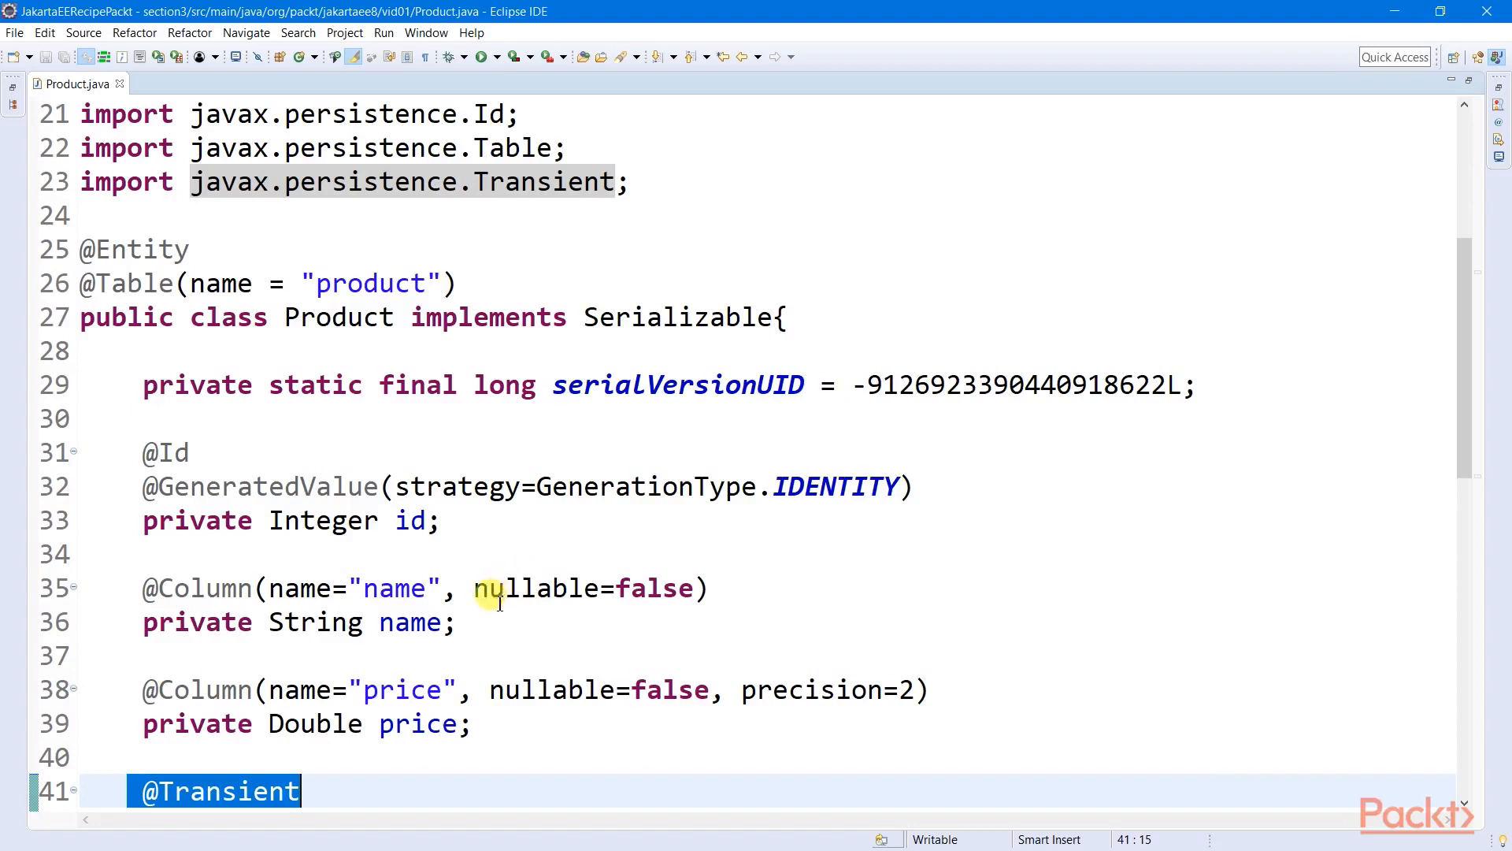
- Scroll down through the code to the ProductDao interface's product methods
scroll(down, 3)
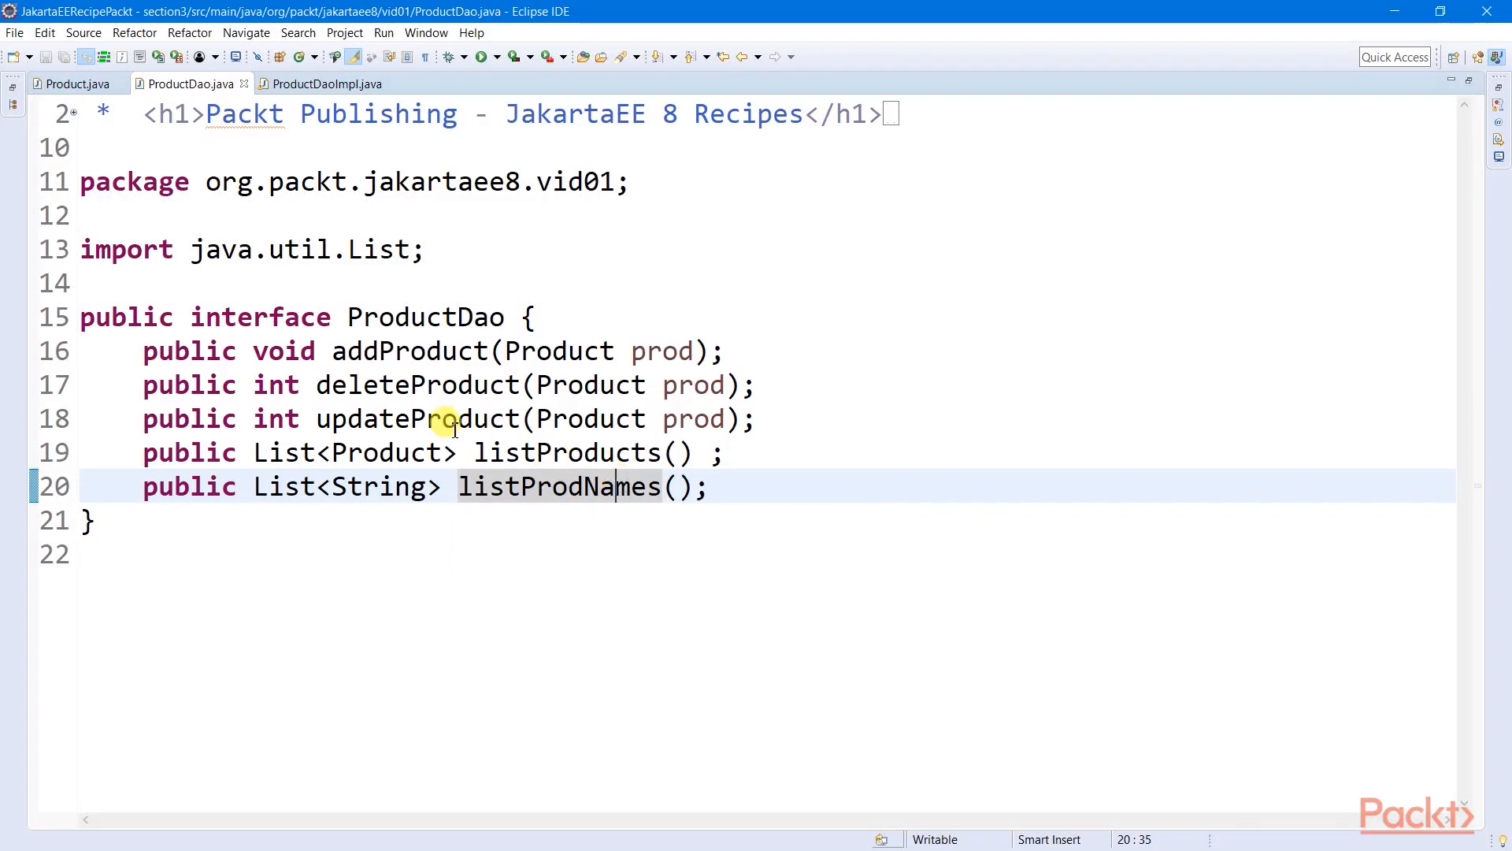
- Review ProductDao's listProdNames method, then move to ProductDaoImpl.java
click(142, 350)
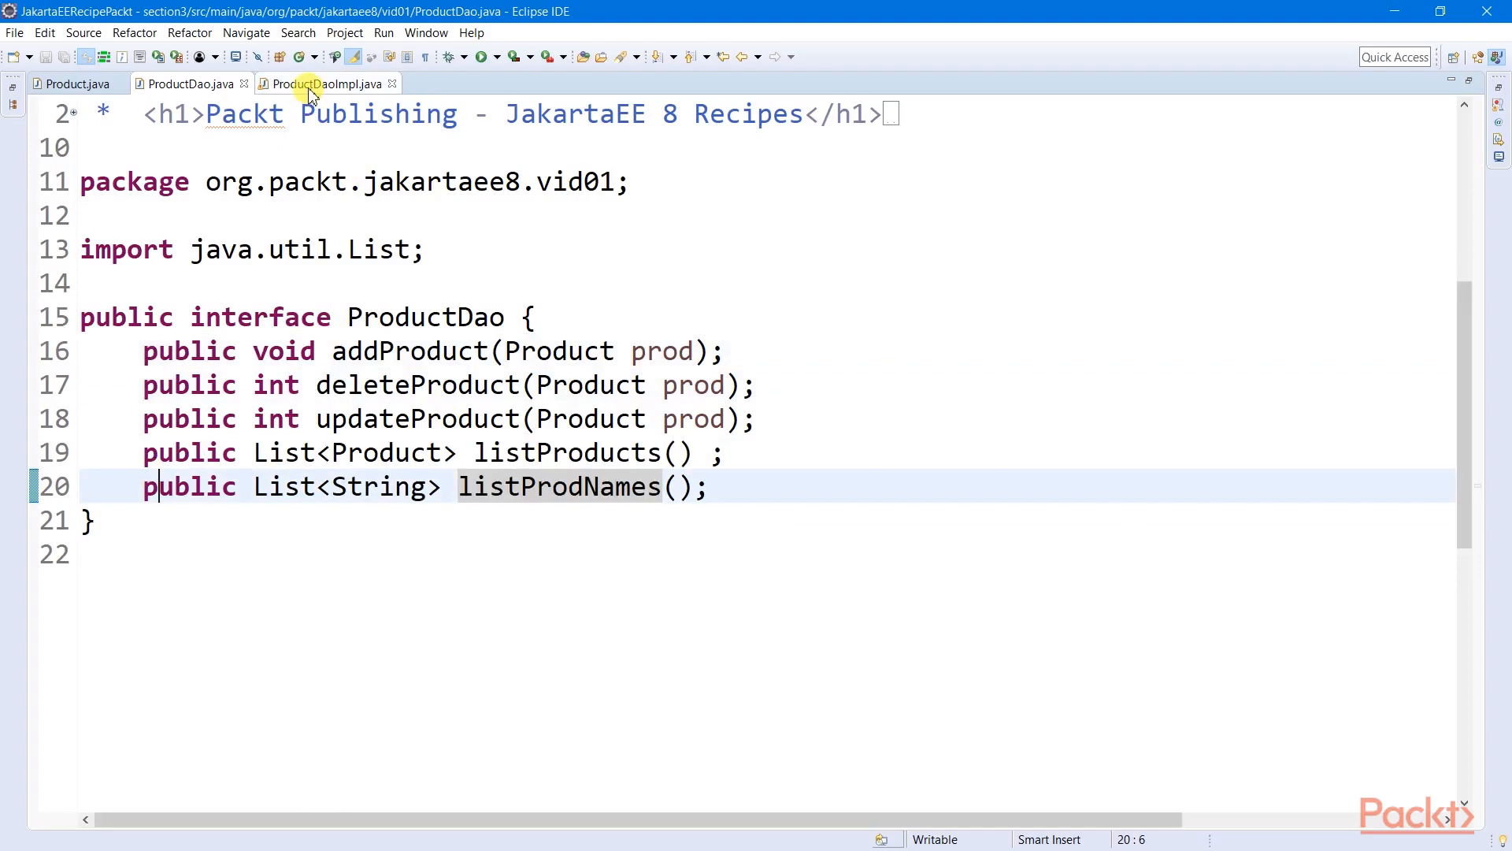
click(328, 84)
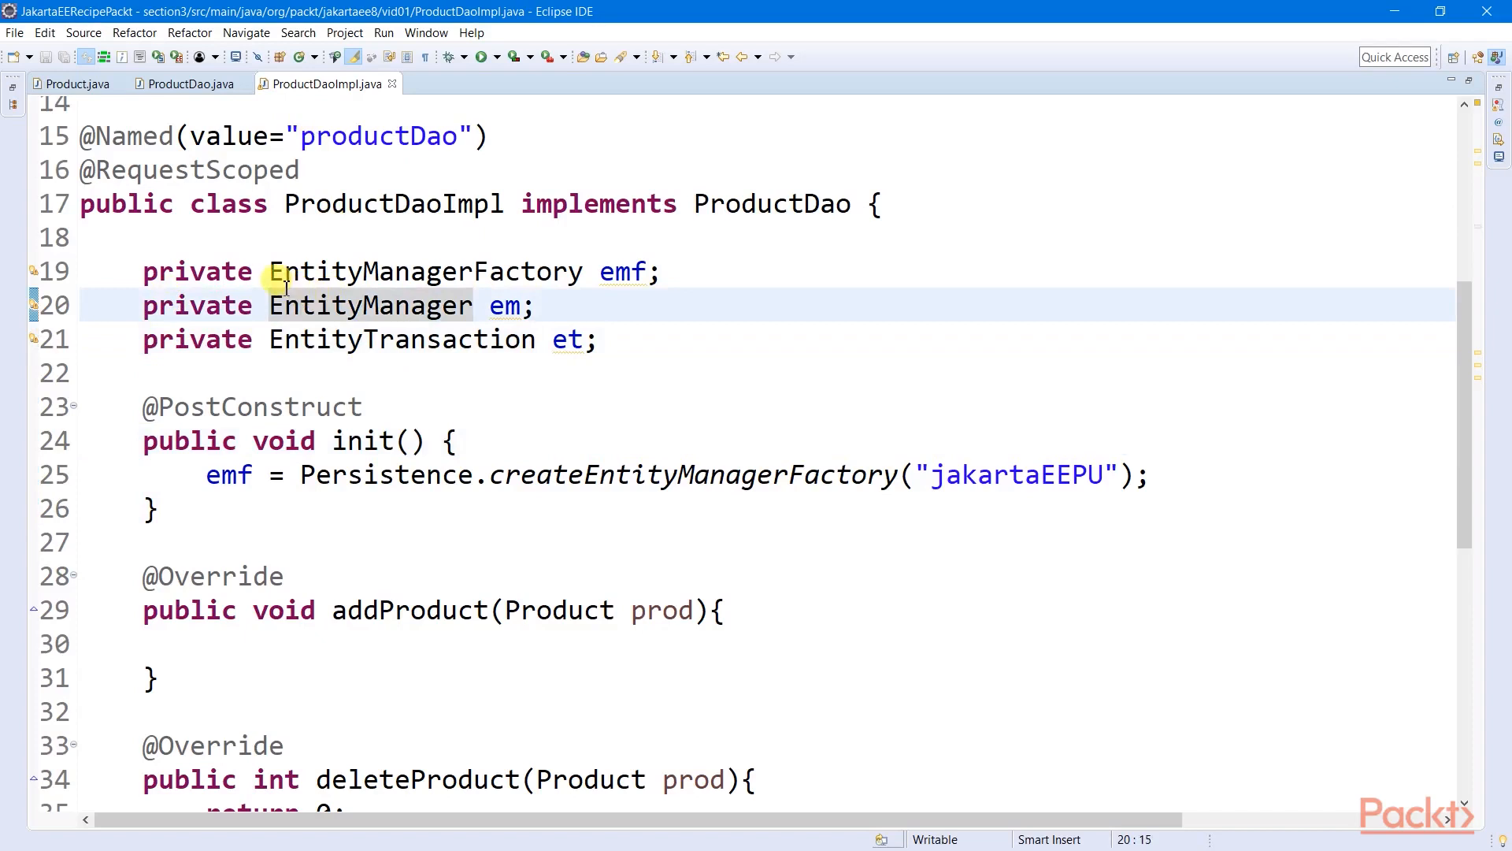
click(459, 441)
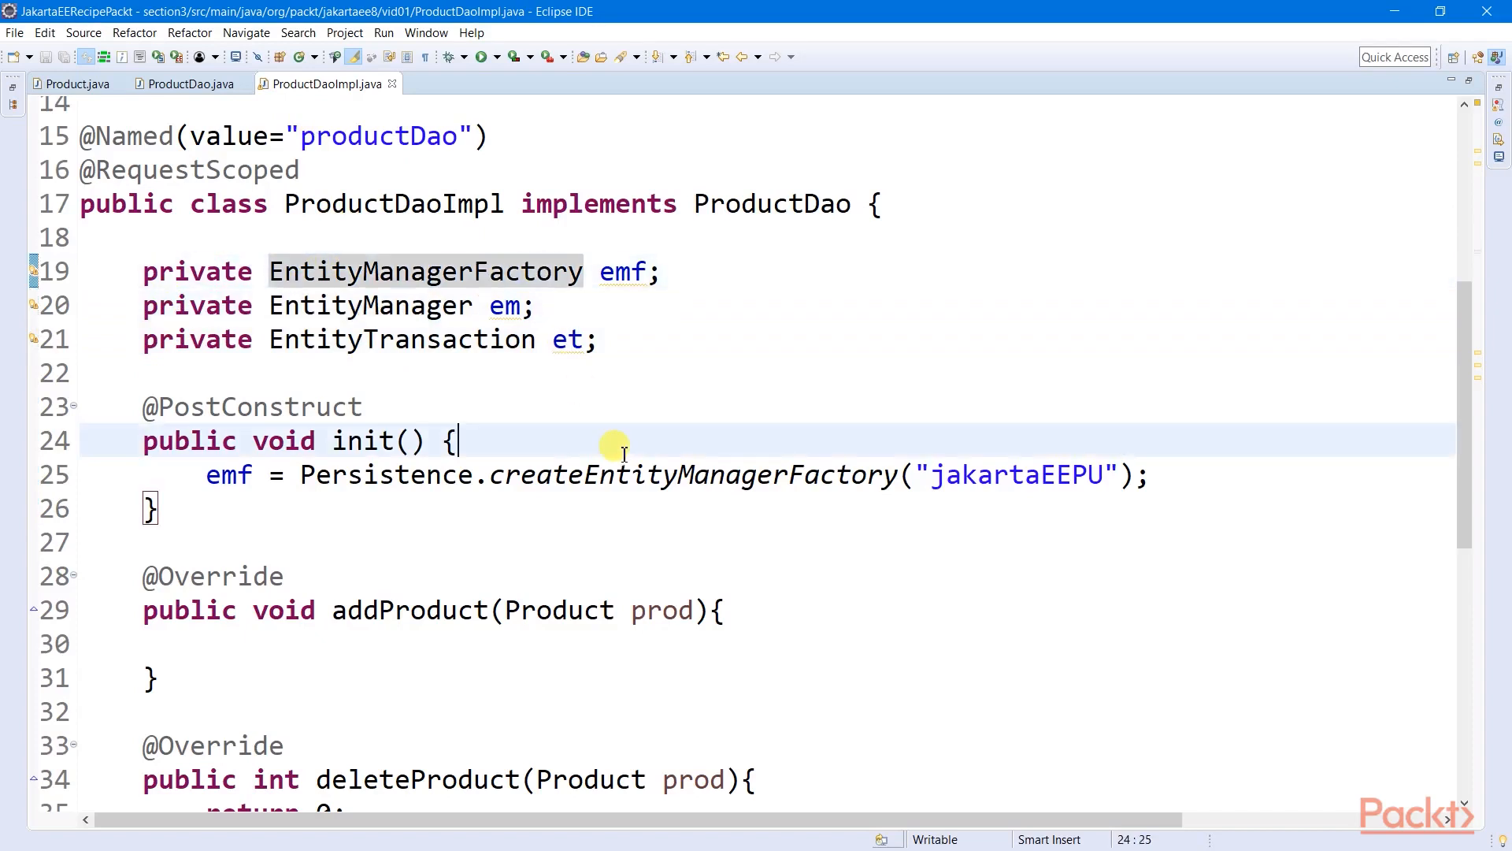
mouse_move(415, 306)
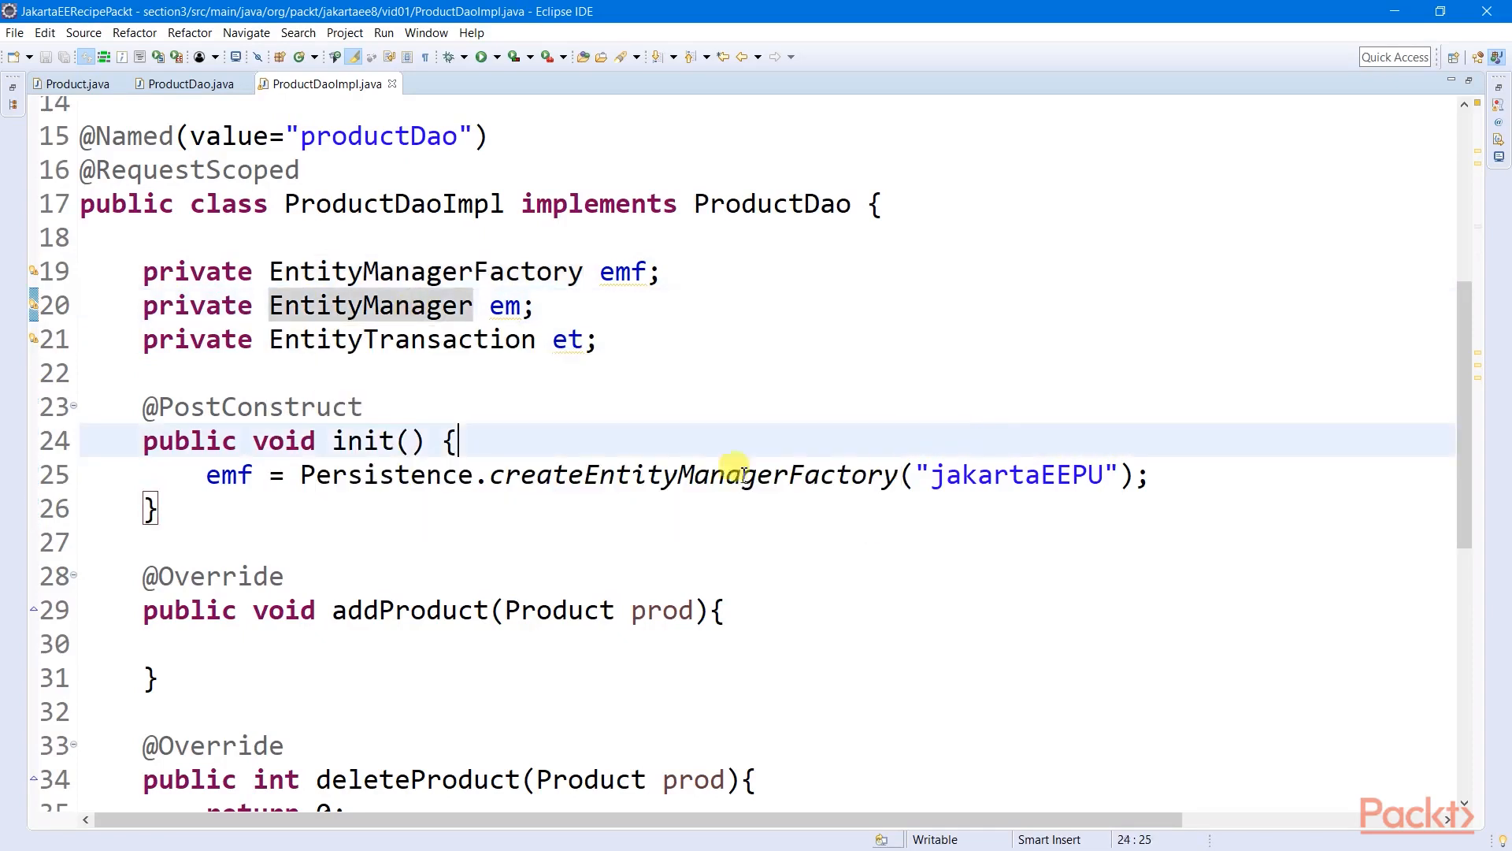
mouse_move(941, 474)
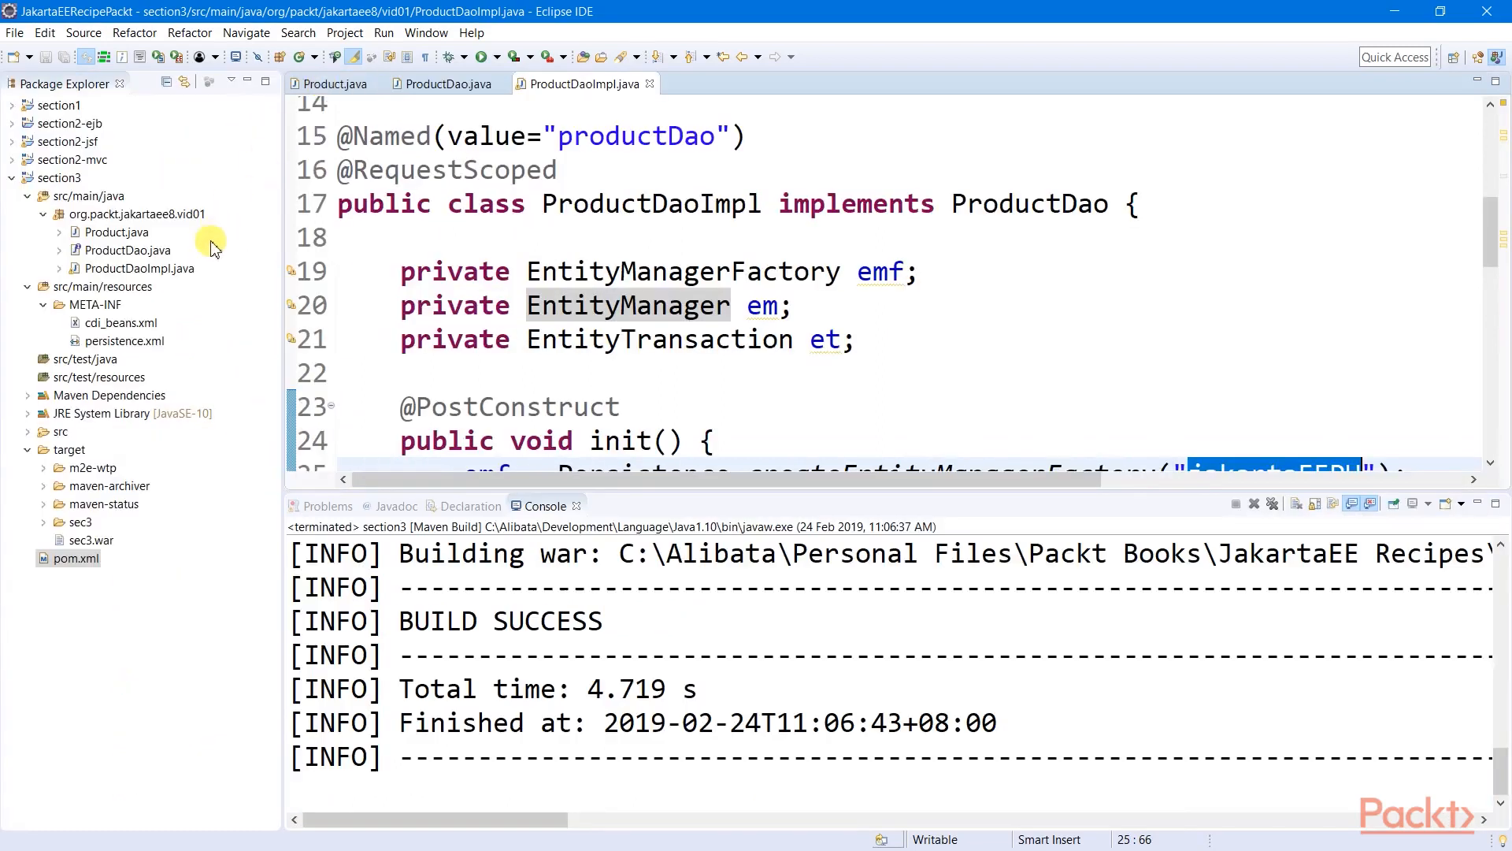
mouse_move(123, 340)
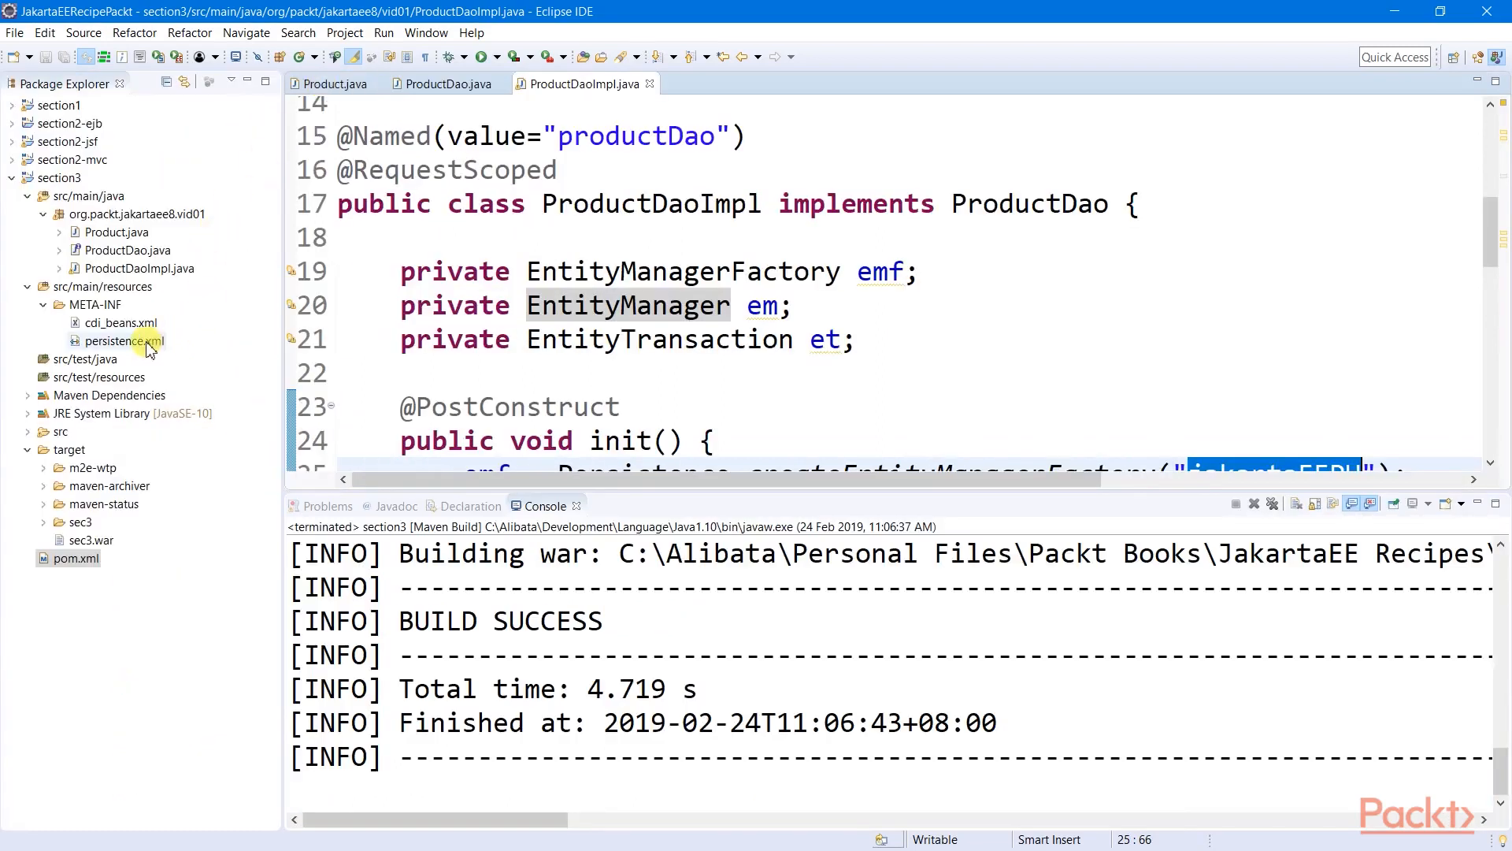
click(123, 340)
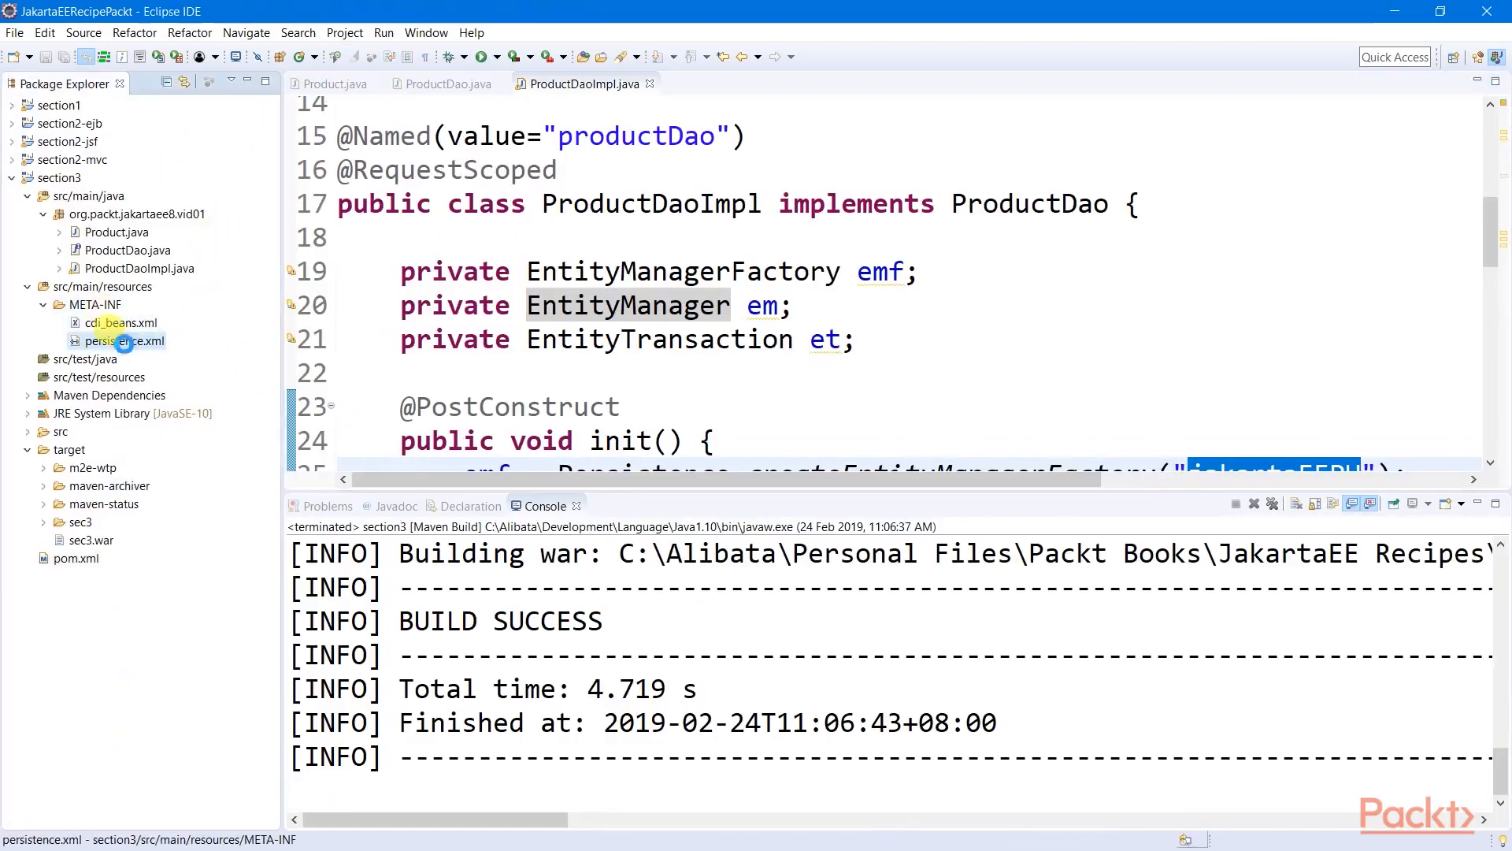
- Open persistence.xml, select its OpenJPA provider class, then open pom.xml
double_click(125, 341)
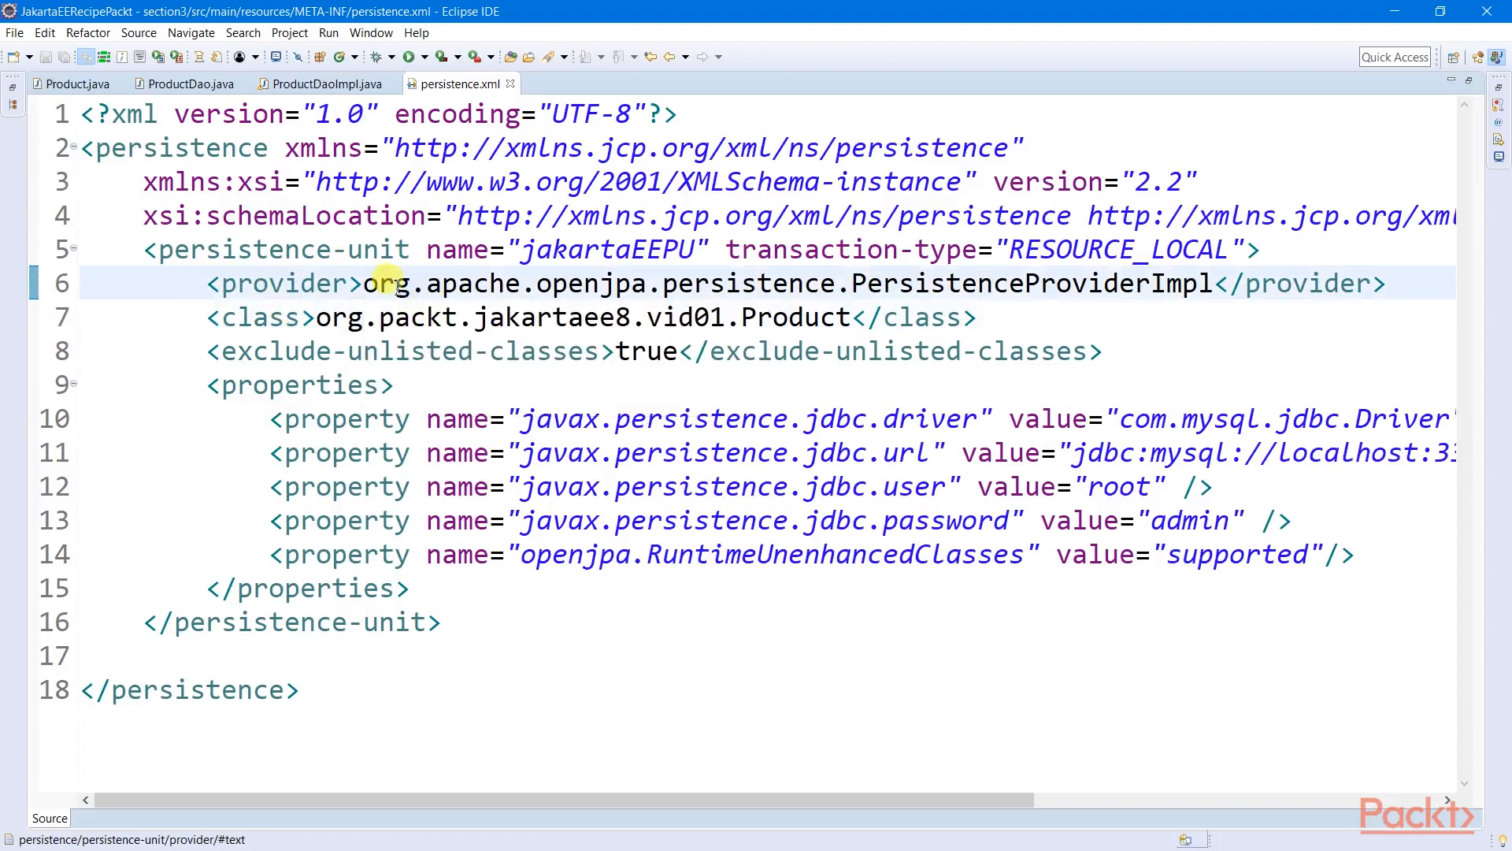
mouse_move(757, 283)
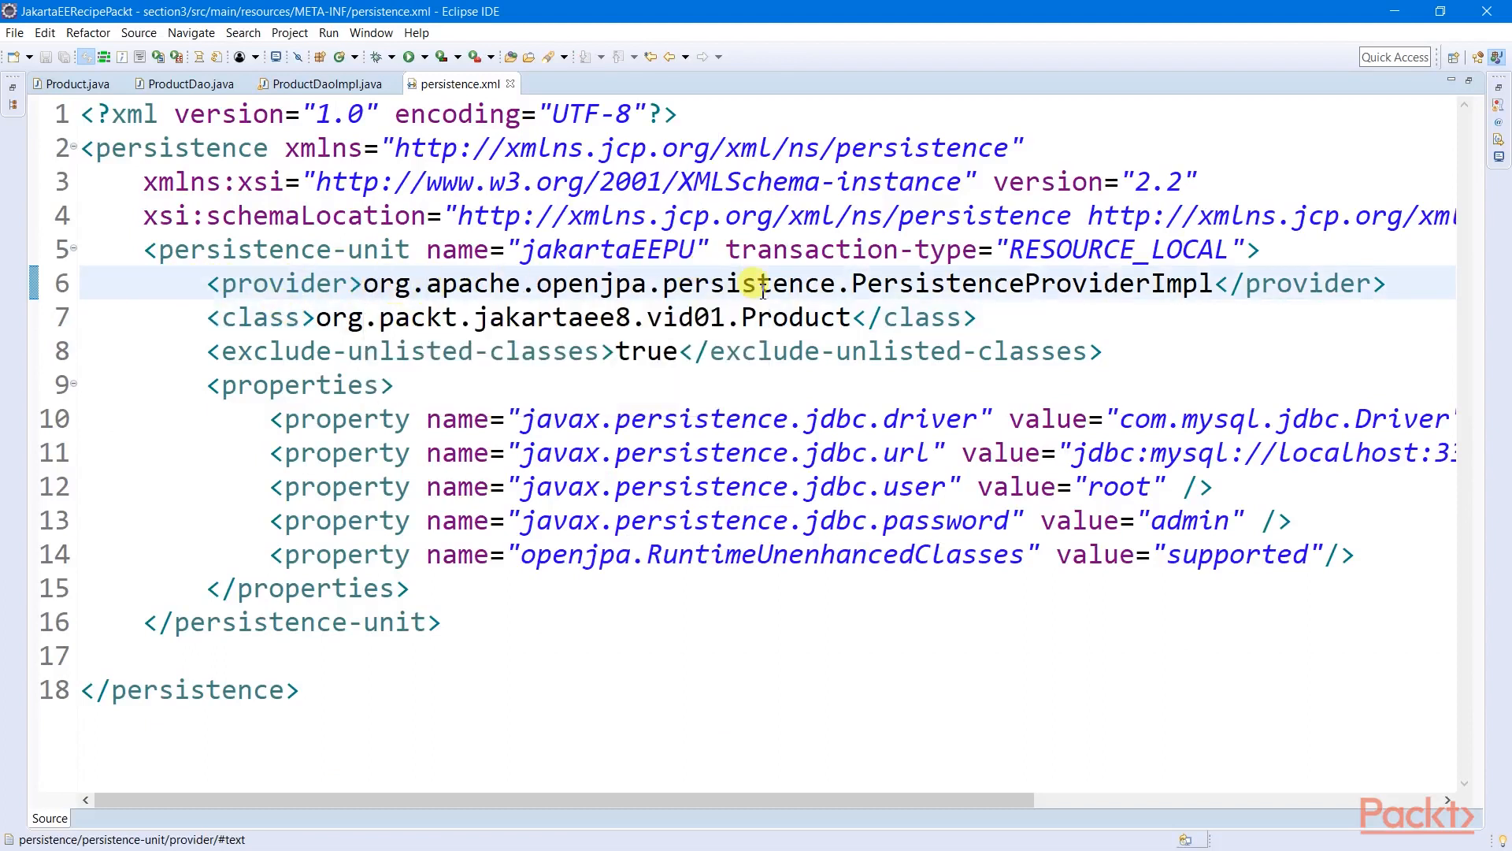
mouse_move(542, 283)
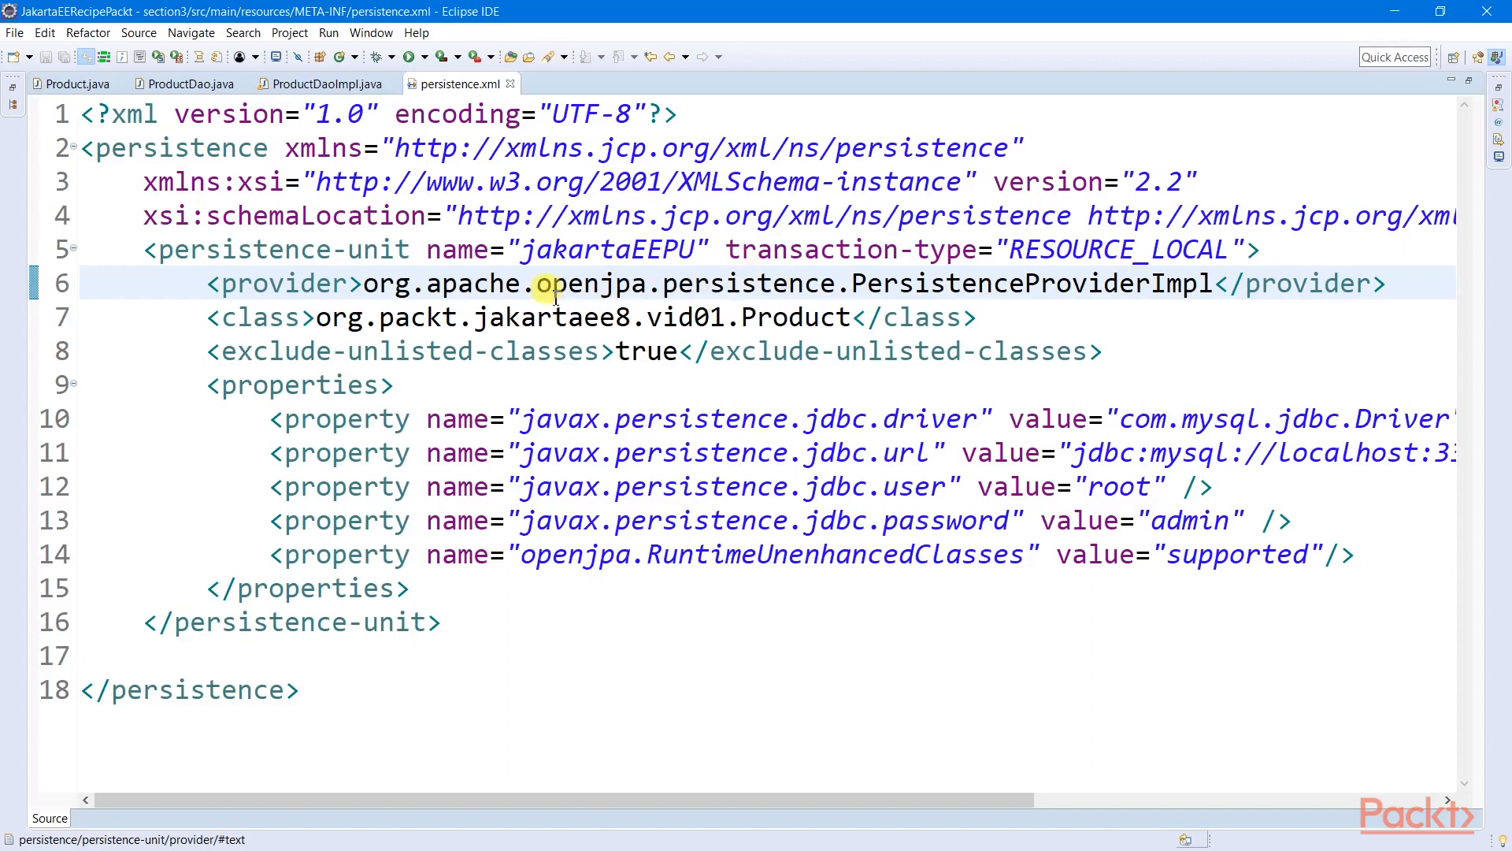
double_click(592, 283)
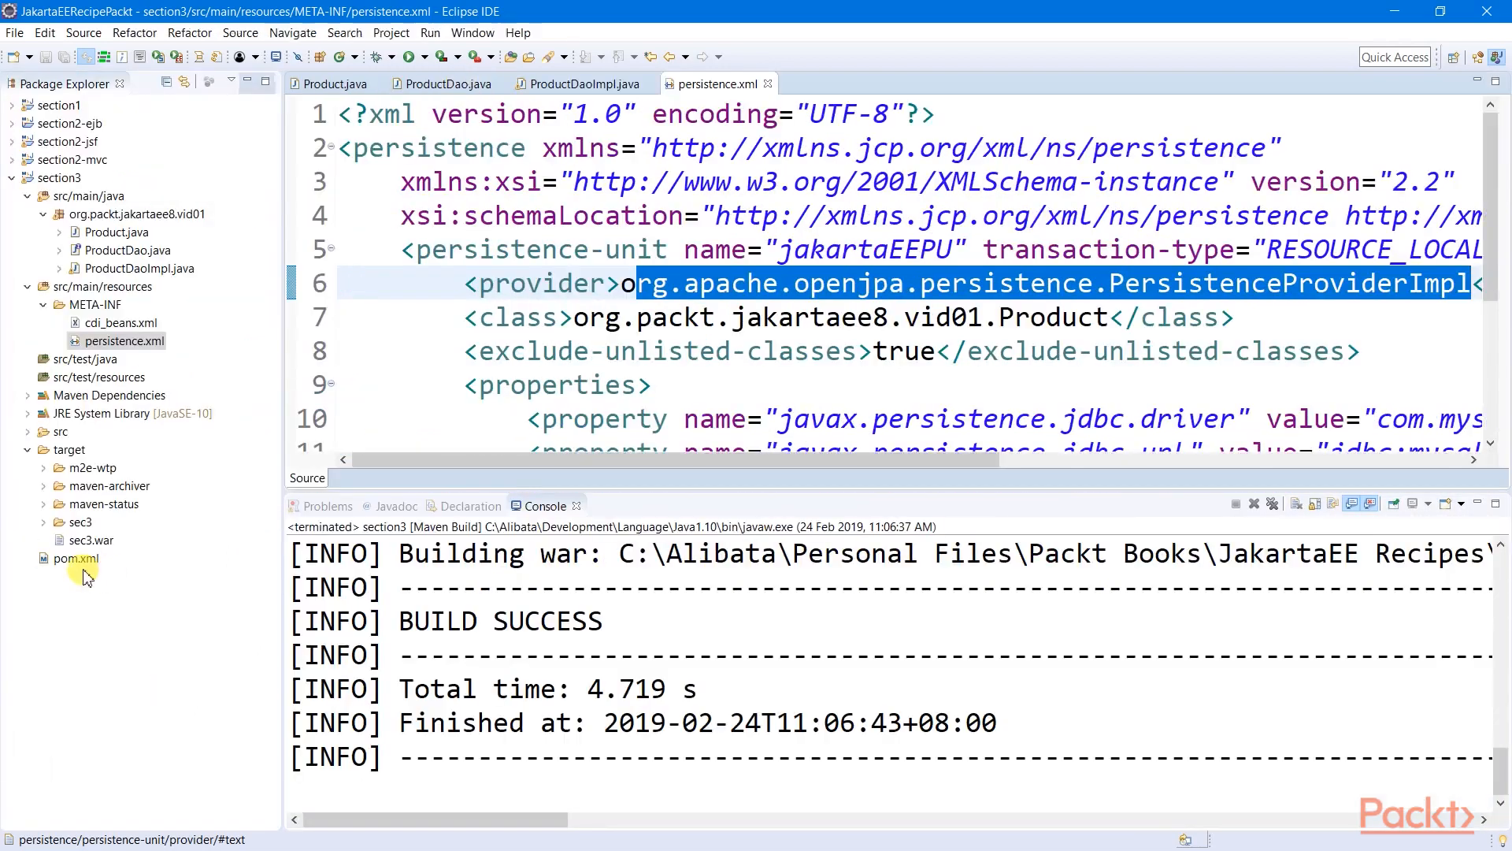
double_click(75, 557)
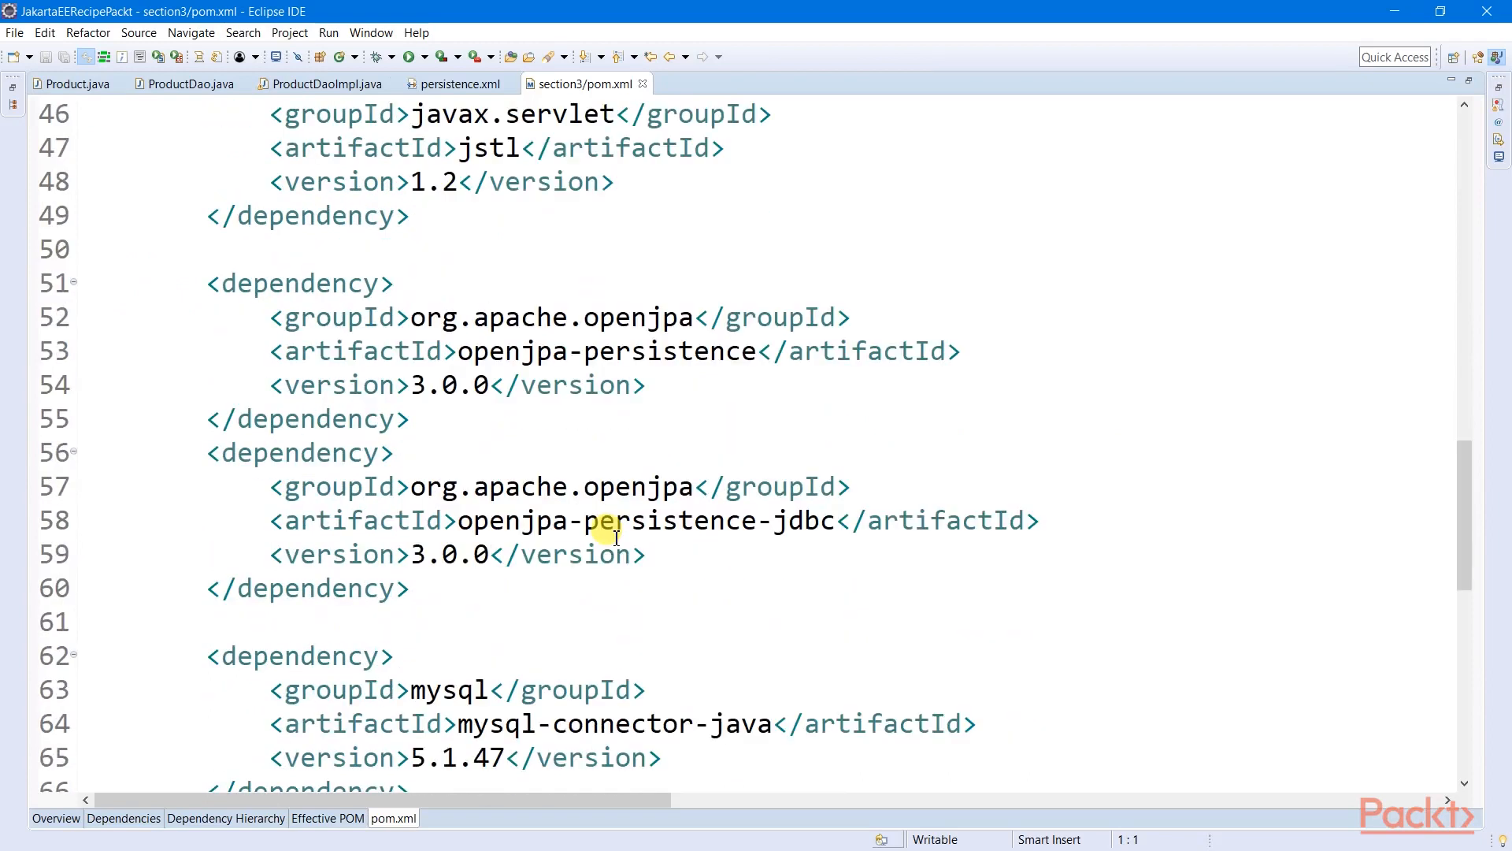
- Mark the openjpa-persistence-jdbc dependency in pom.xml and return to persistence.xml
click(212, 554)
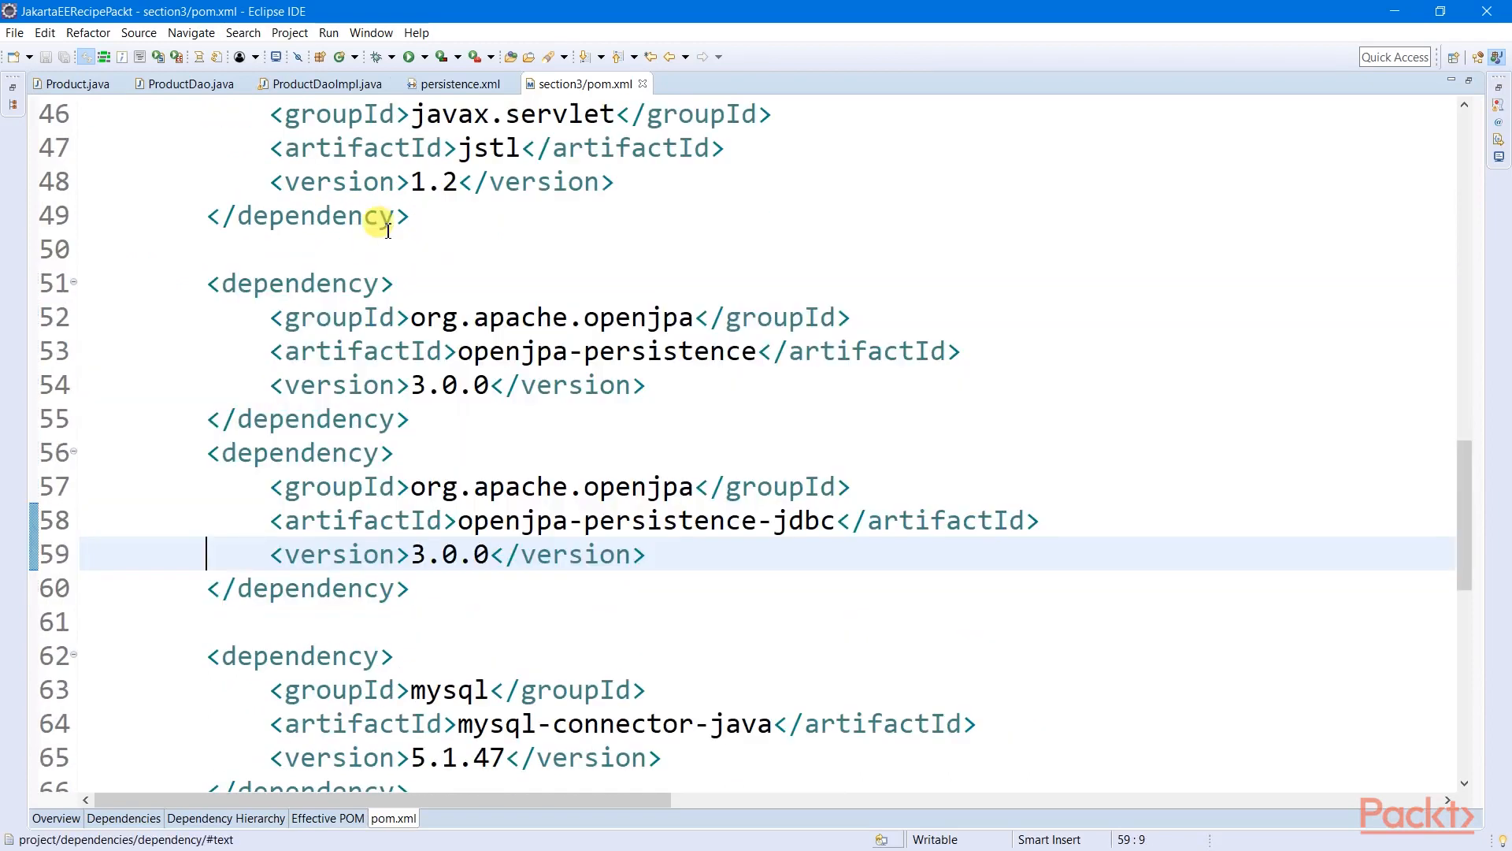
click(460, 84)
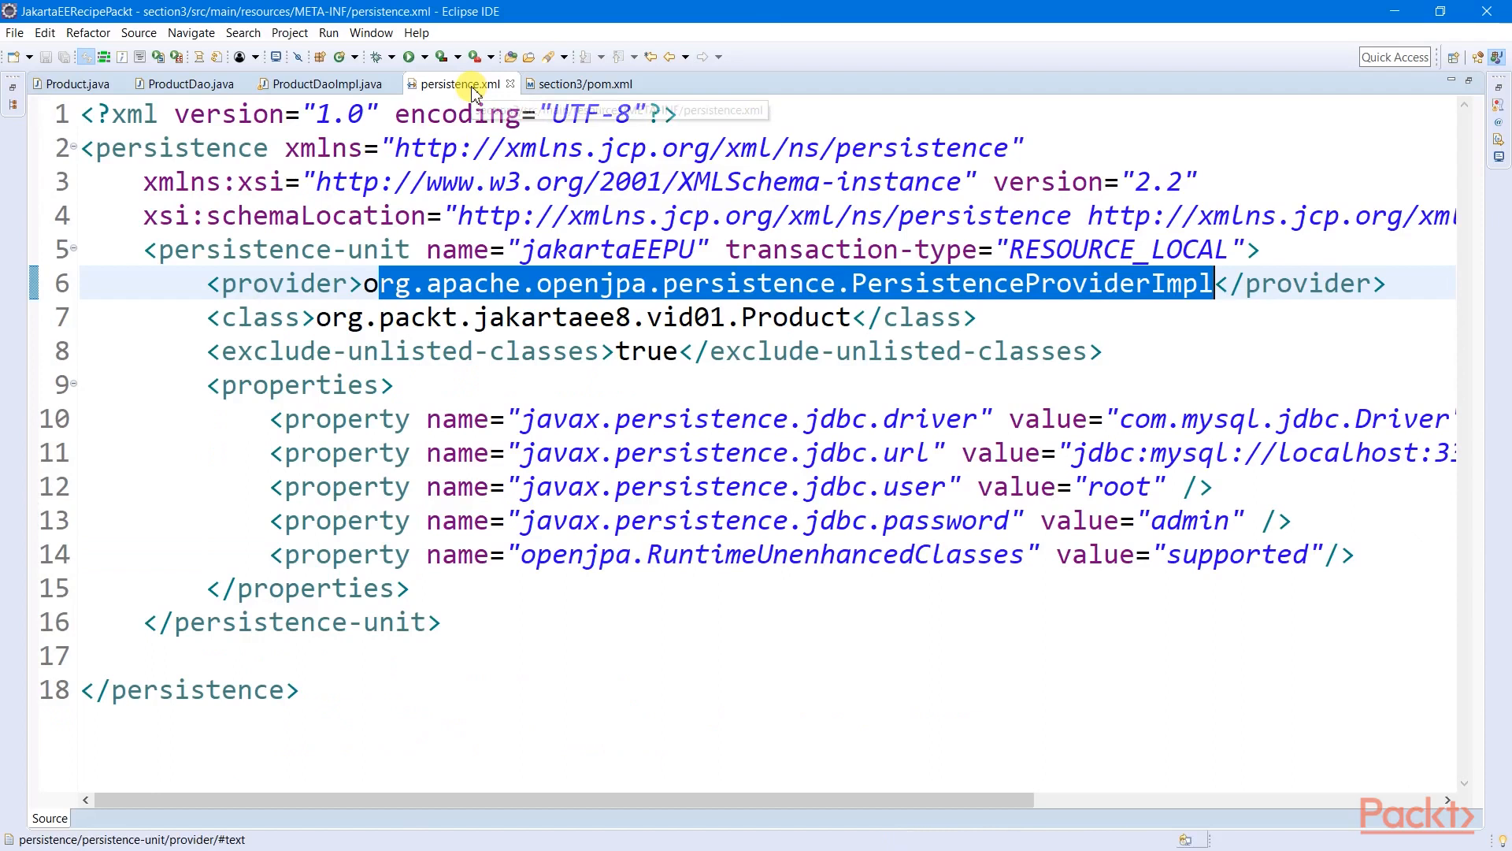
click(222, 317)
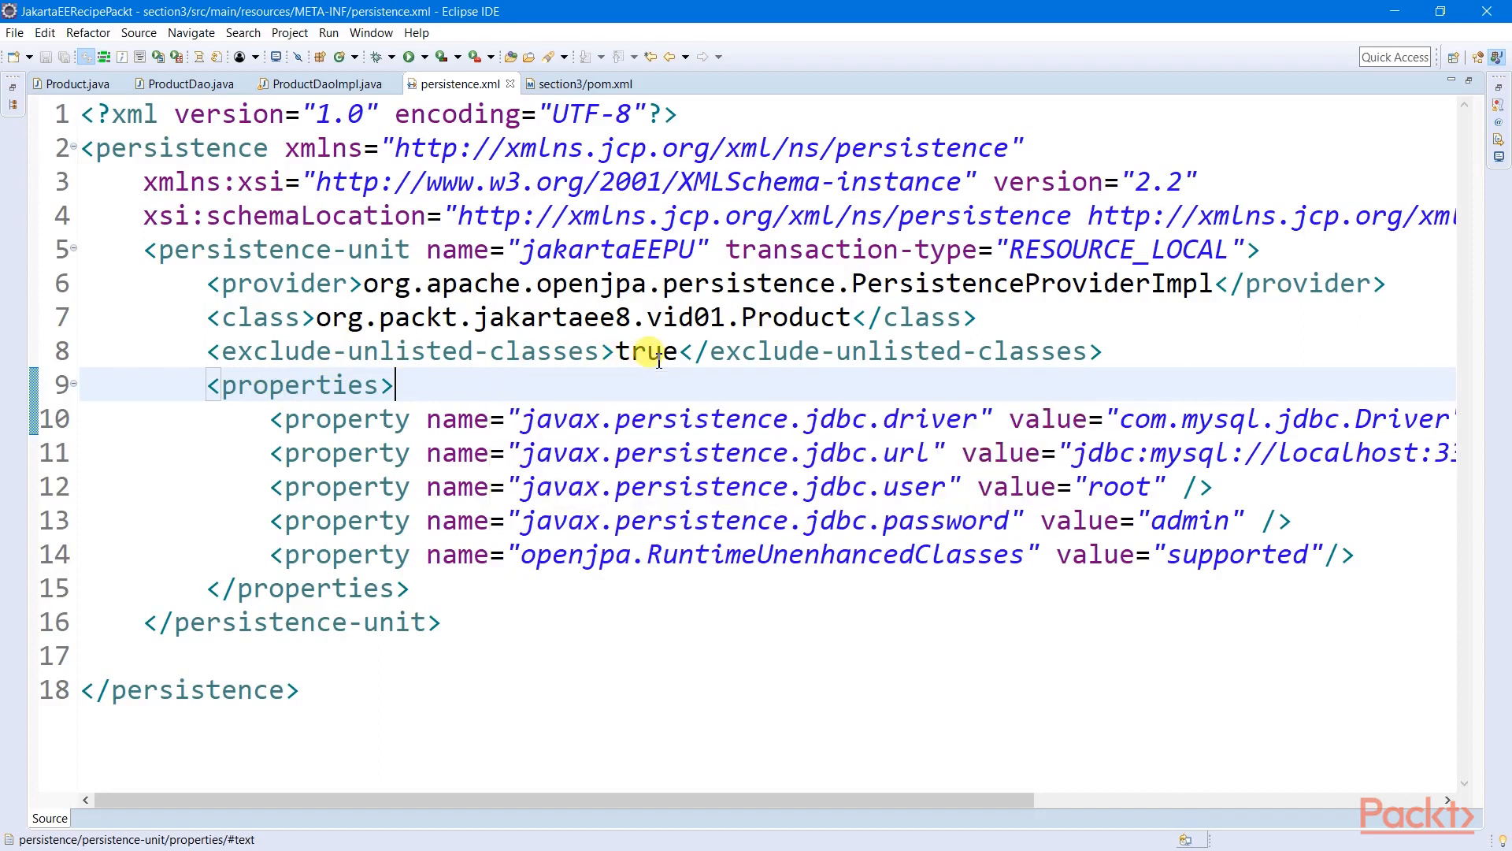
mouse_move(198, 318)
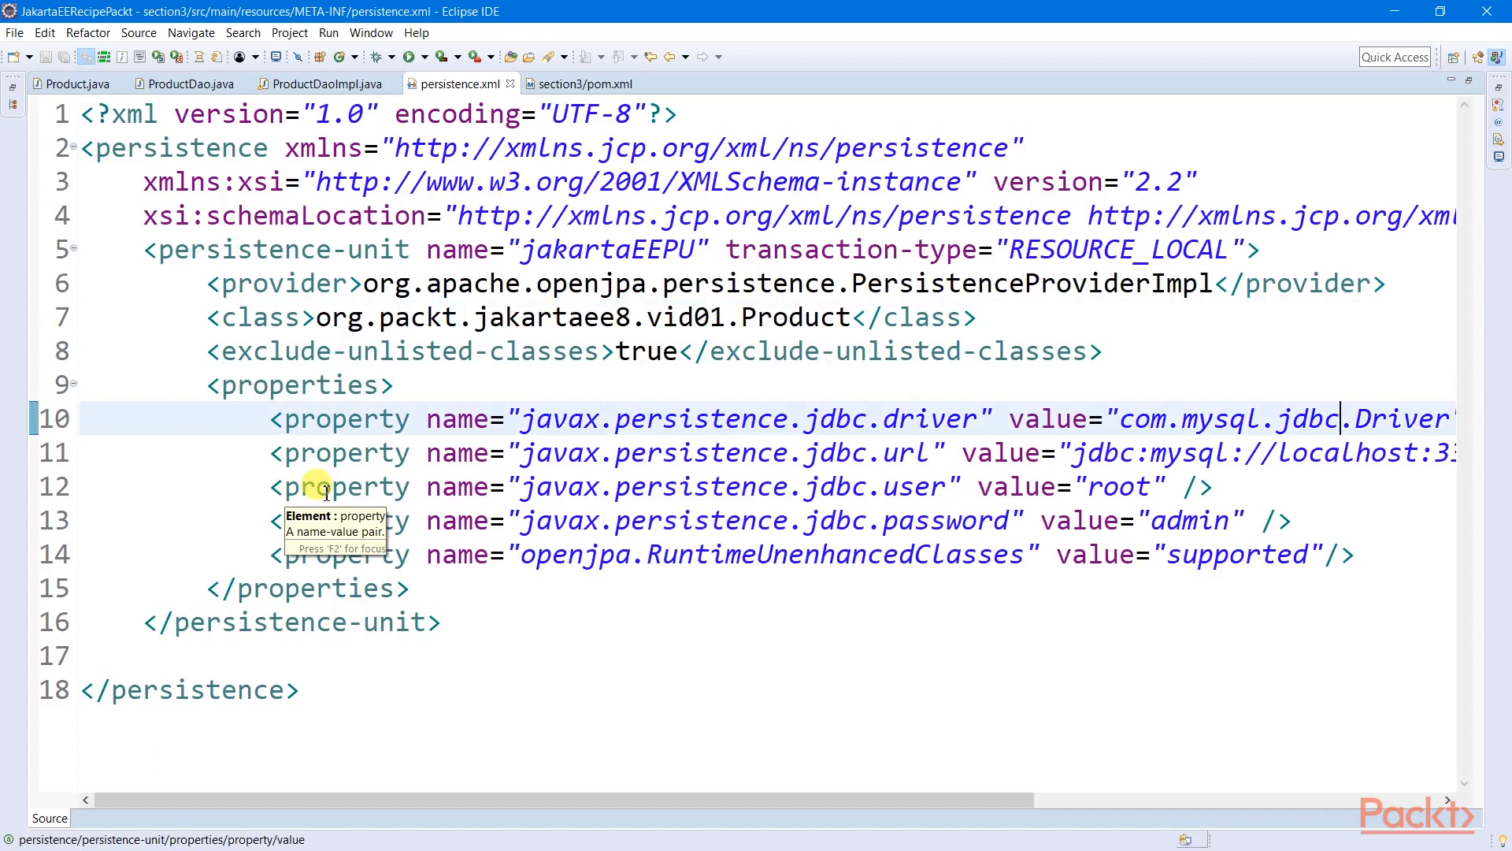
mouse_move(530, 434)
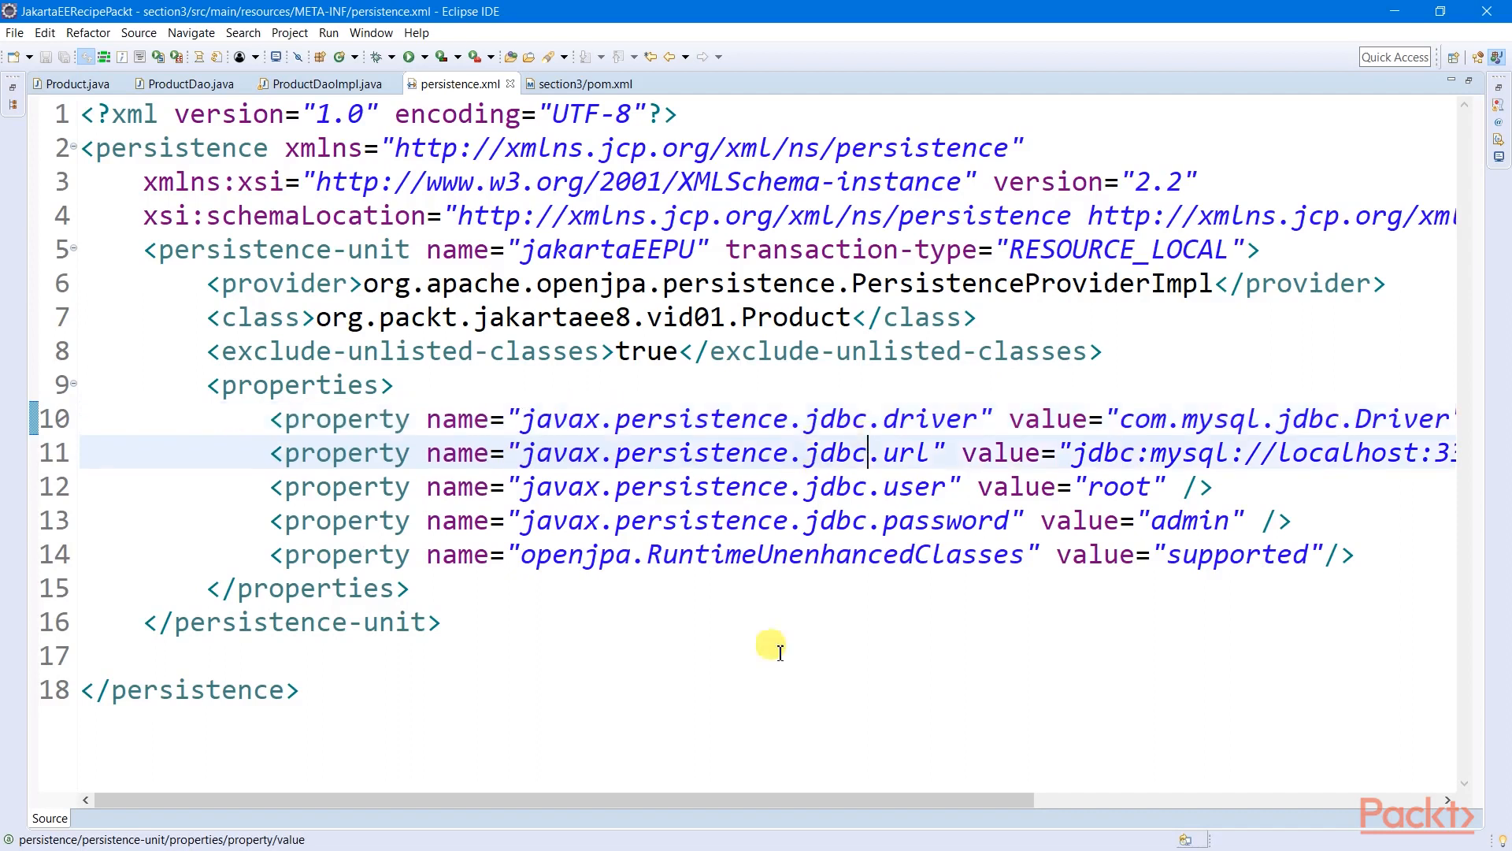
- Scroll persistence.xml right to reveal jdbc:mysql://localhost:3306/jakartaeedb in full
scroll(right, 3)
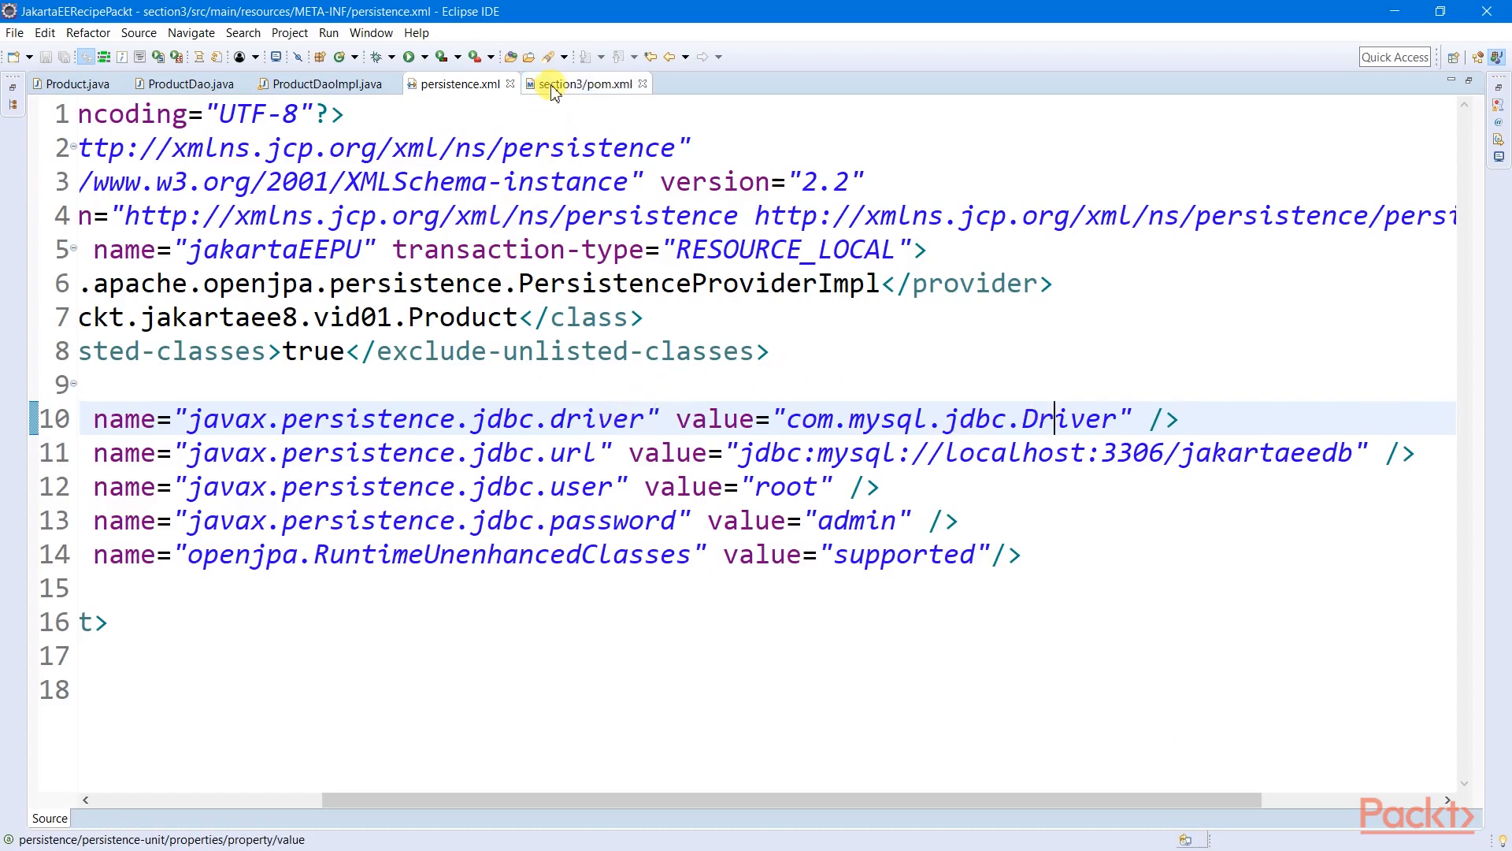
click(585, 83)
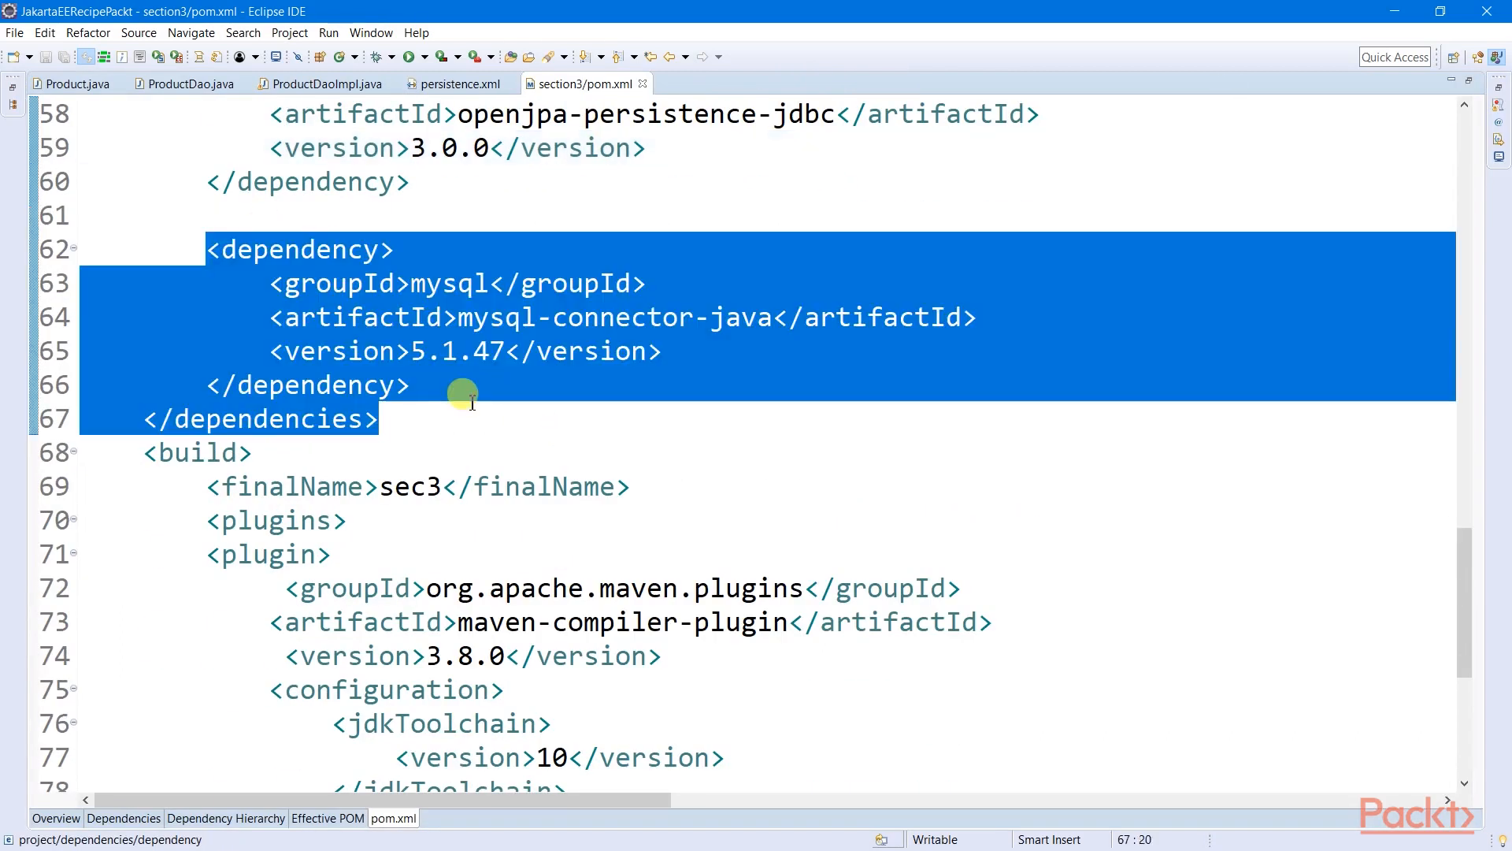
click(459, 83)
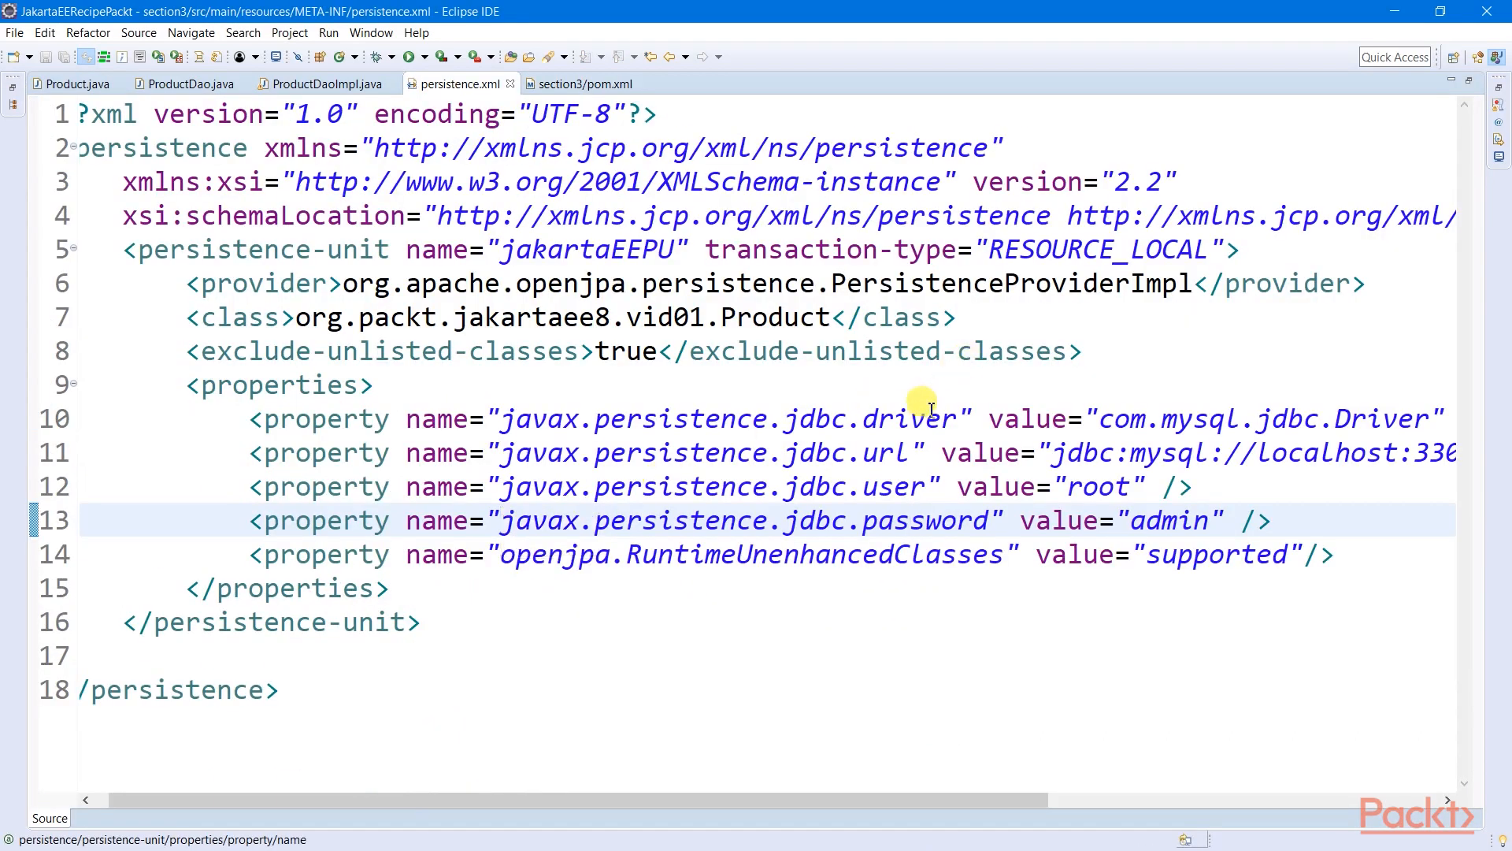
double_click(704, 452)
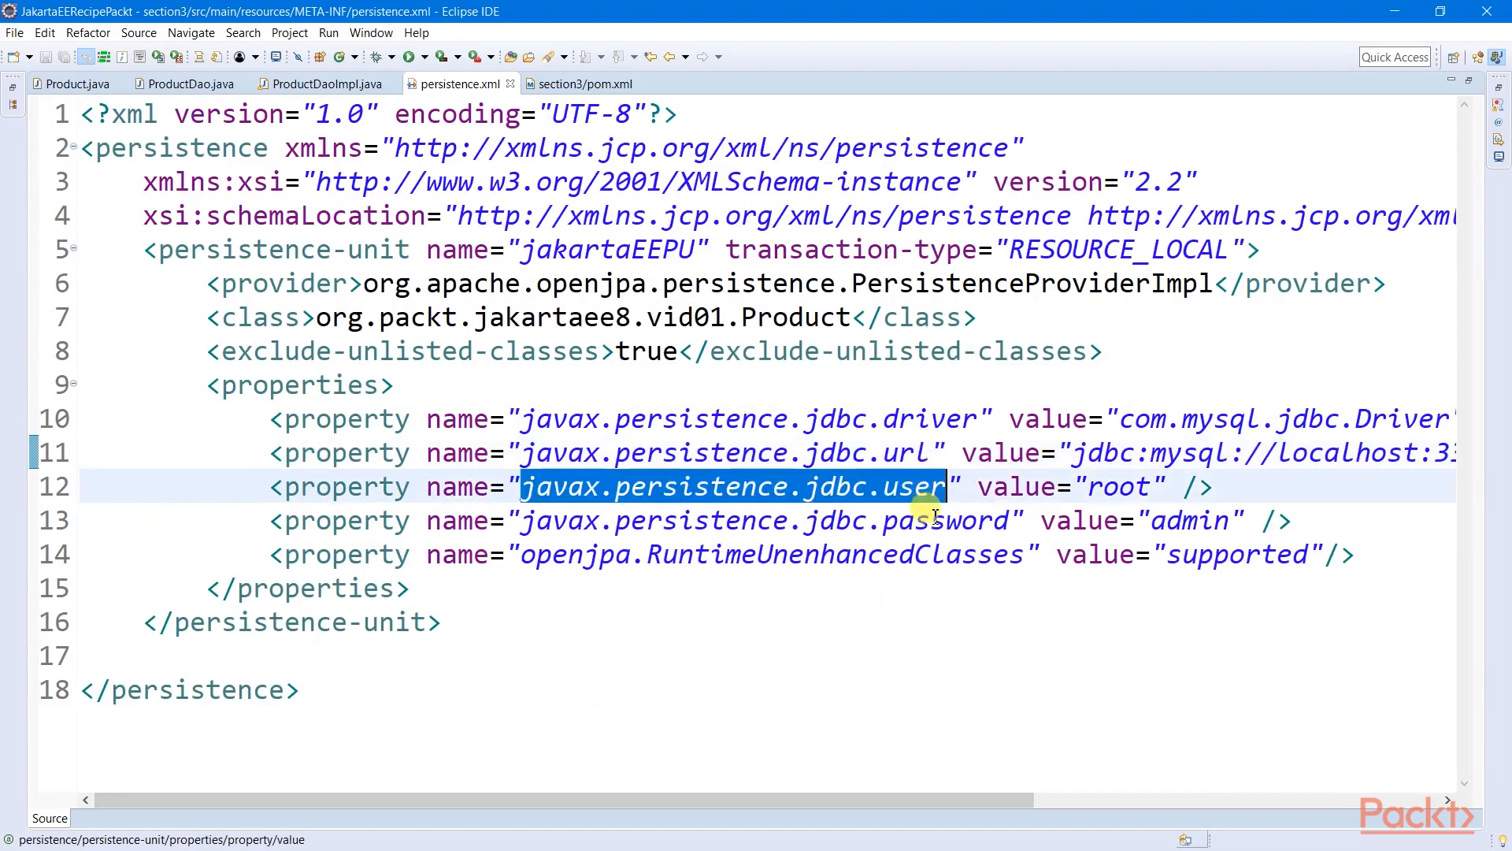
click(627, 554)
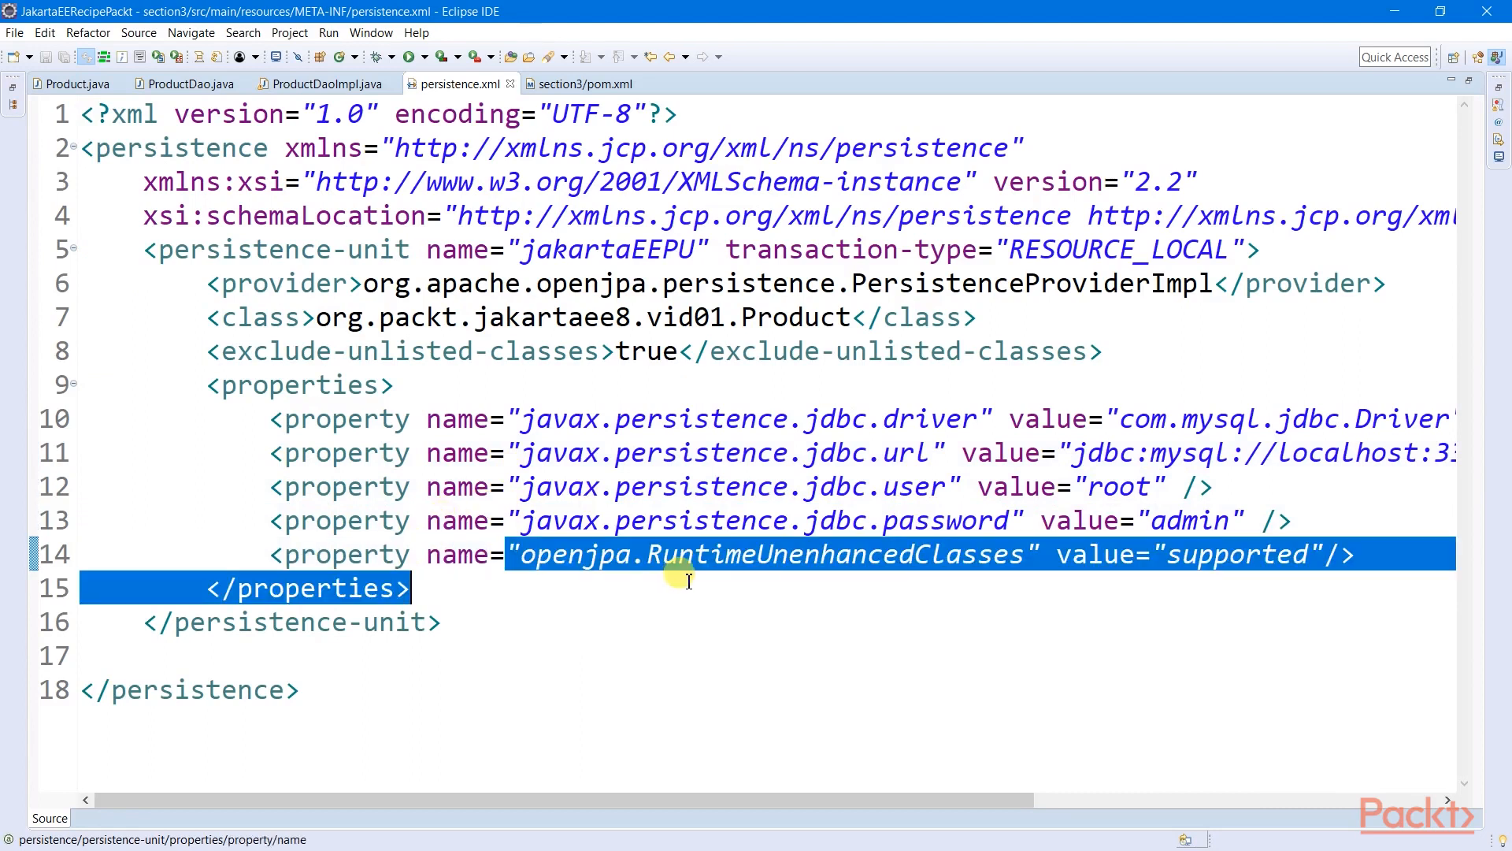
- Scroll through ProductDaoImpl's add, delete, update and list methods, highlighting addProduct's transaction retrieval
click(328, 83)
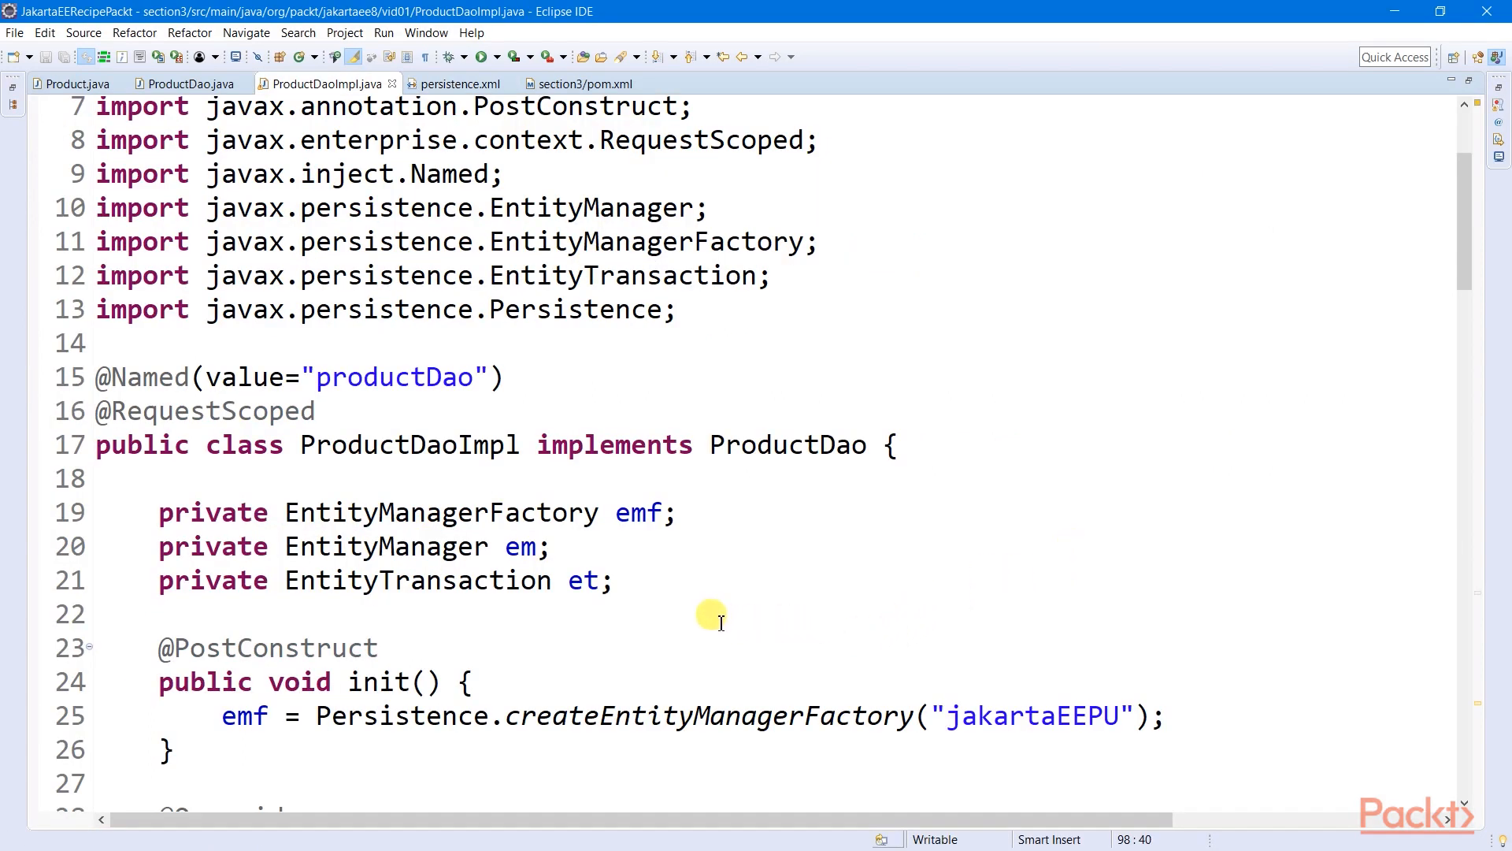
scroll(down, 3)
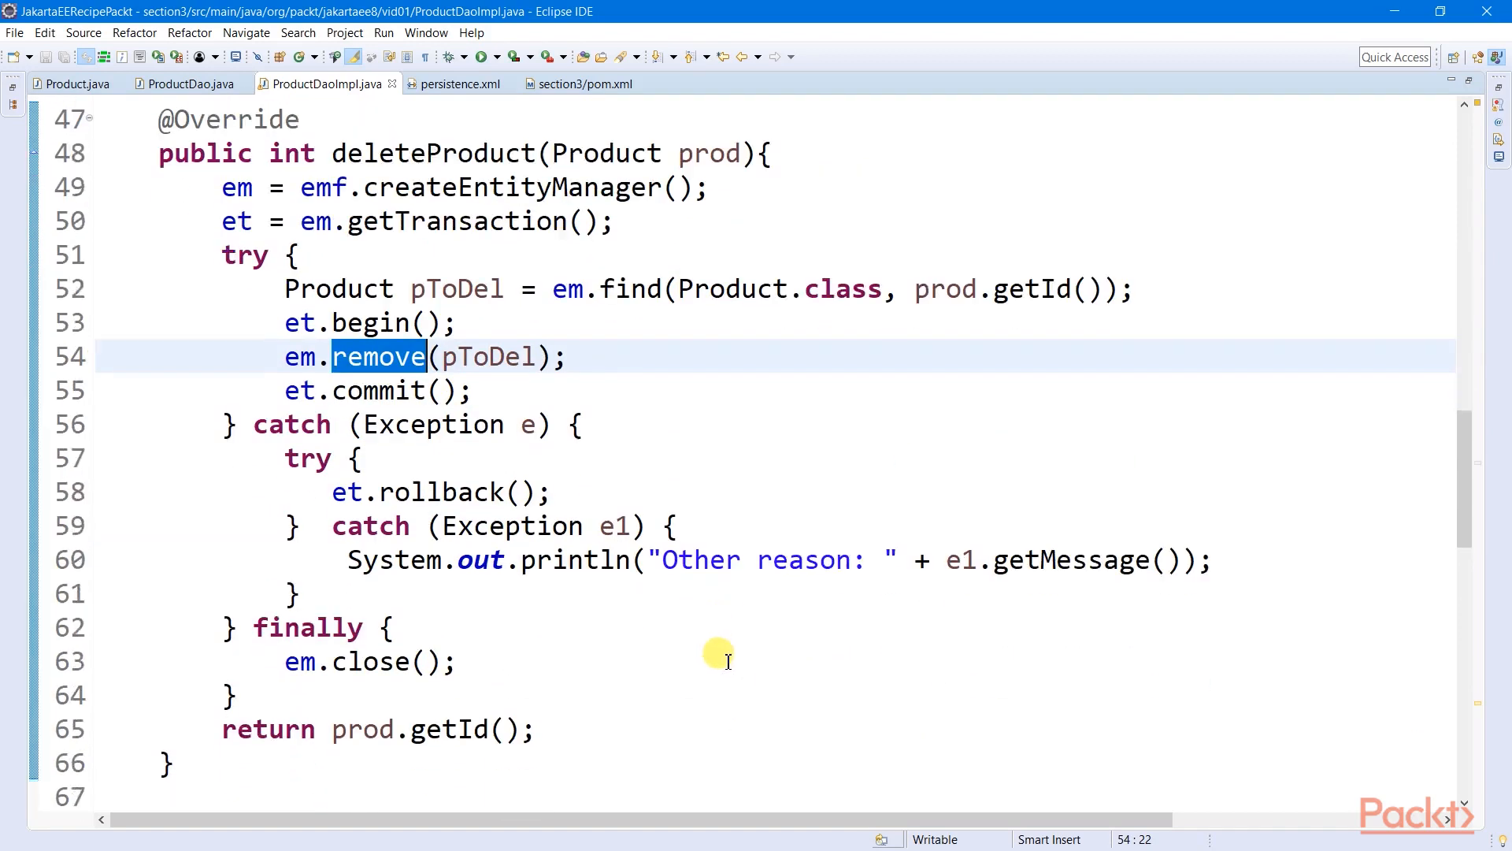
scroll(down, 3)
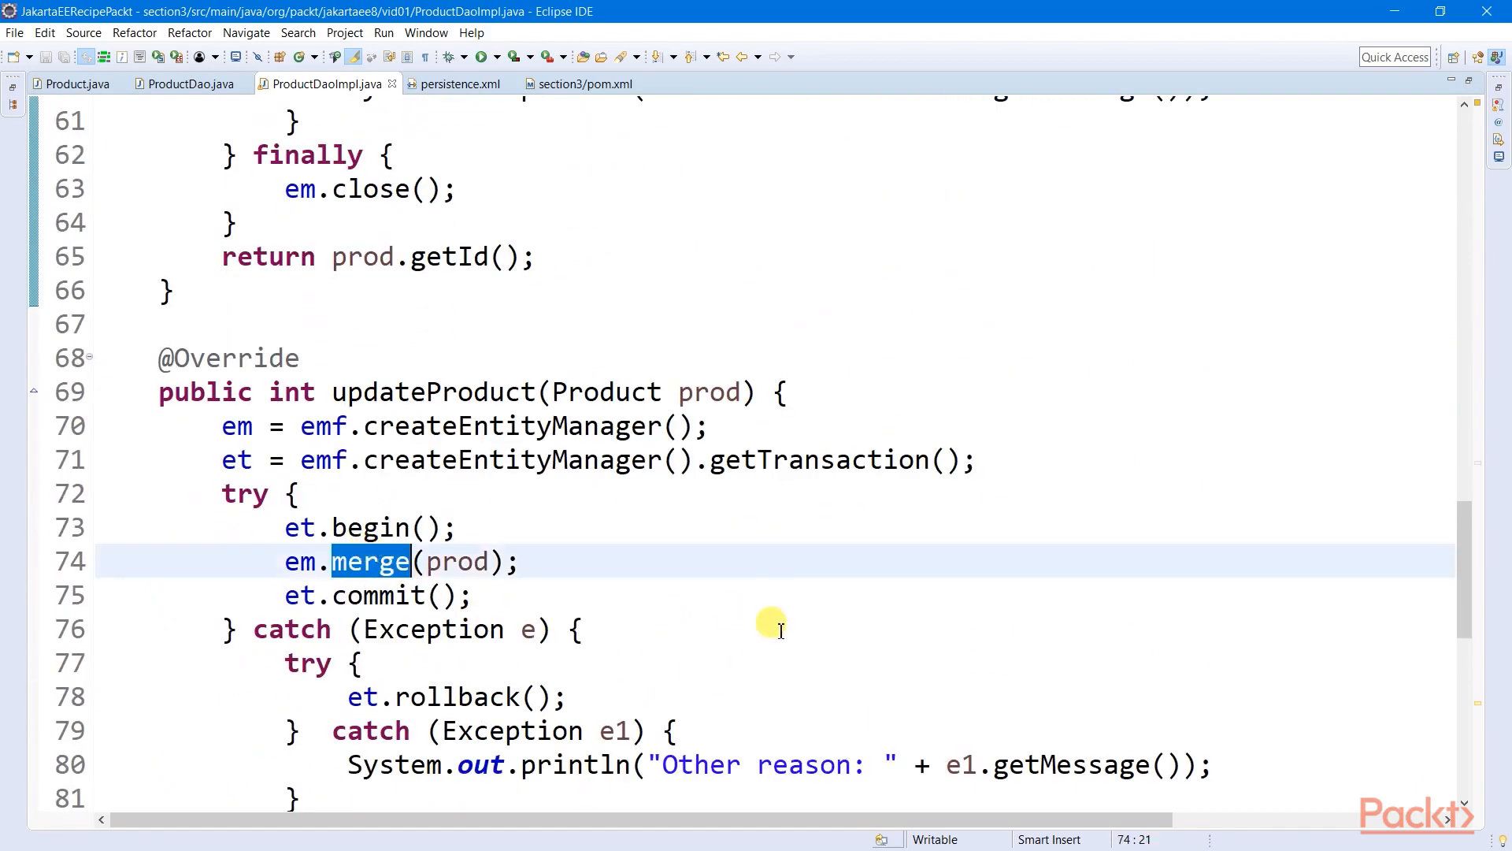
scroll(up, 3)
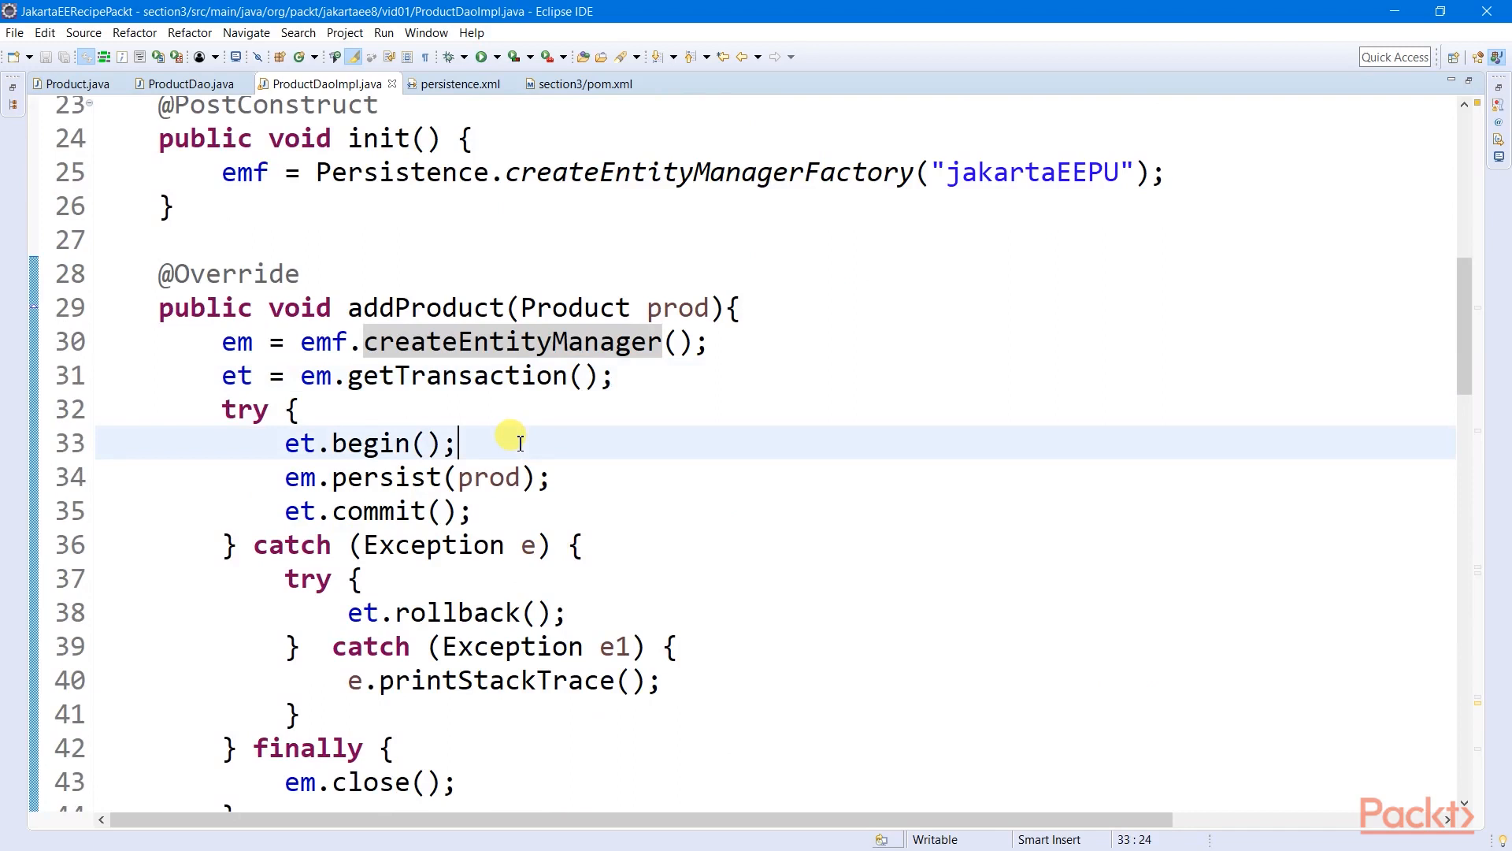
mouse_move(495, 586)
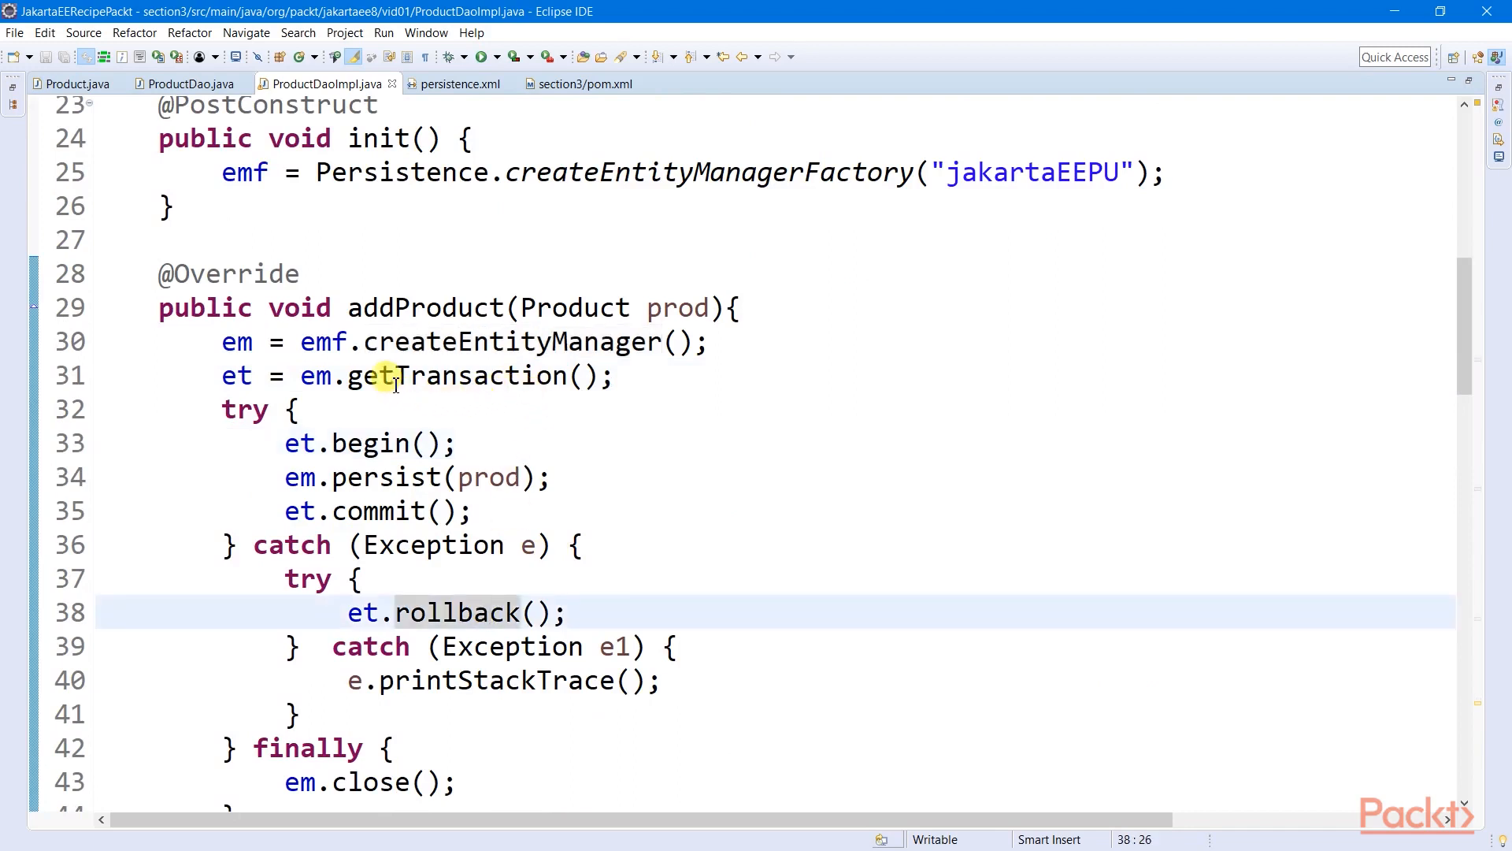
click(617, 375)
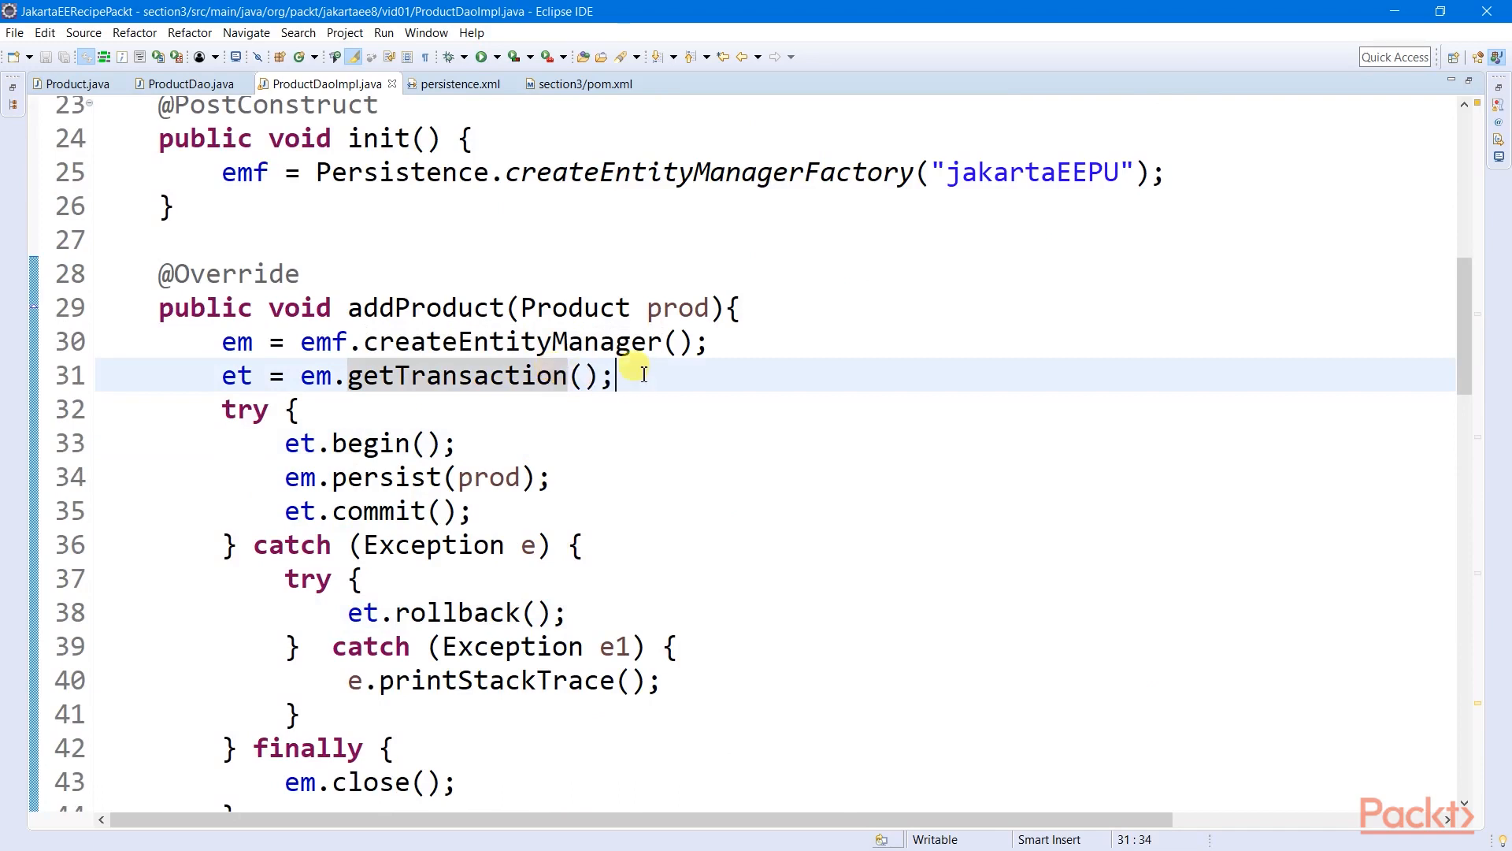
scroll(down, 3)
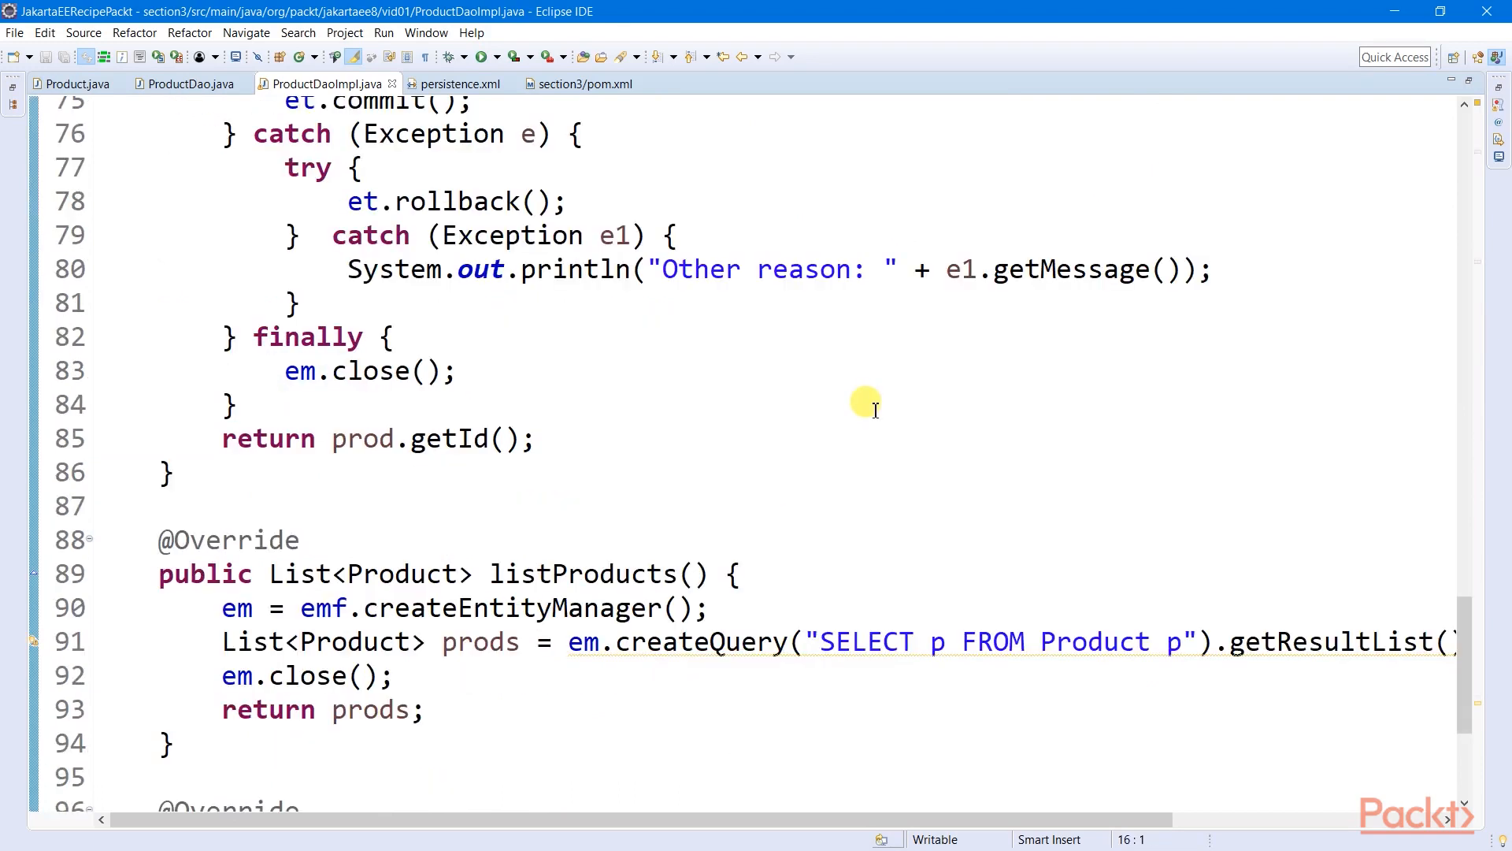
scroll(down, 3)
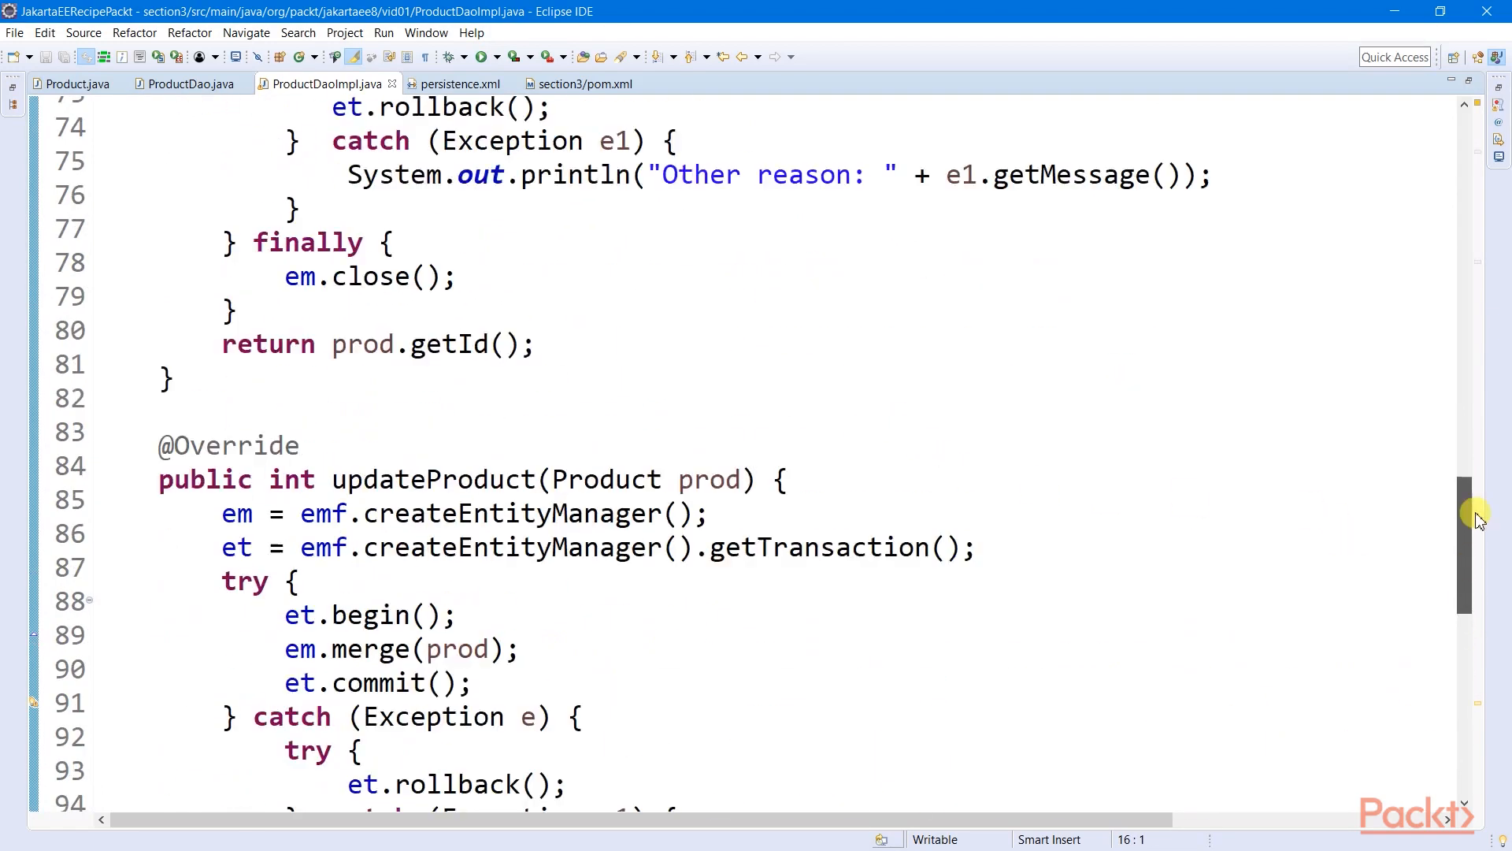
scroll(up, 3)
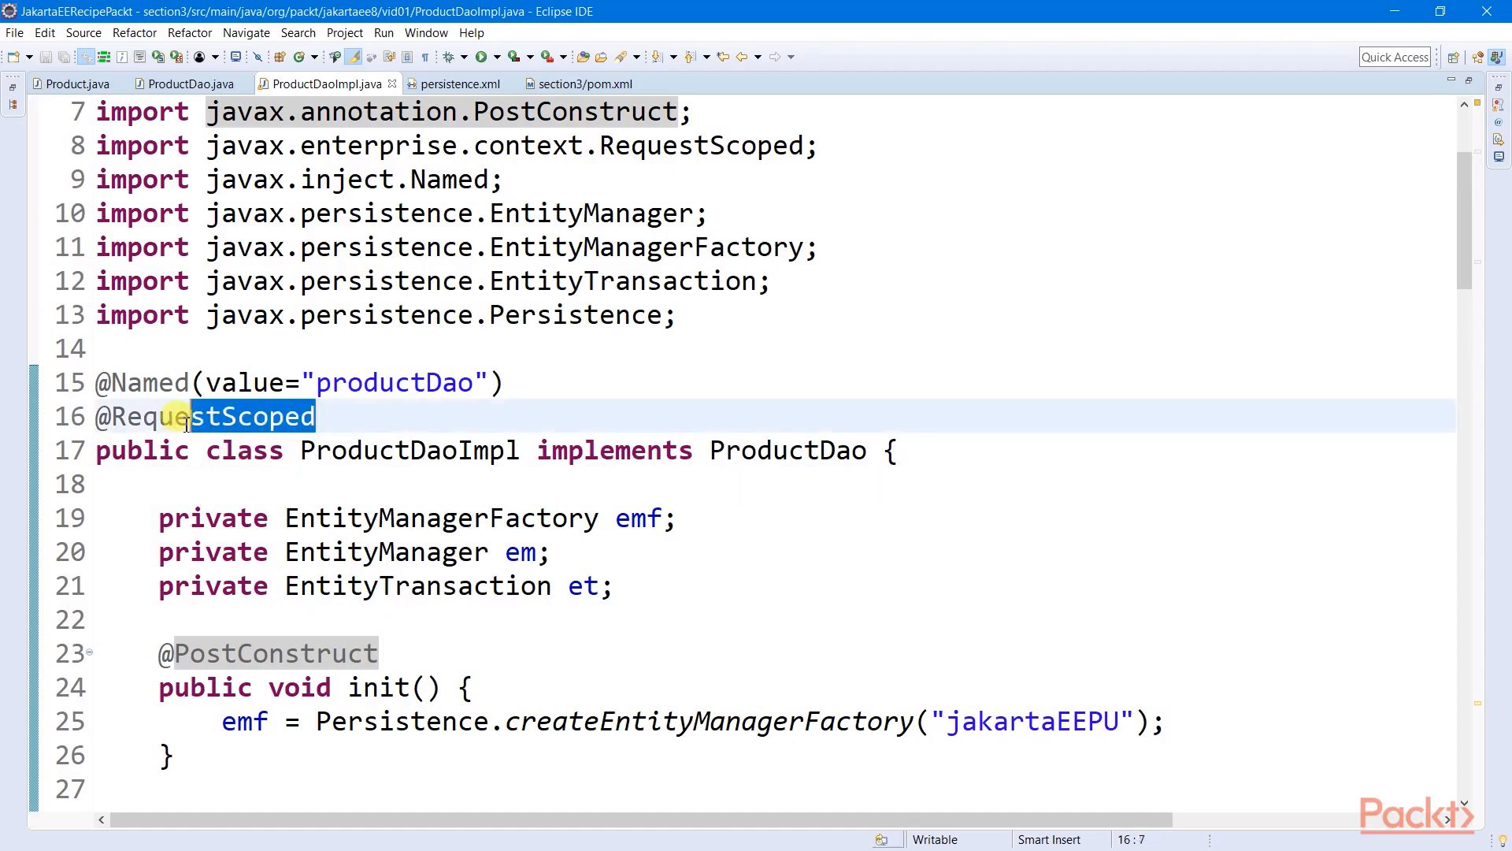
- Open the ProductResultView servlet and prod_view.jsp, then run the project on the server
click(313, 518)
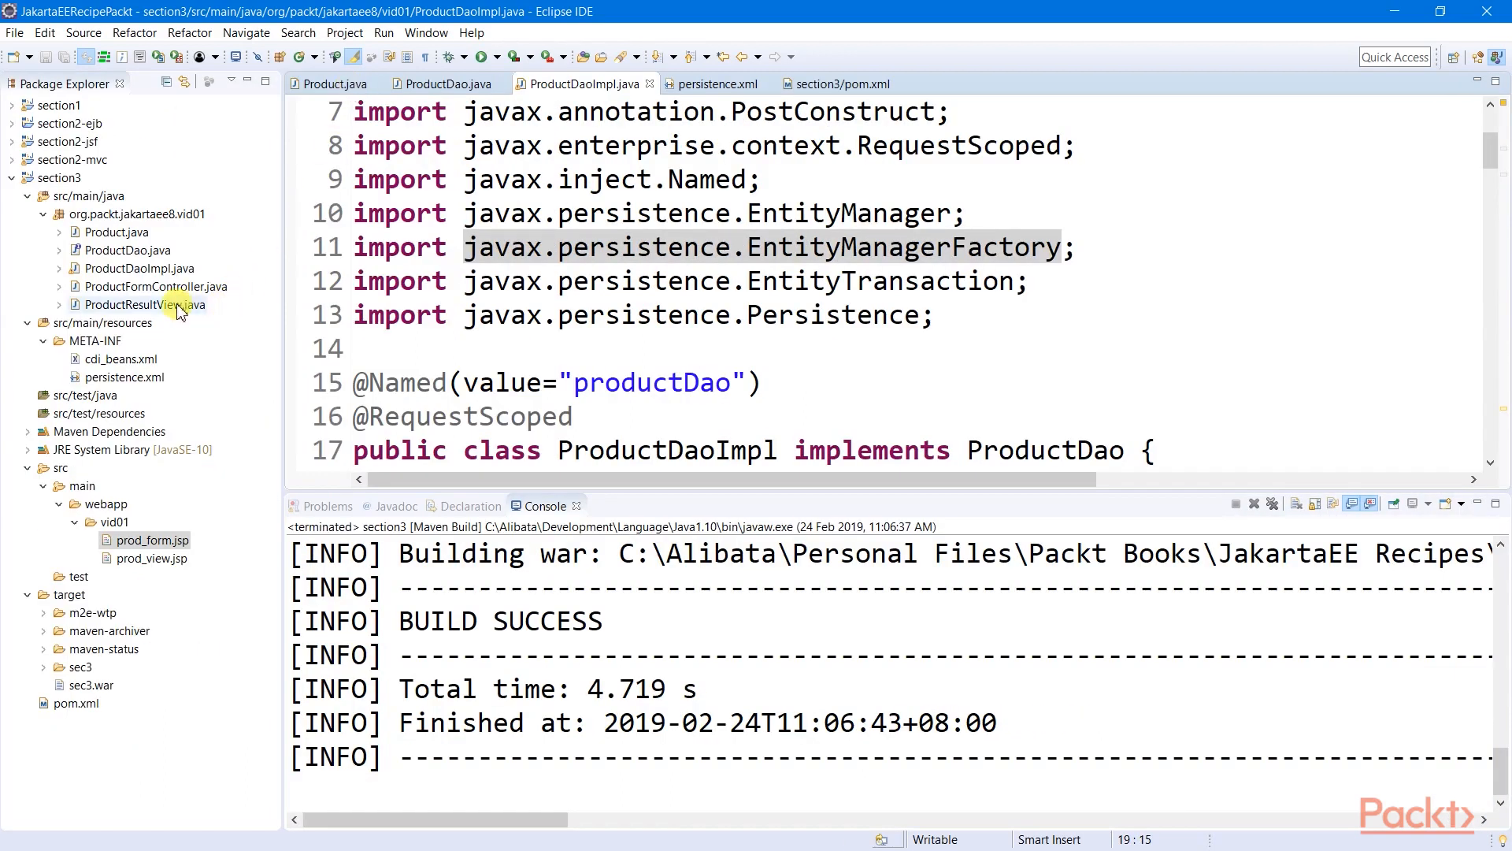
double_click(143, 305)
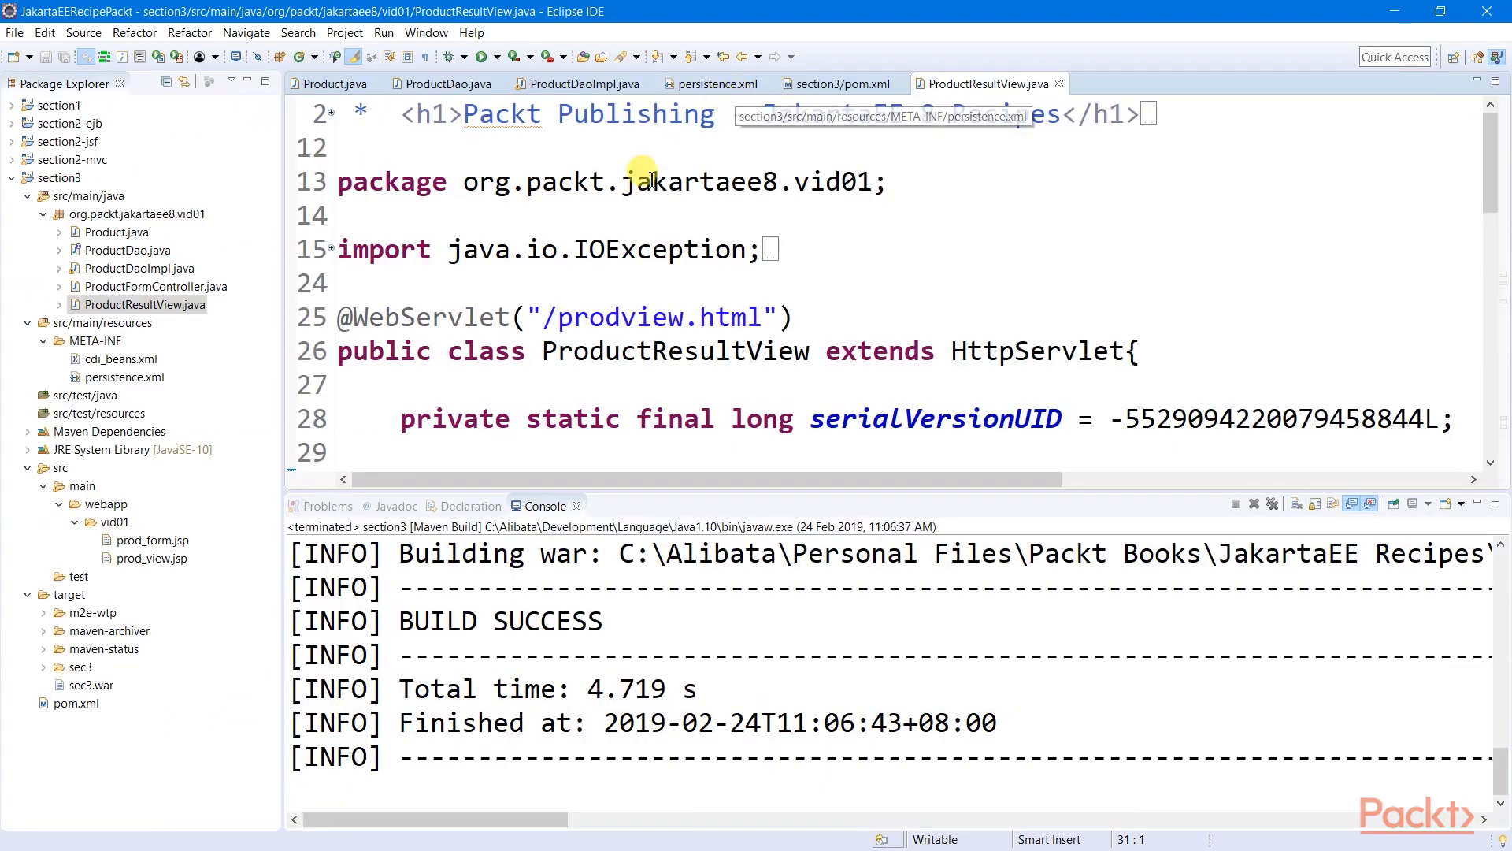
double_click(151, 558)
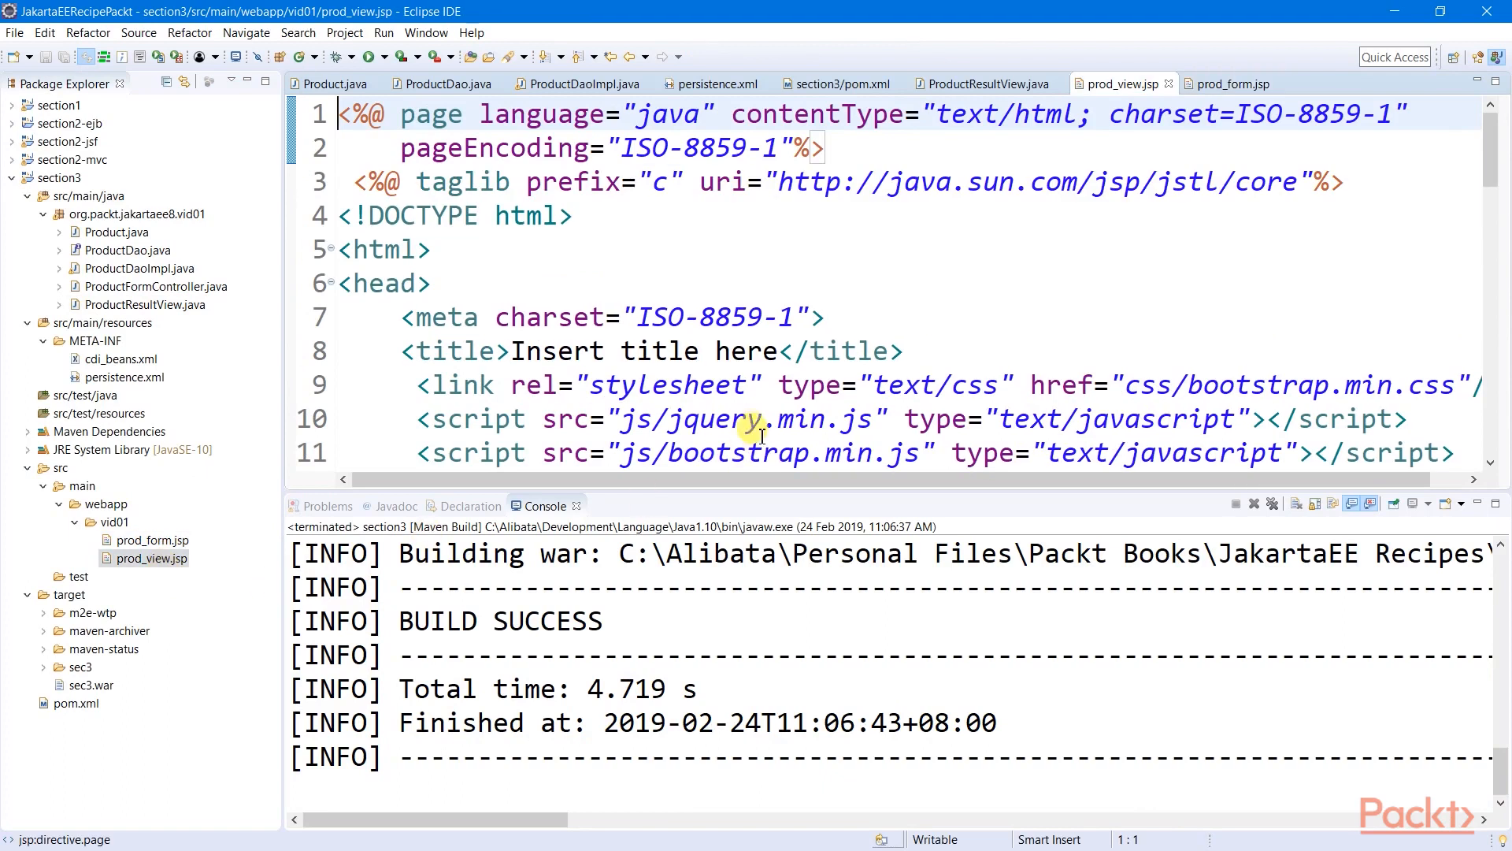
right_click(64, 704)
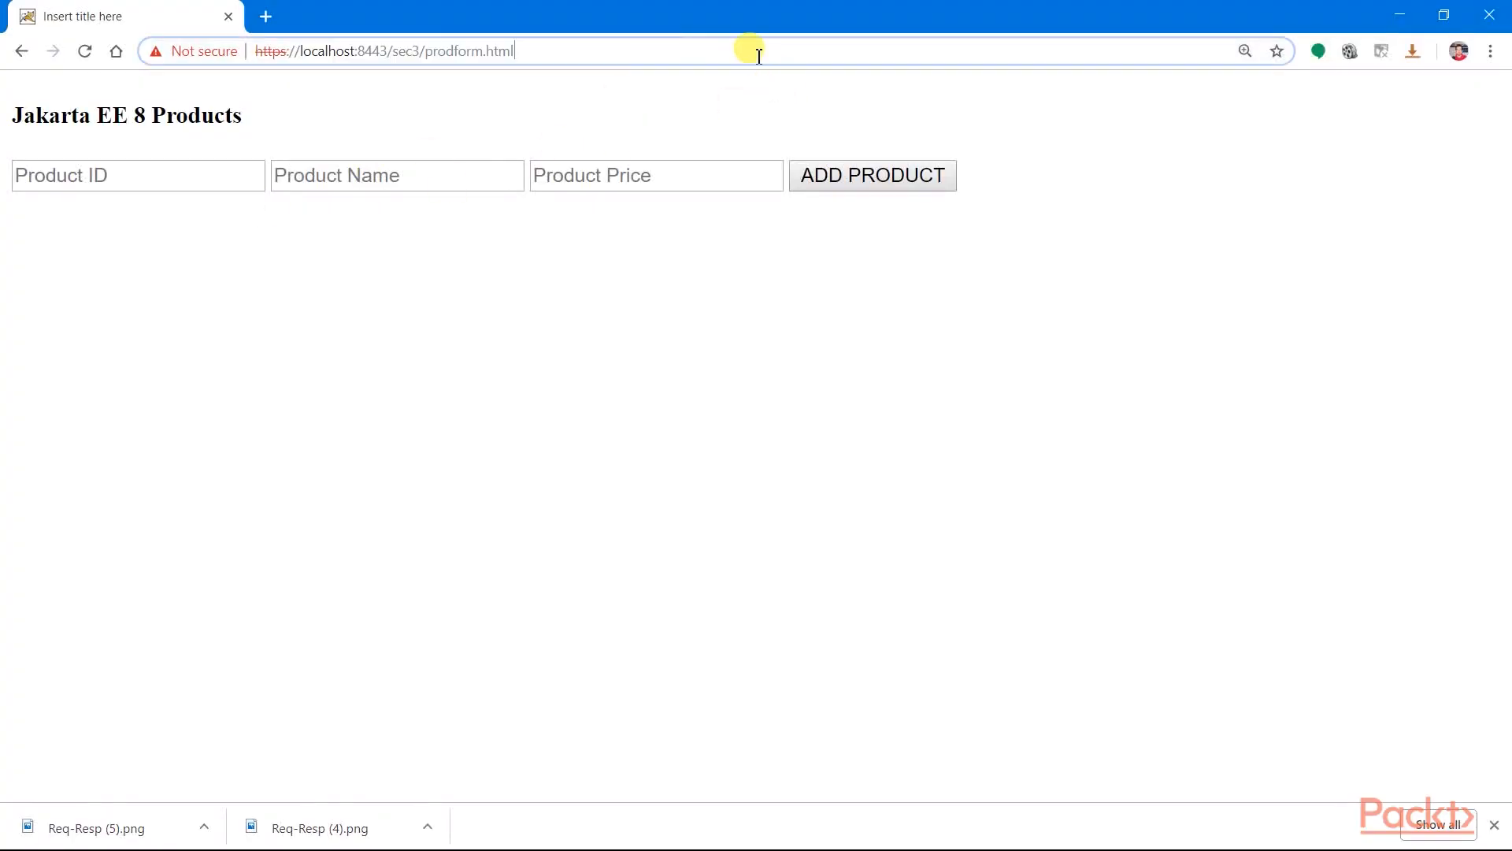
- Enter Plate as the product name and submit product 21 to the list
text(Plate)
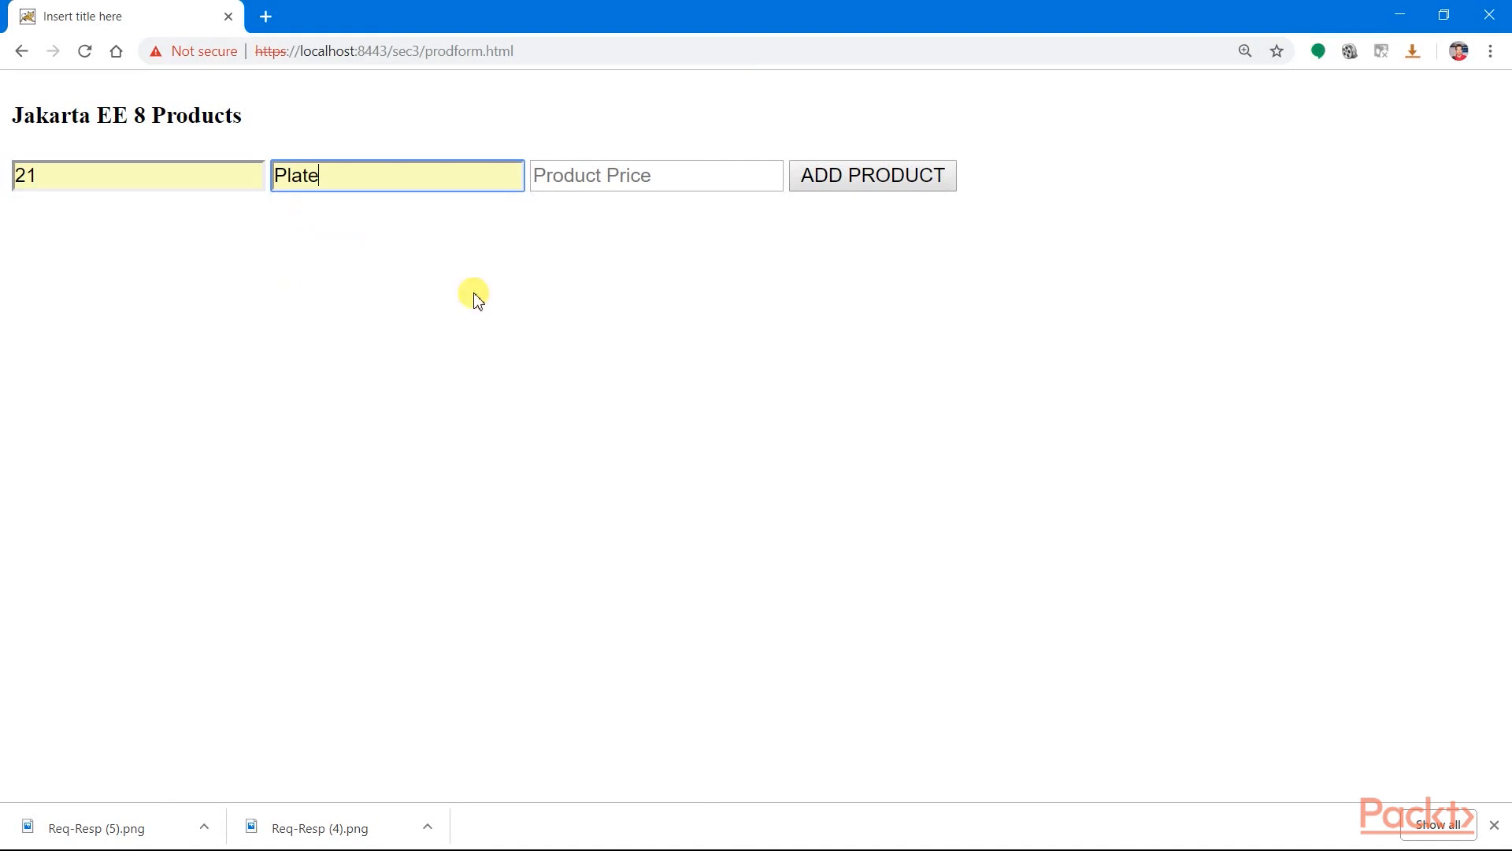
click(871, 175)
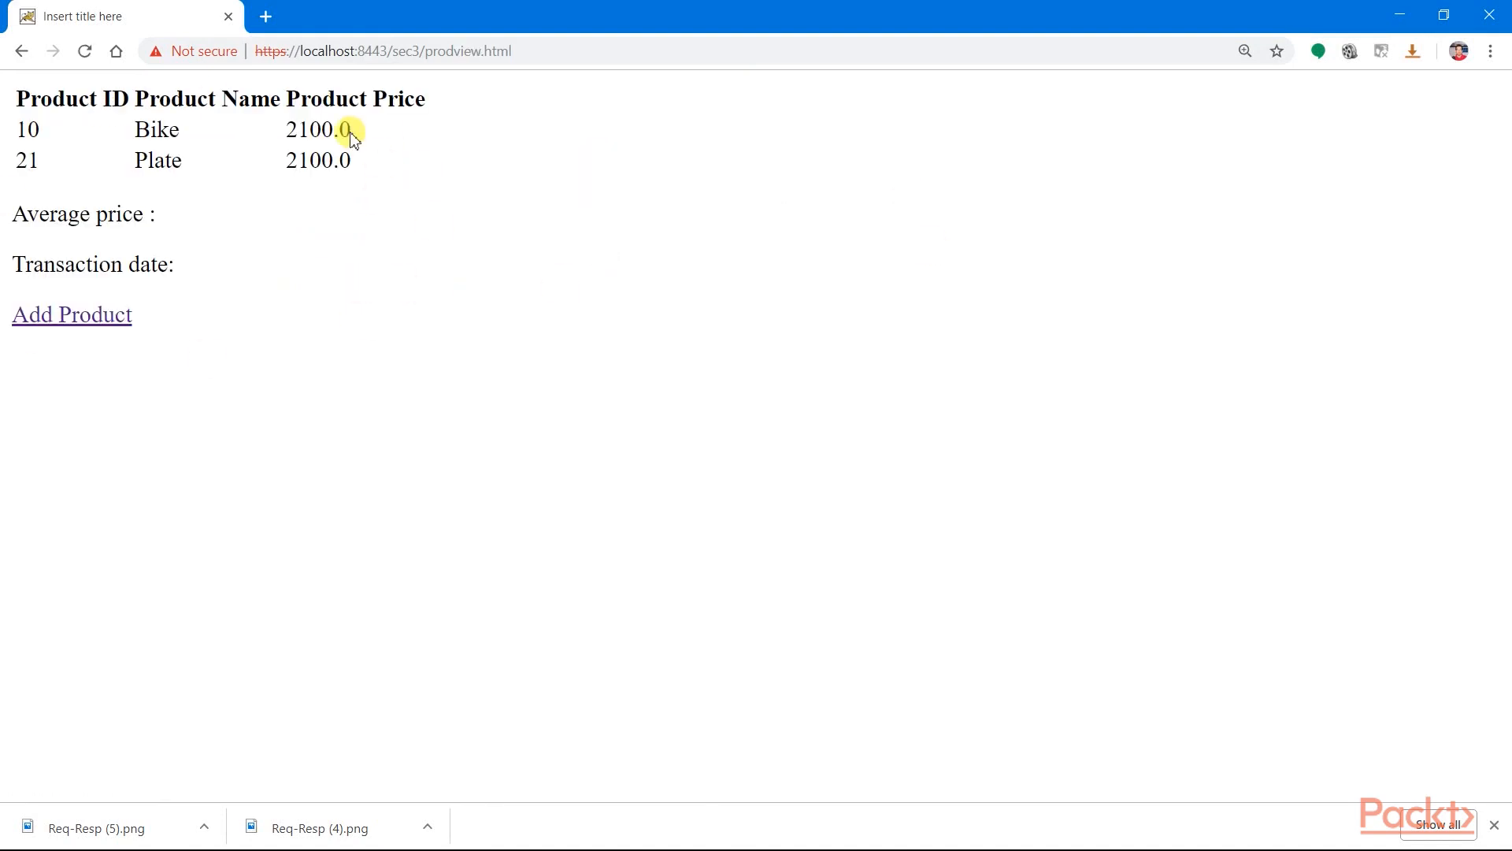
mouse_move(268, 214)
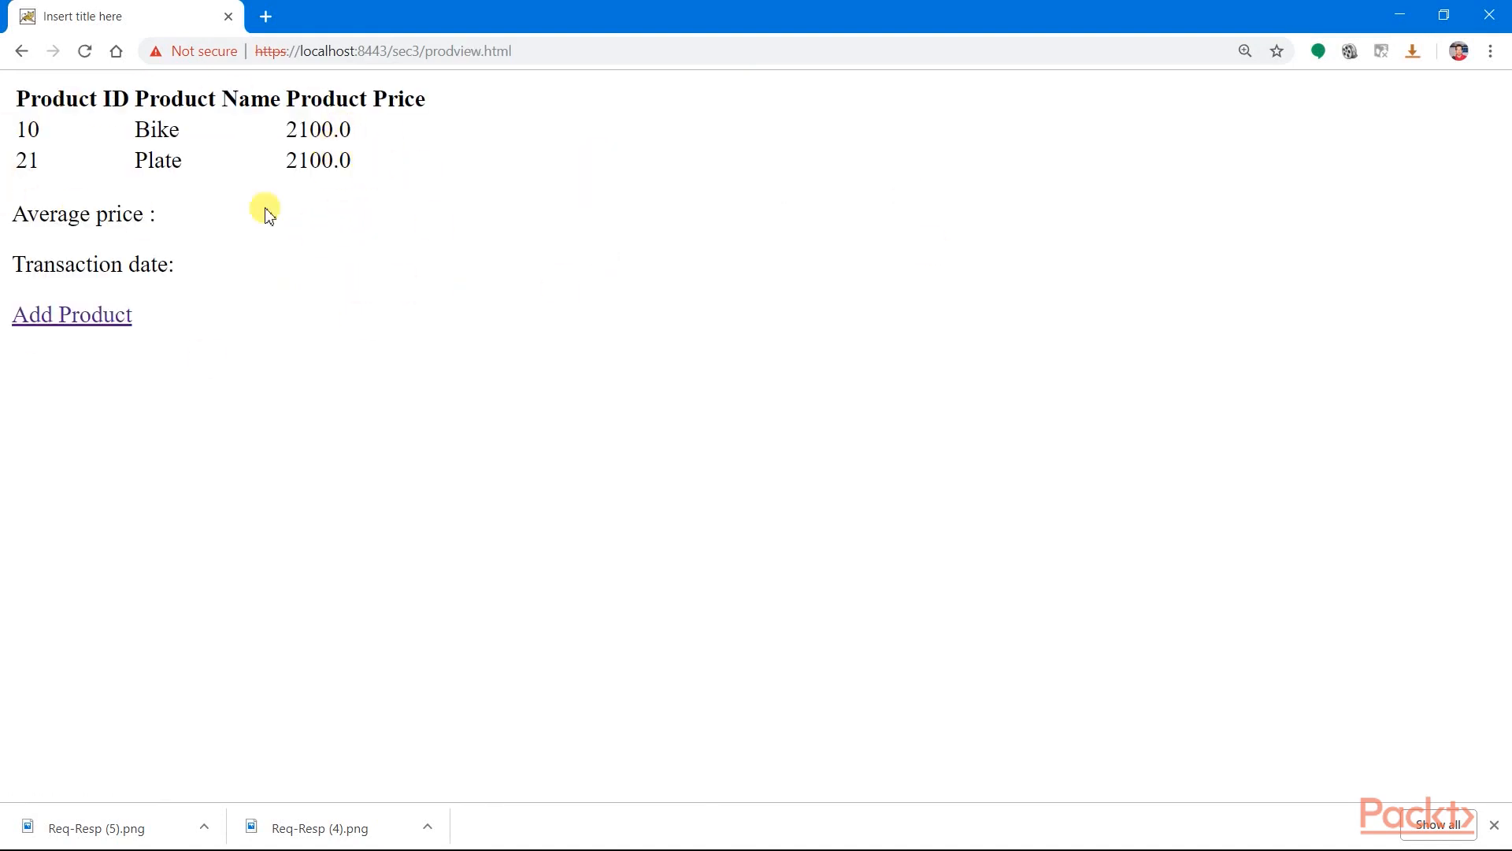
mouse_move(615, 586)
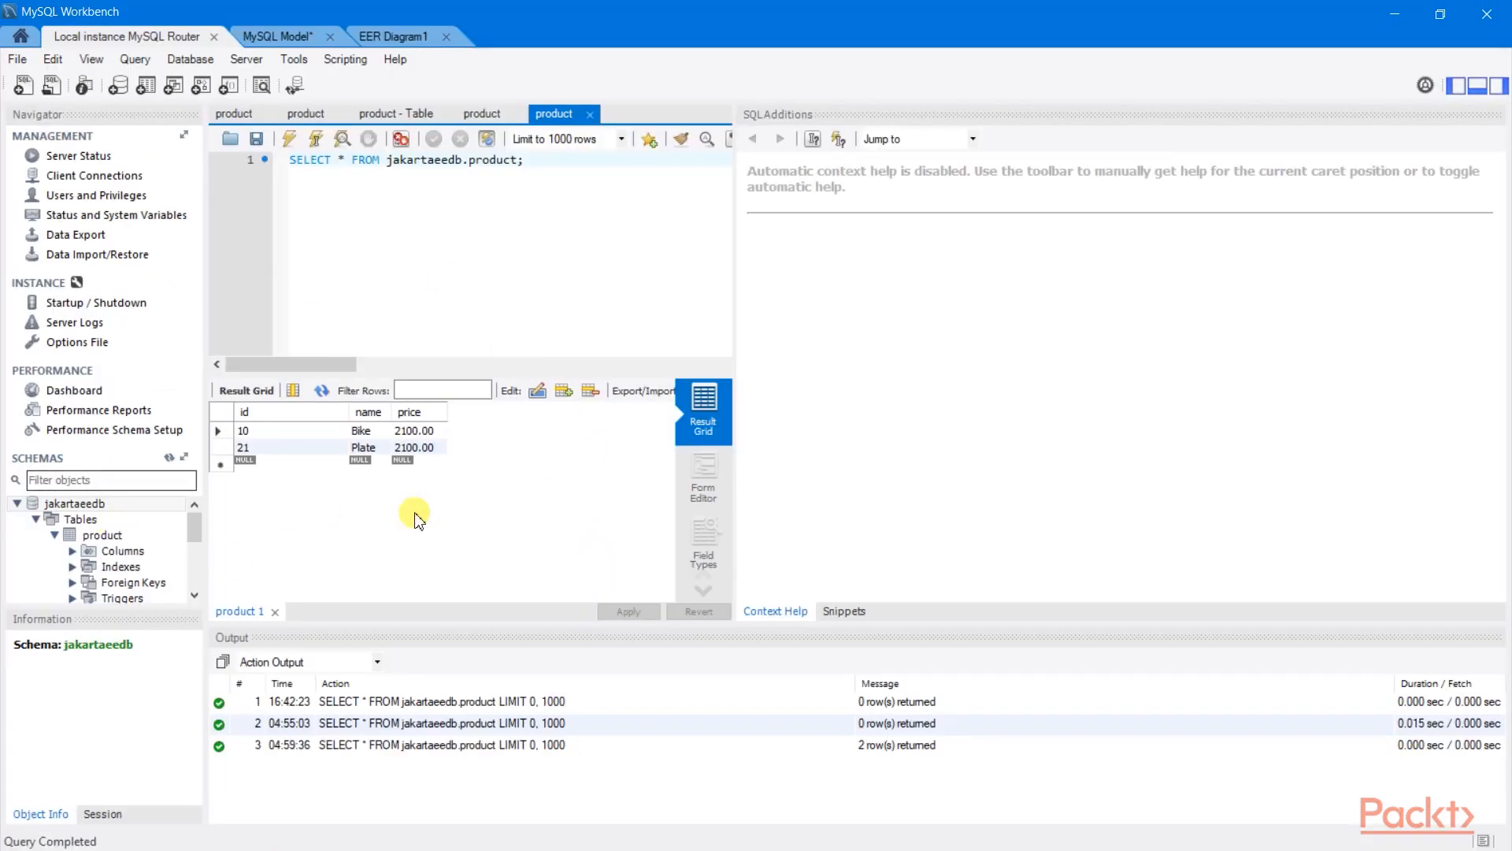
mouse_move(364, 512)
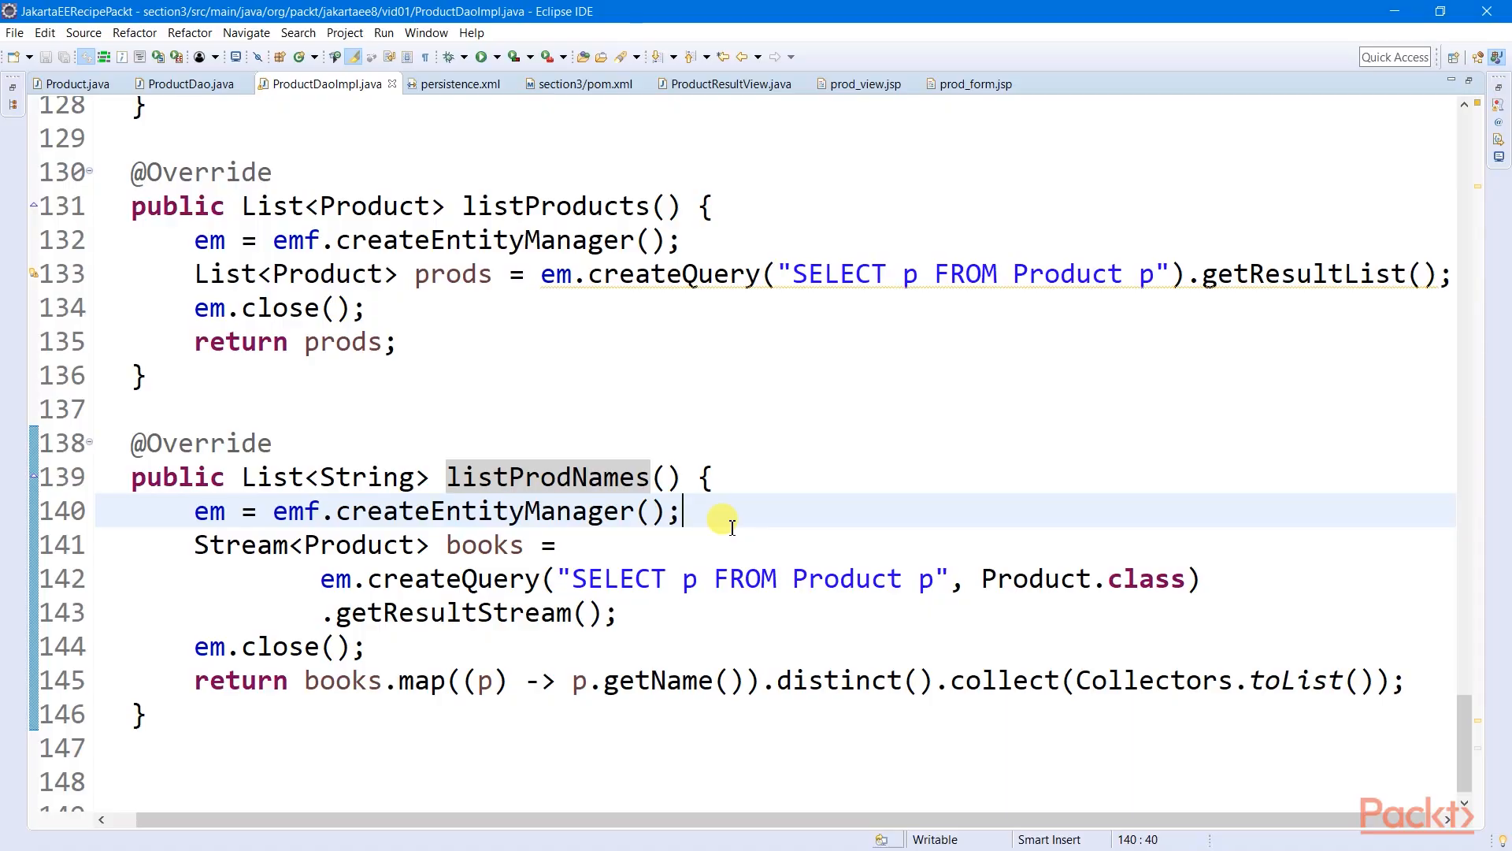
mouse_move(345, 473)
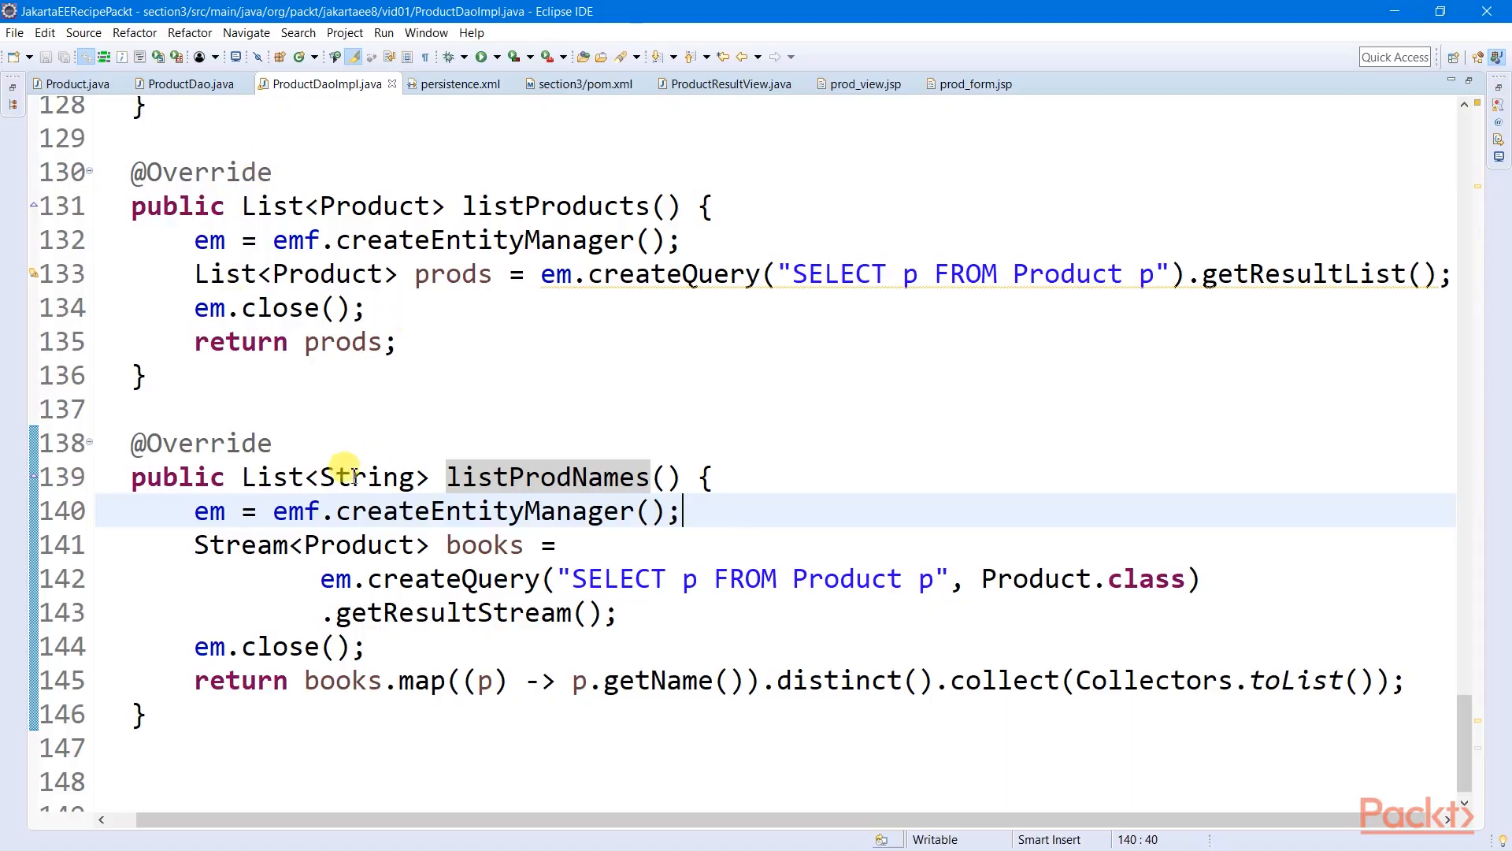
mouse_move(631, 540)
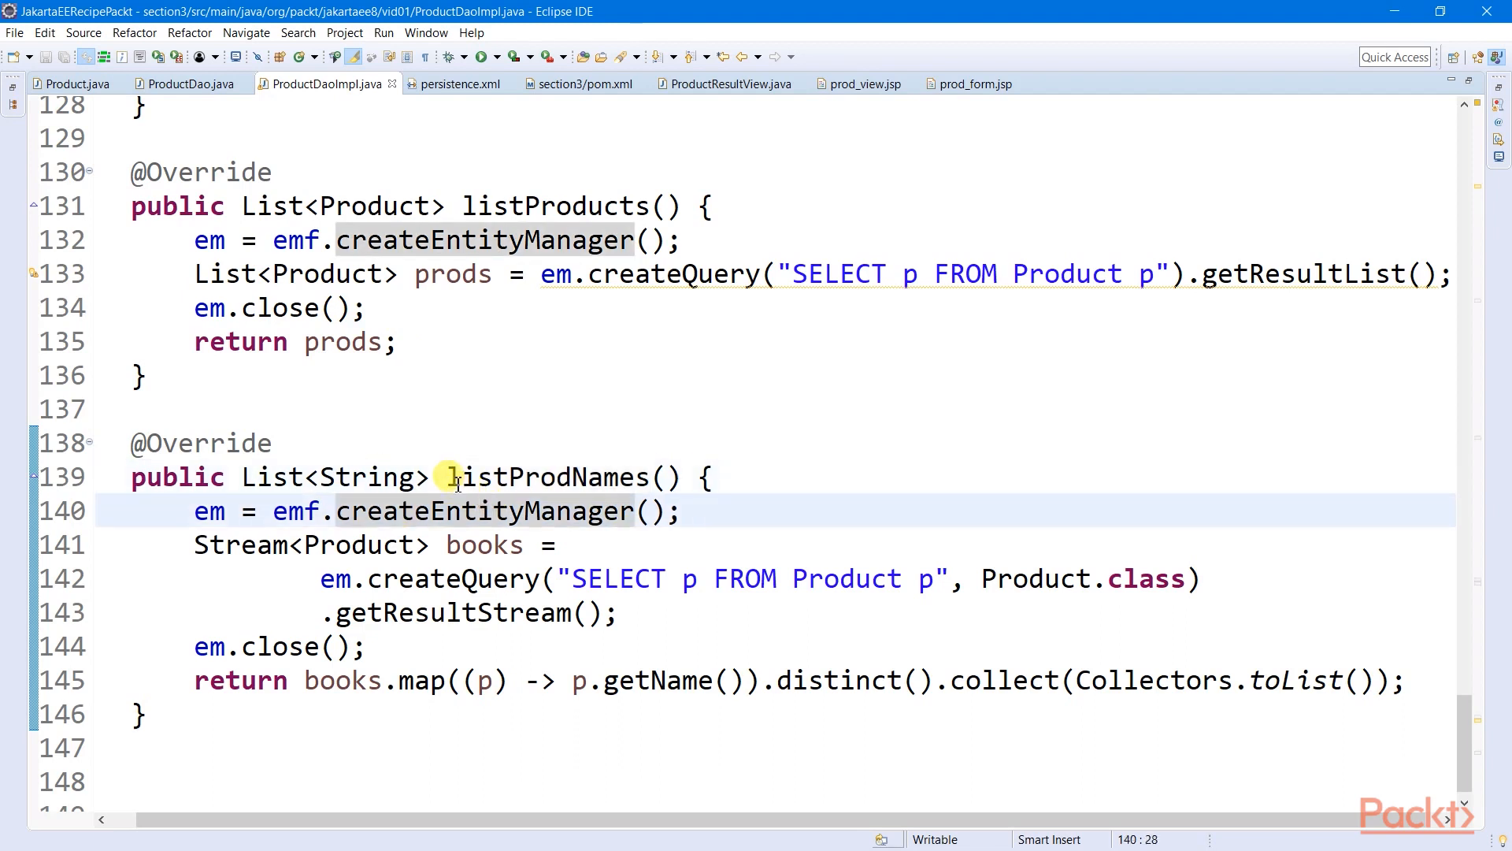
double_click(545, 477)
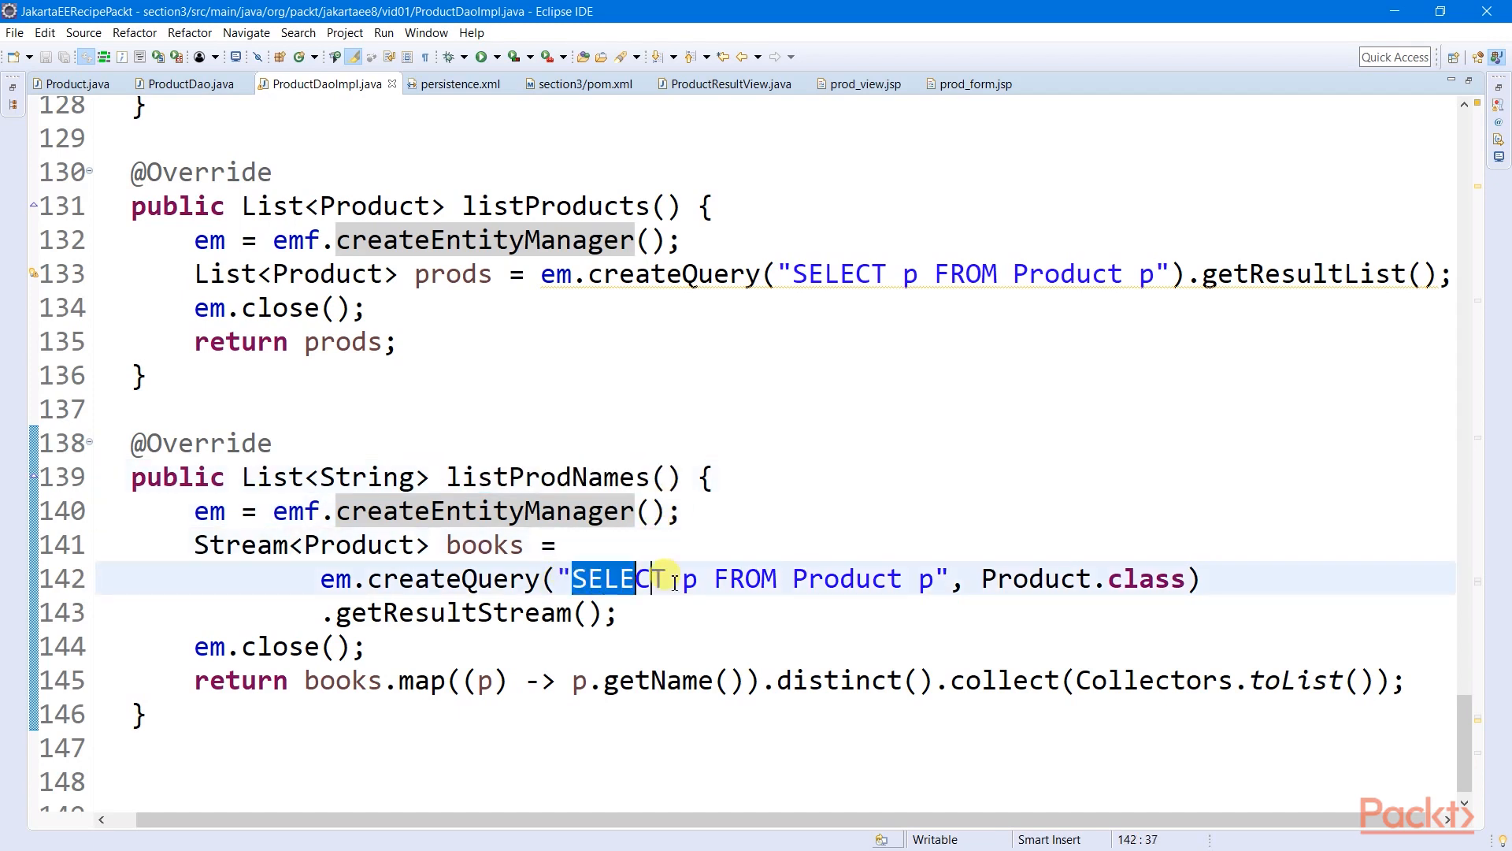
click(661, 545)
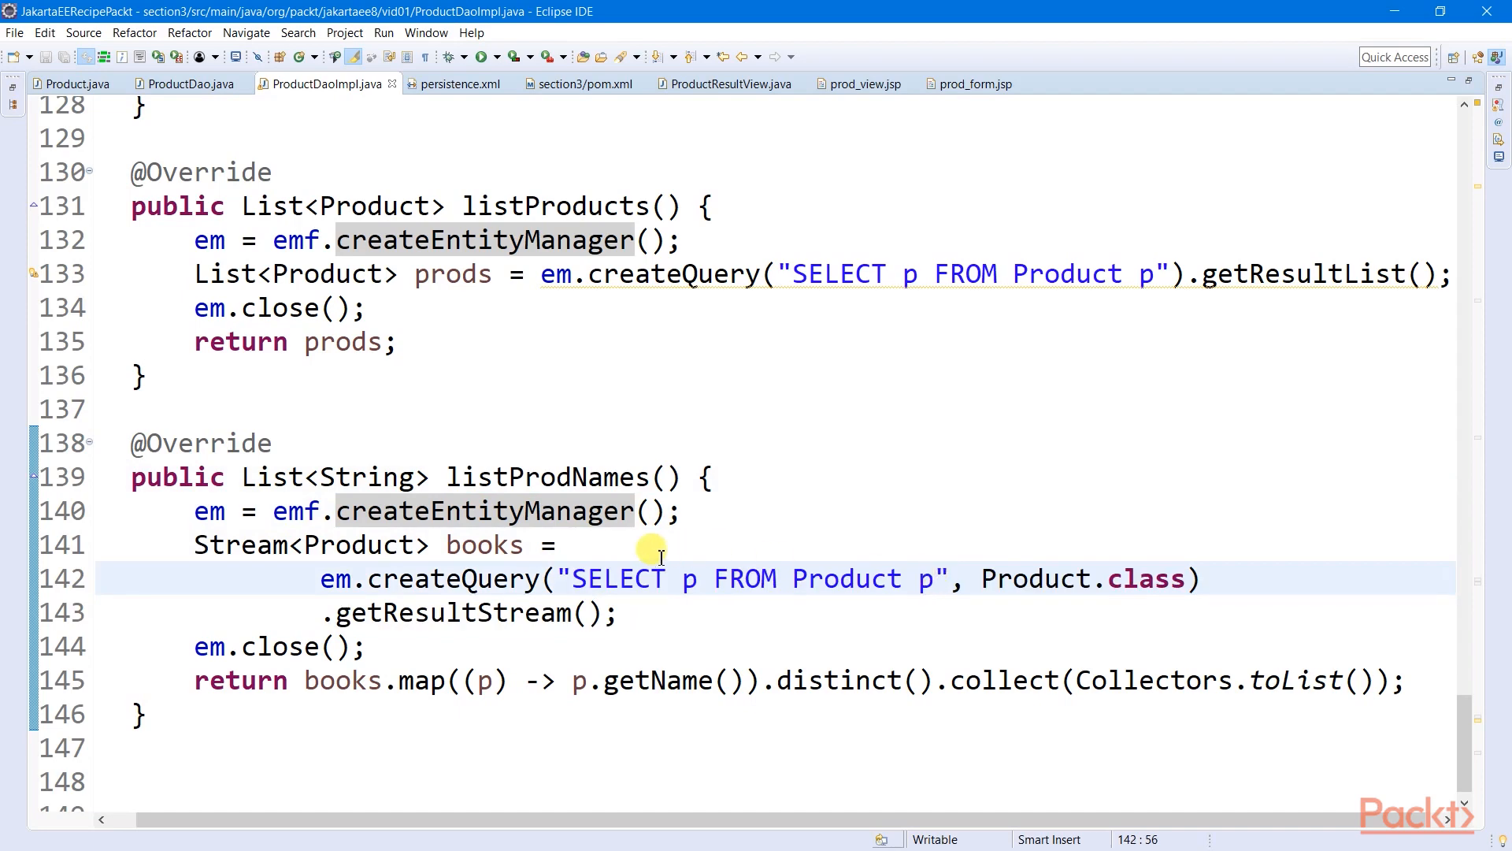
click(68, 84)
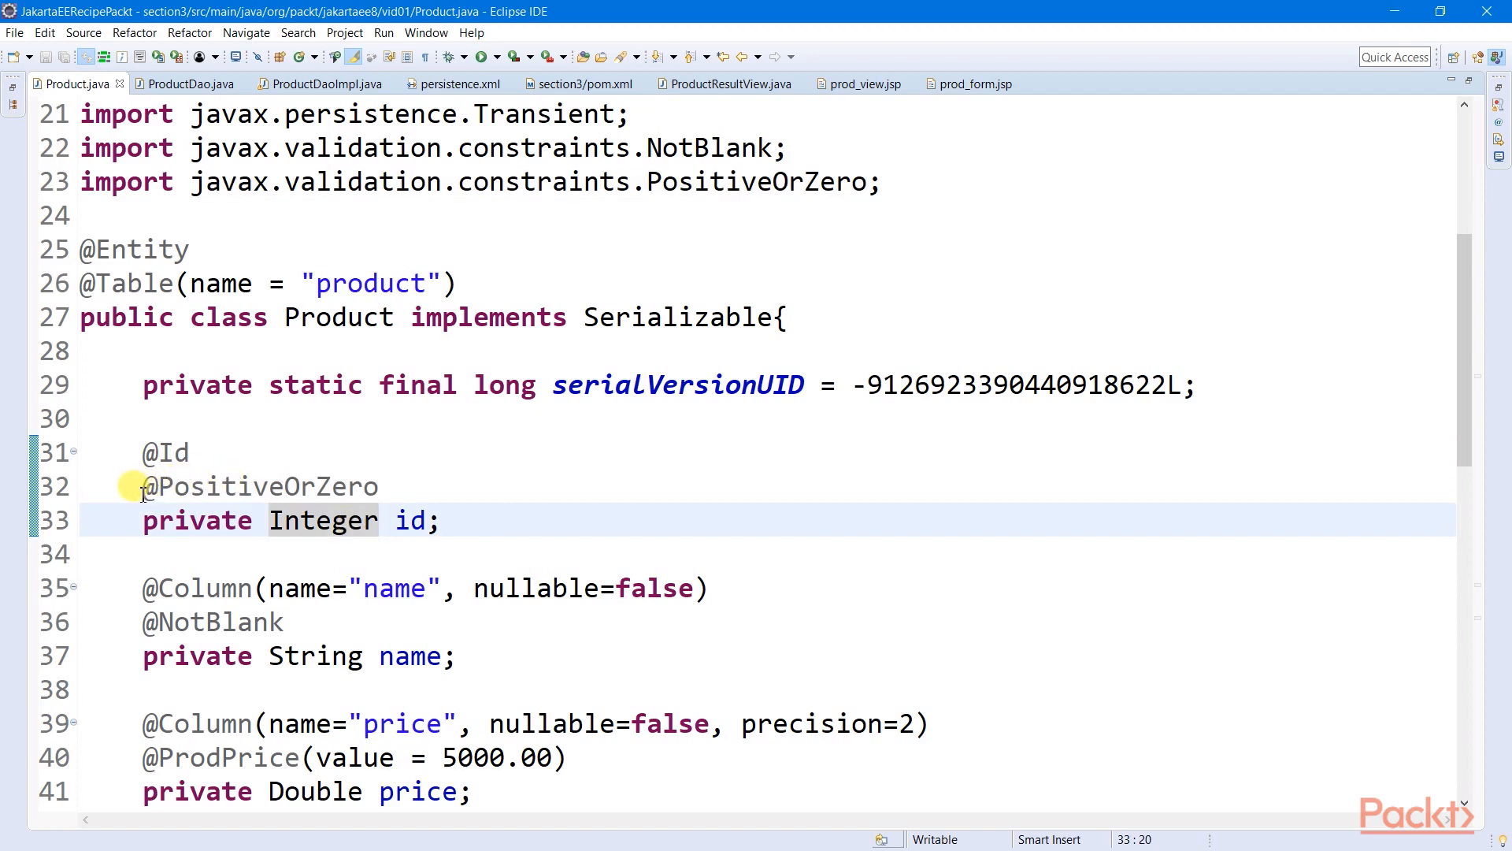
click(154, 486)
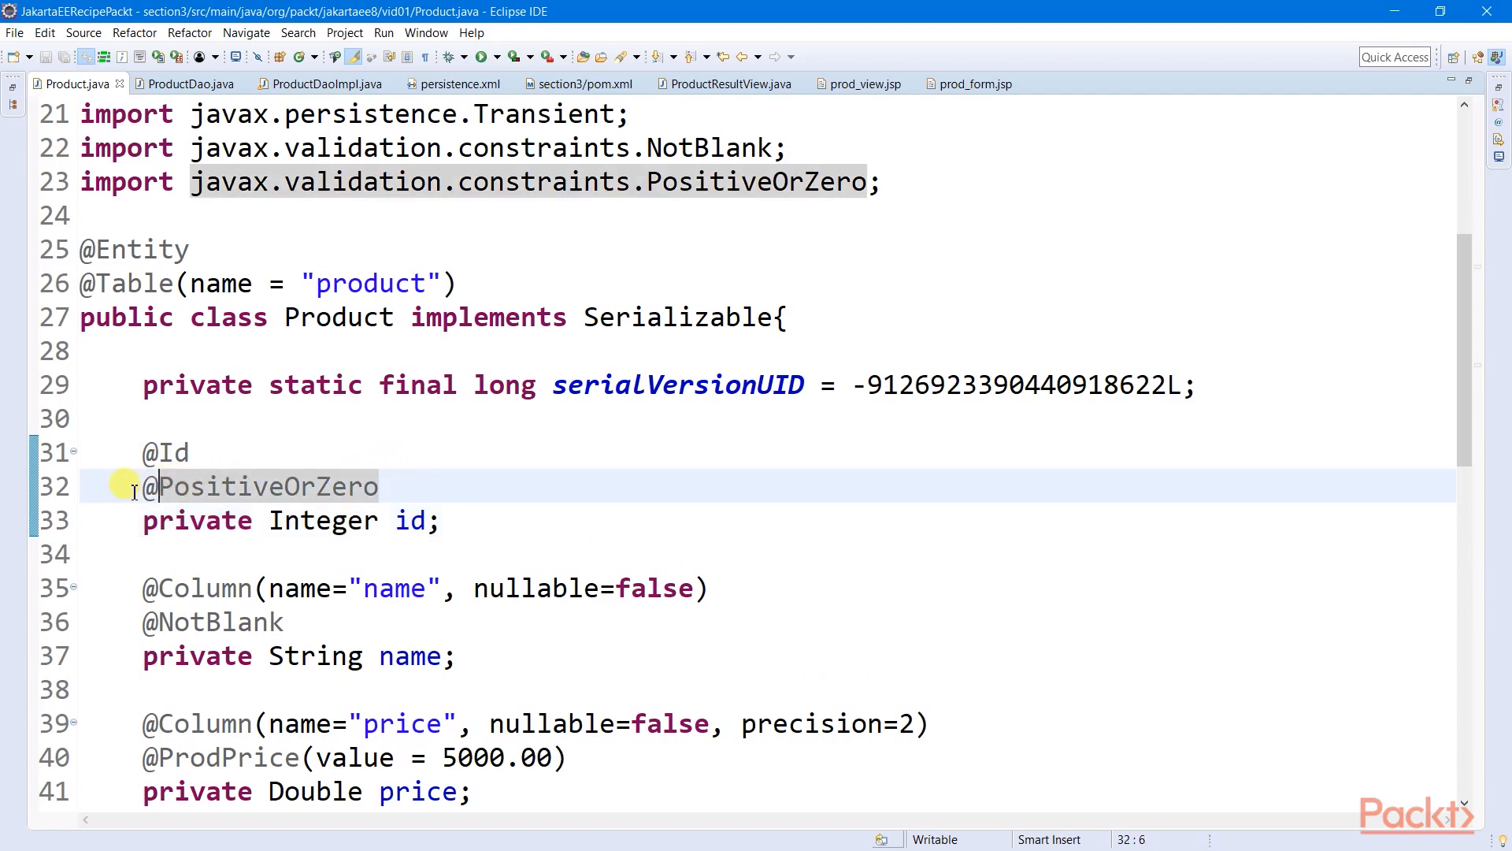
click(398, 485)
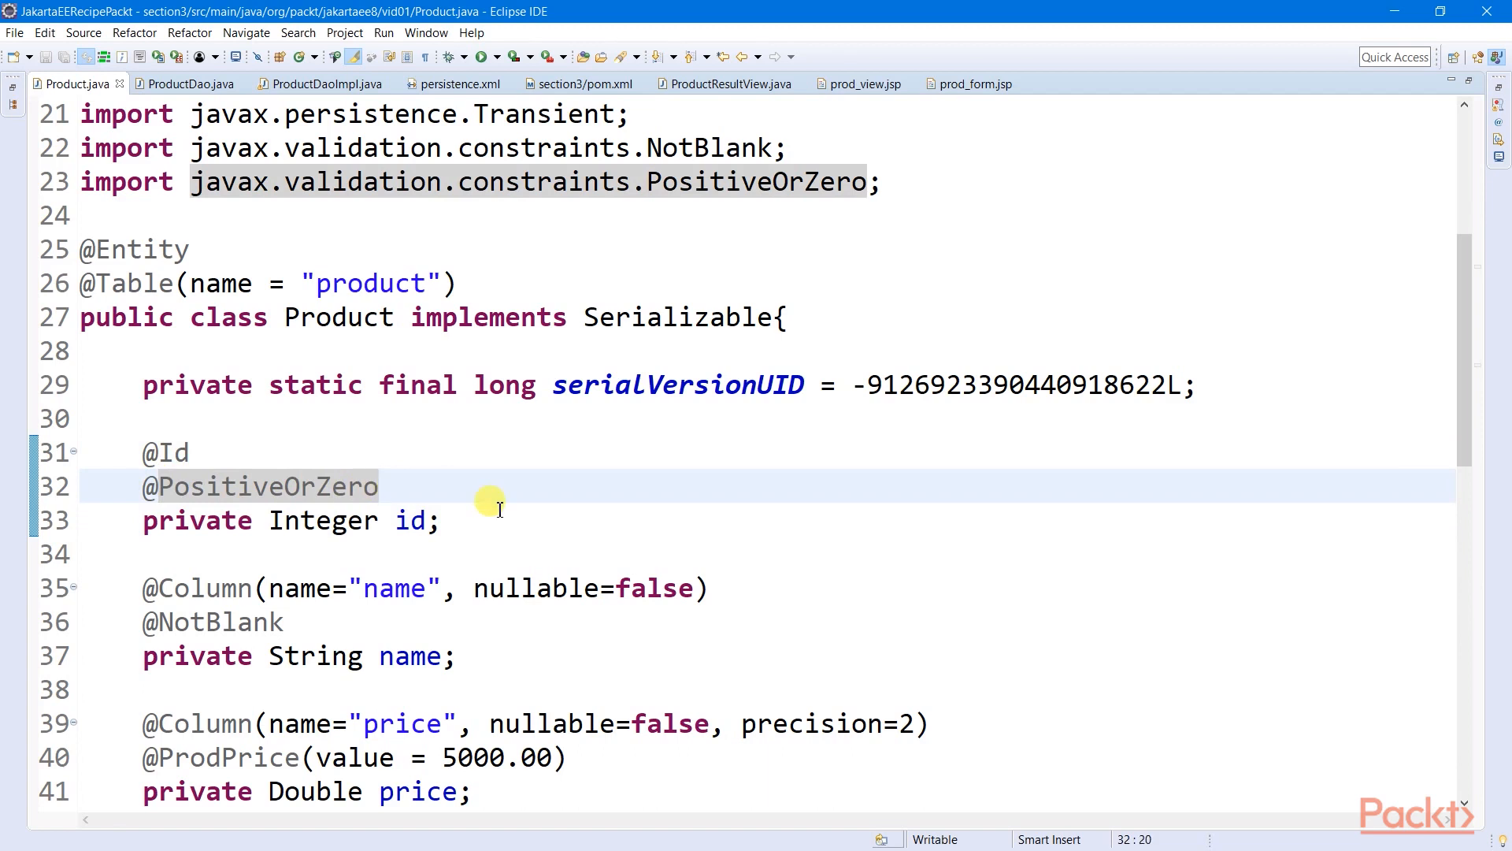
scroll(down, 3)
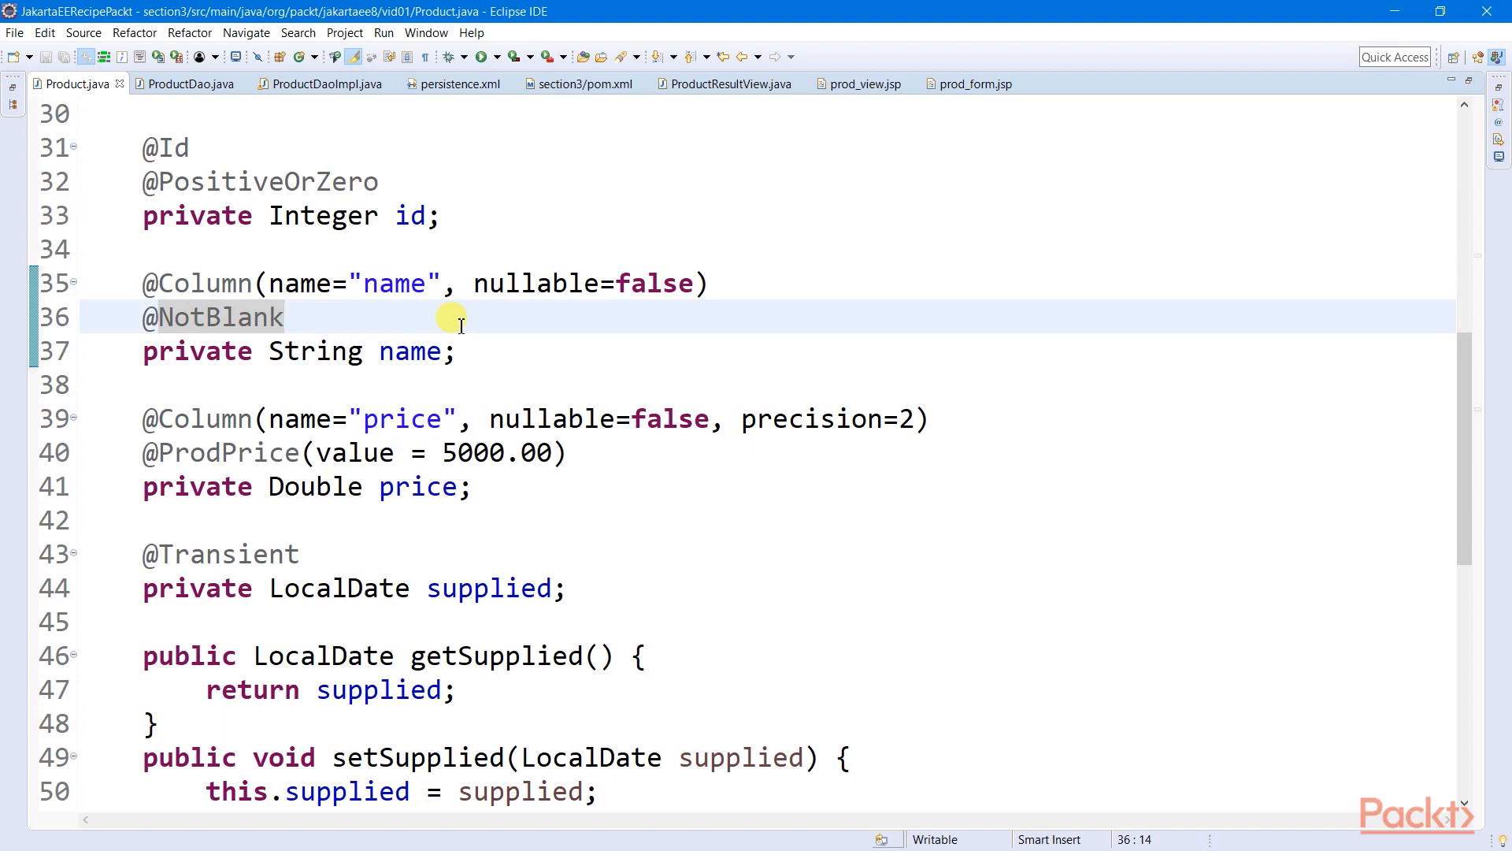
mouse_move(445, 345)
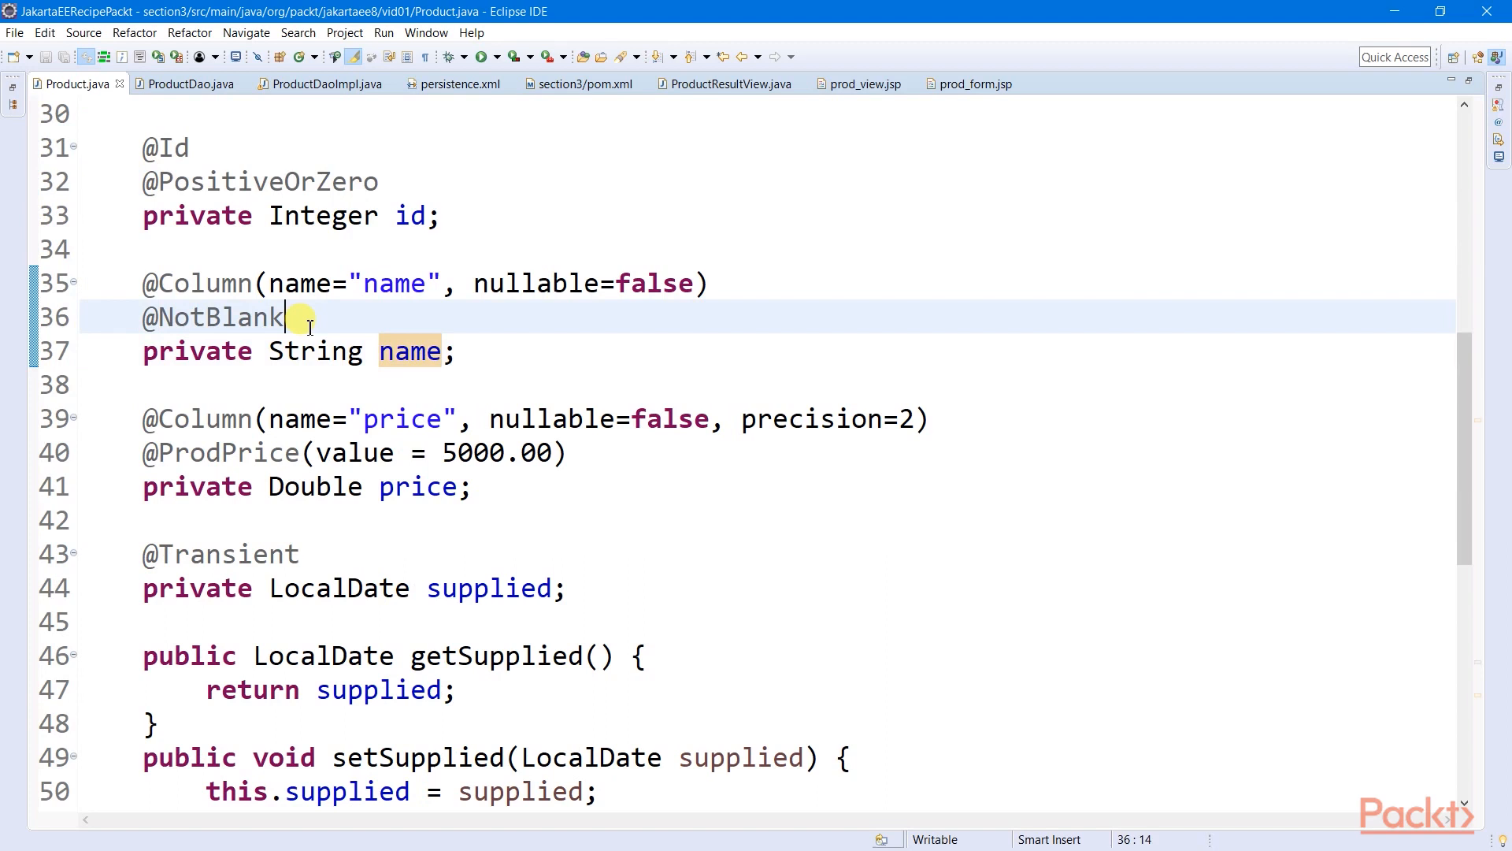
click(300, 553)
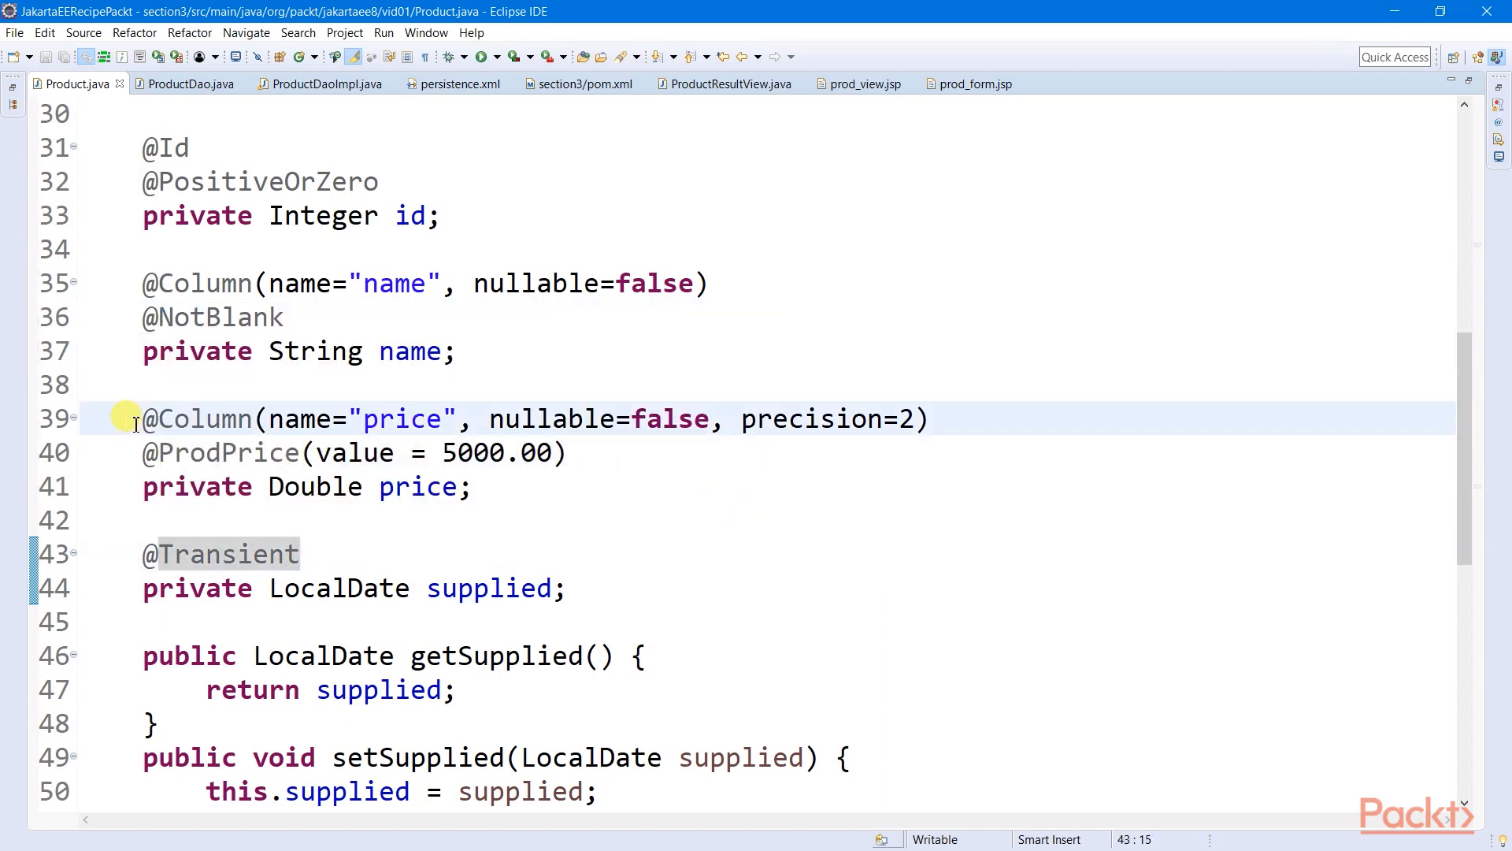
click(598, 395)
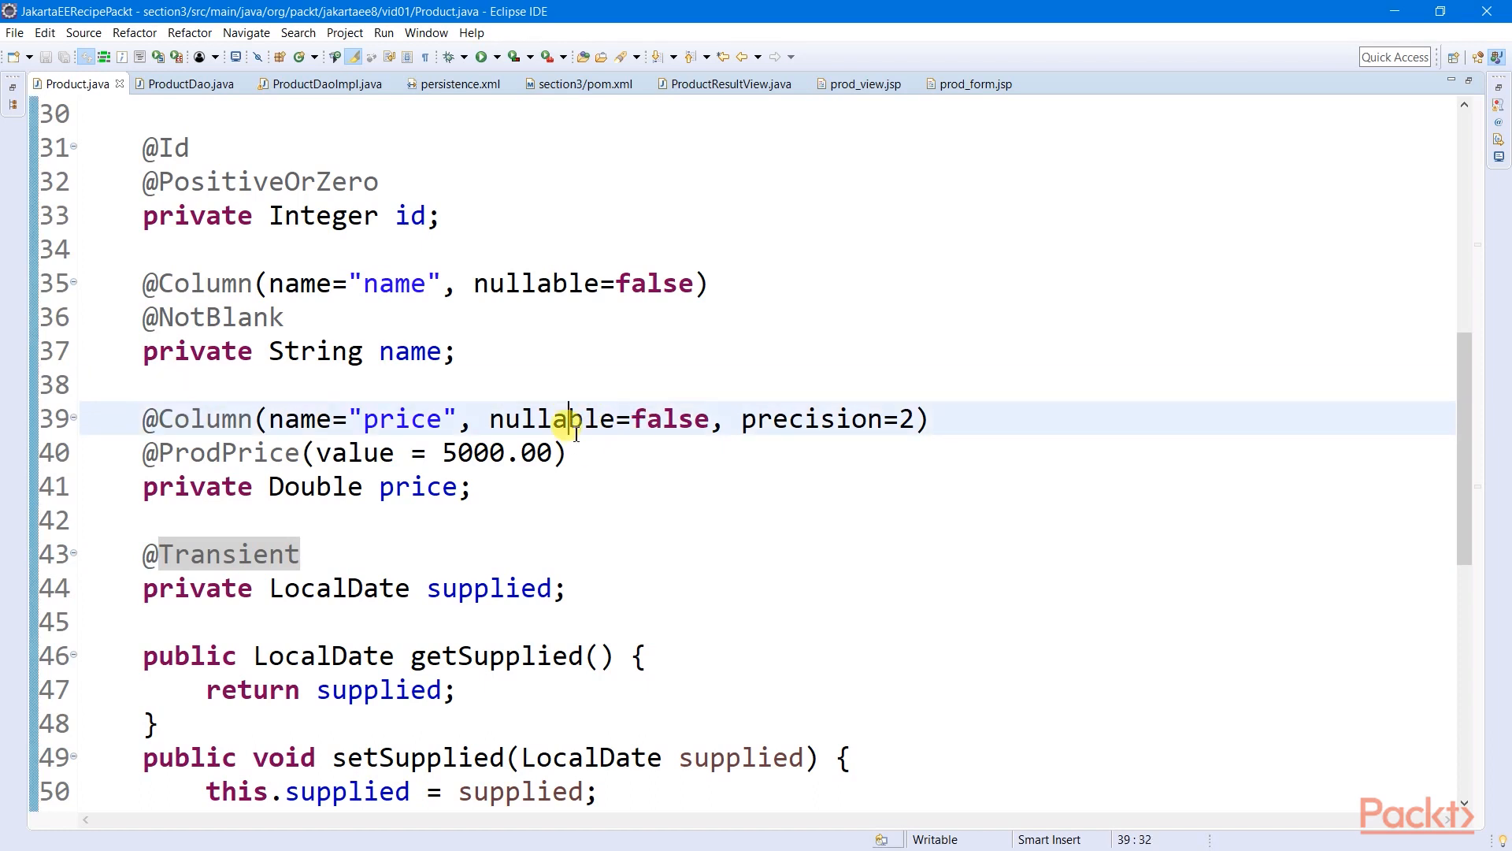
mouse_move(564, 418)
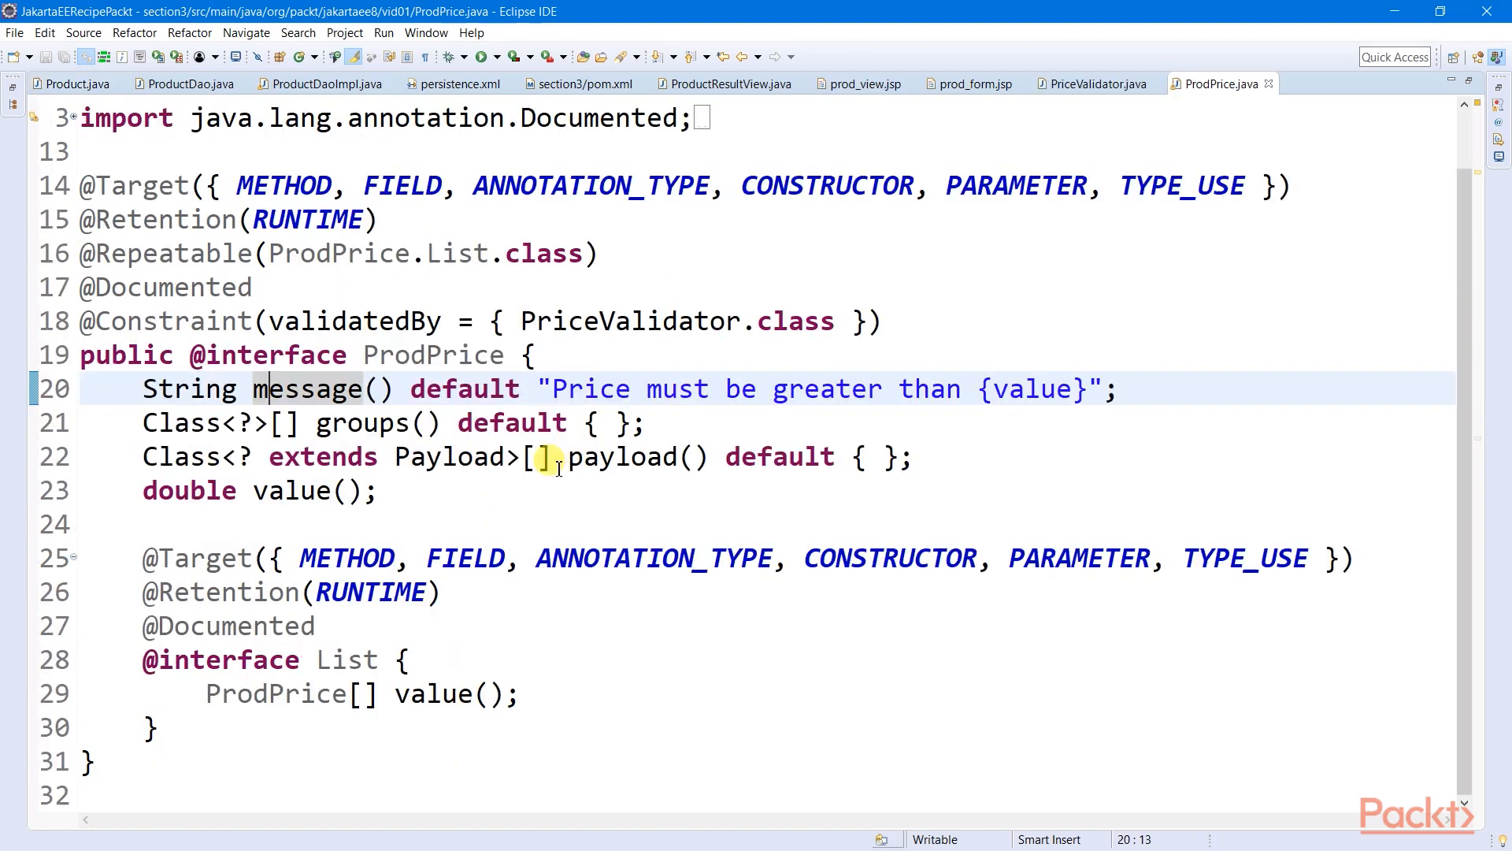
mouse_move(366, 355)
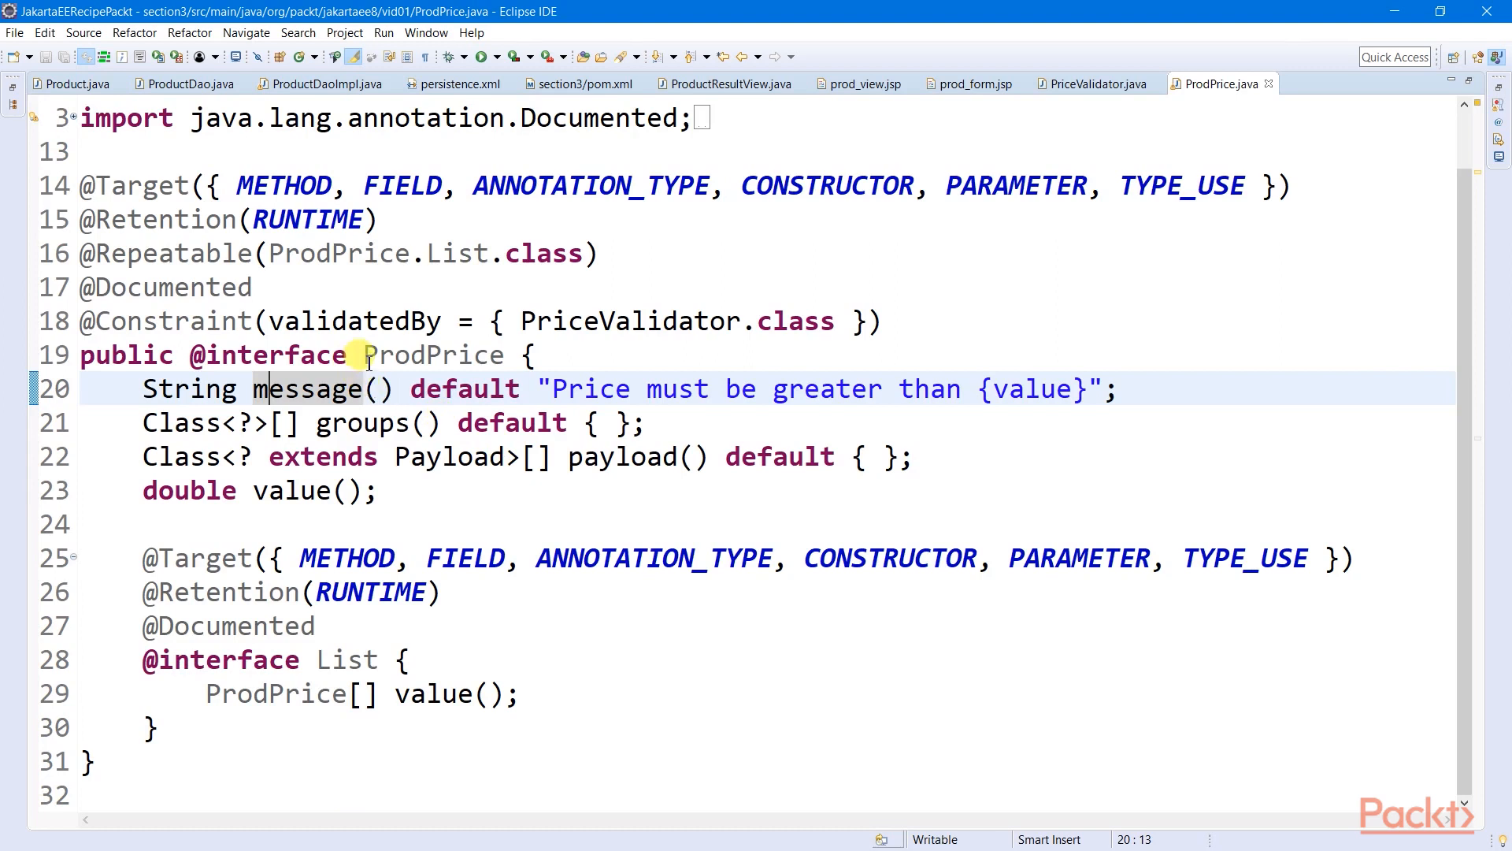
click(407, 185)
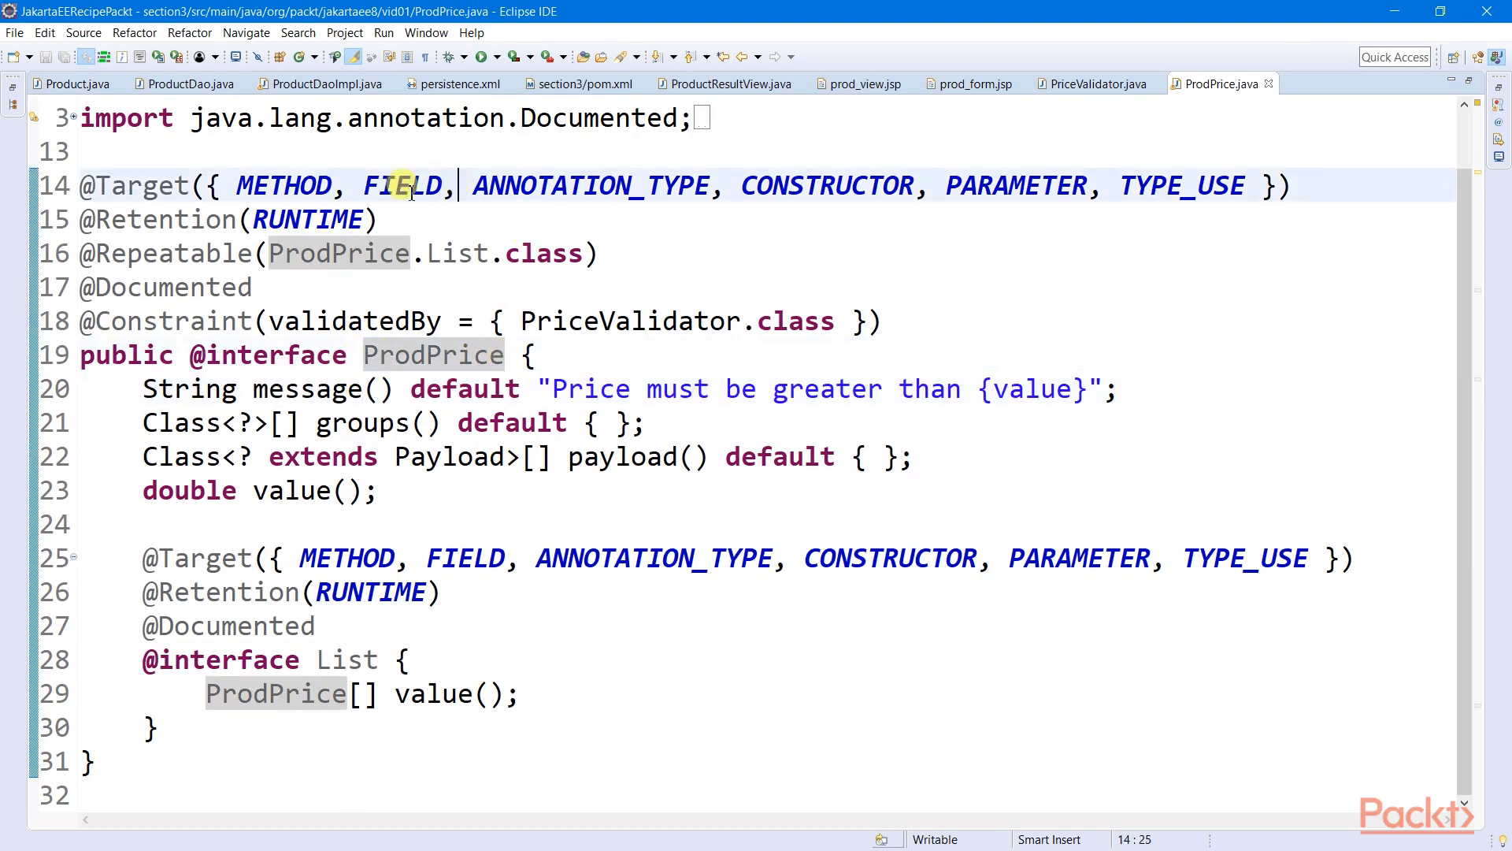
mouse_move(944, 240)
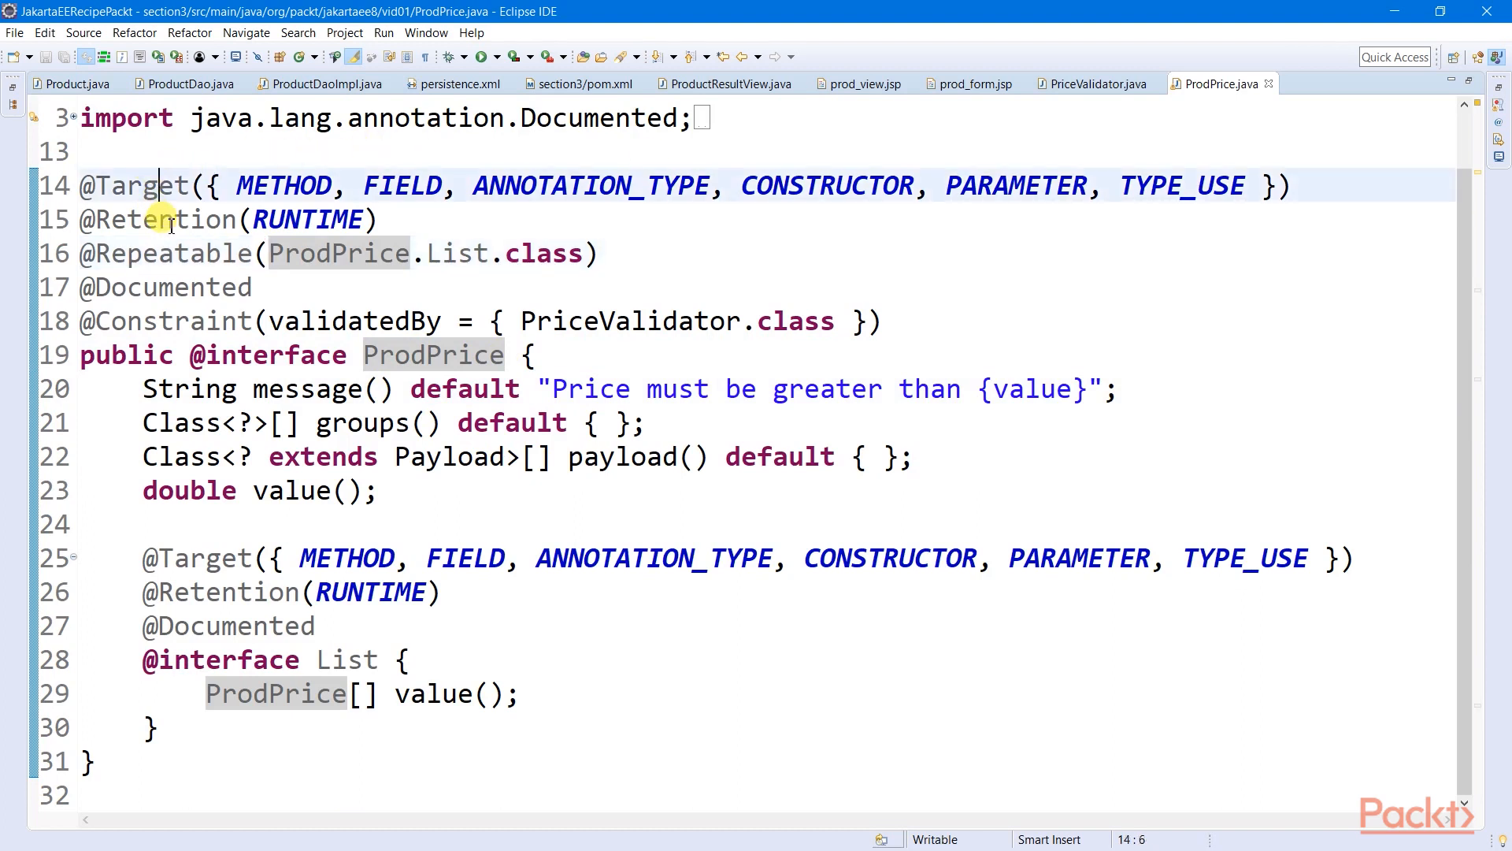
click(380, 490)
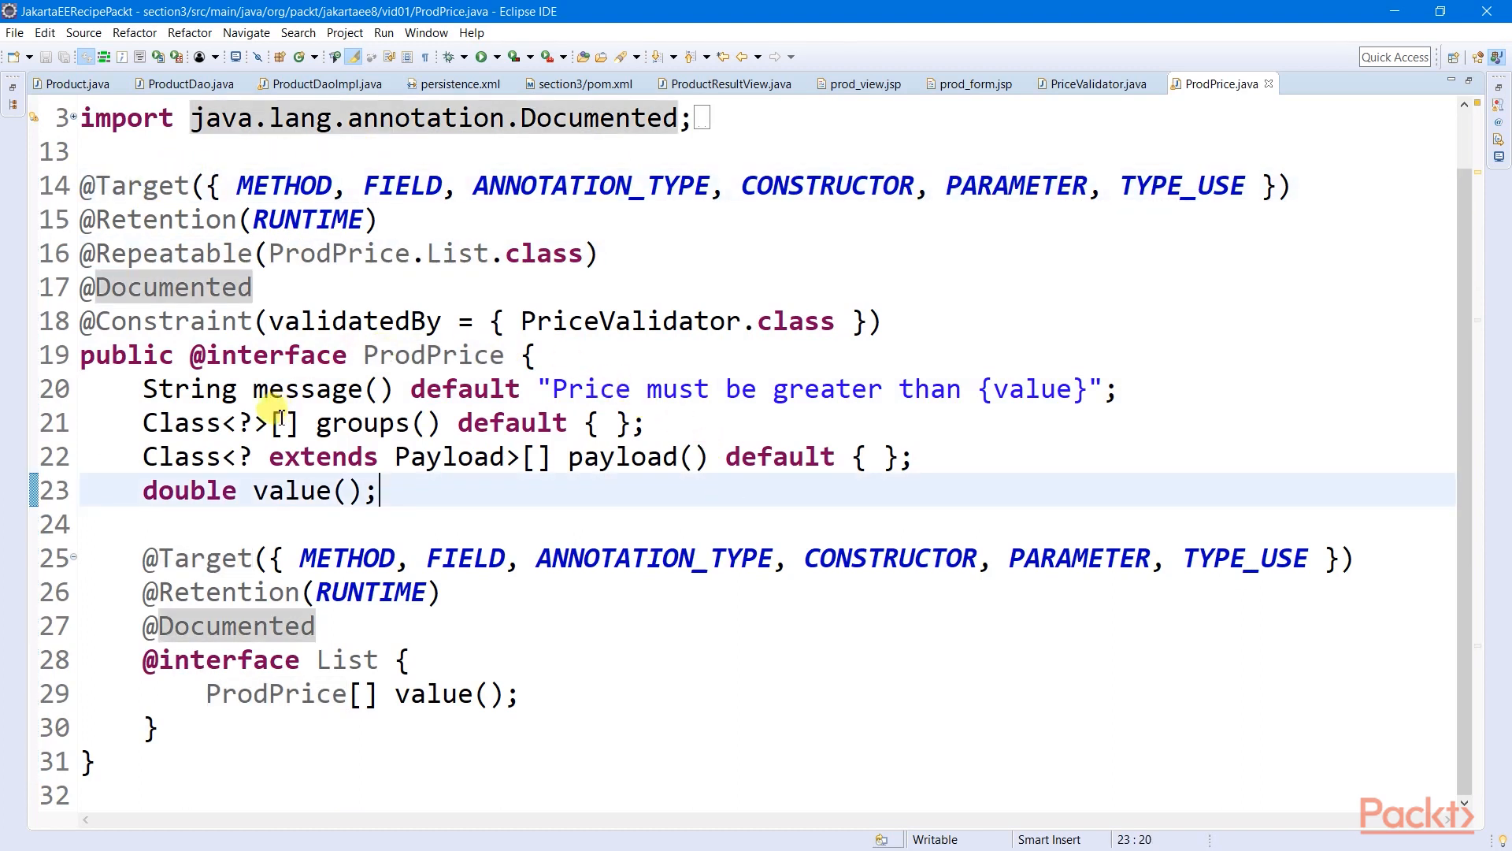
click(279, 389)
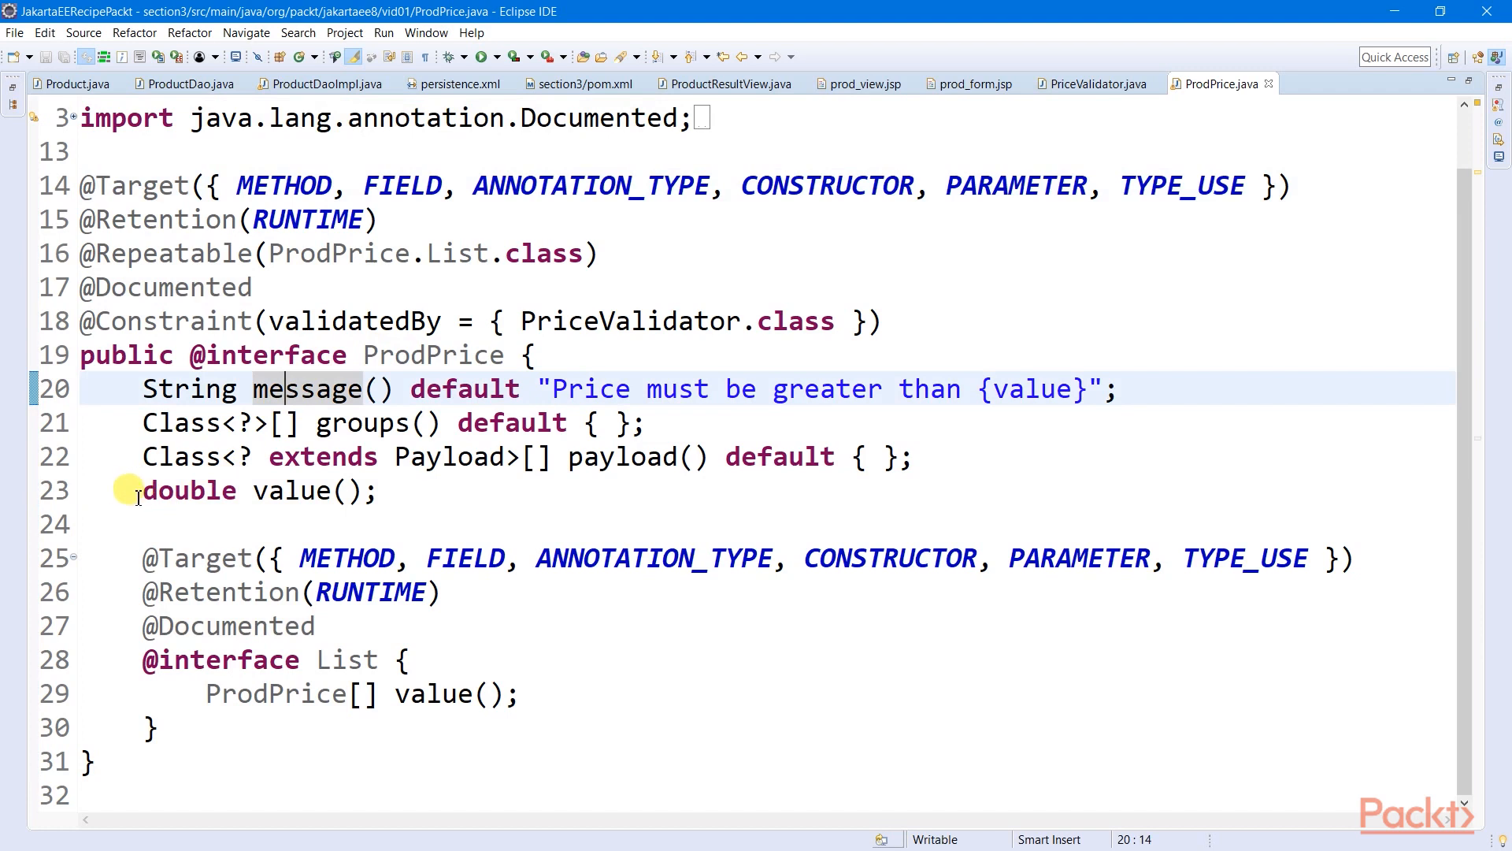
double_click(296, 490)
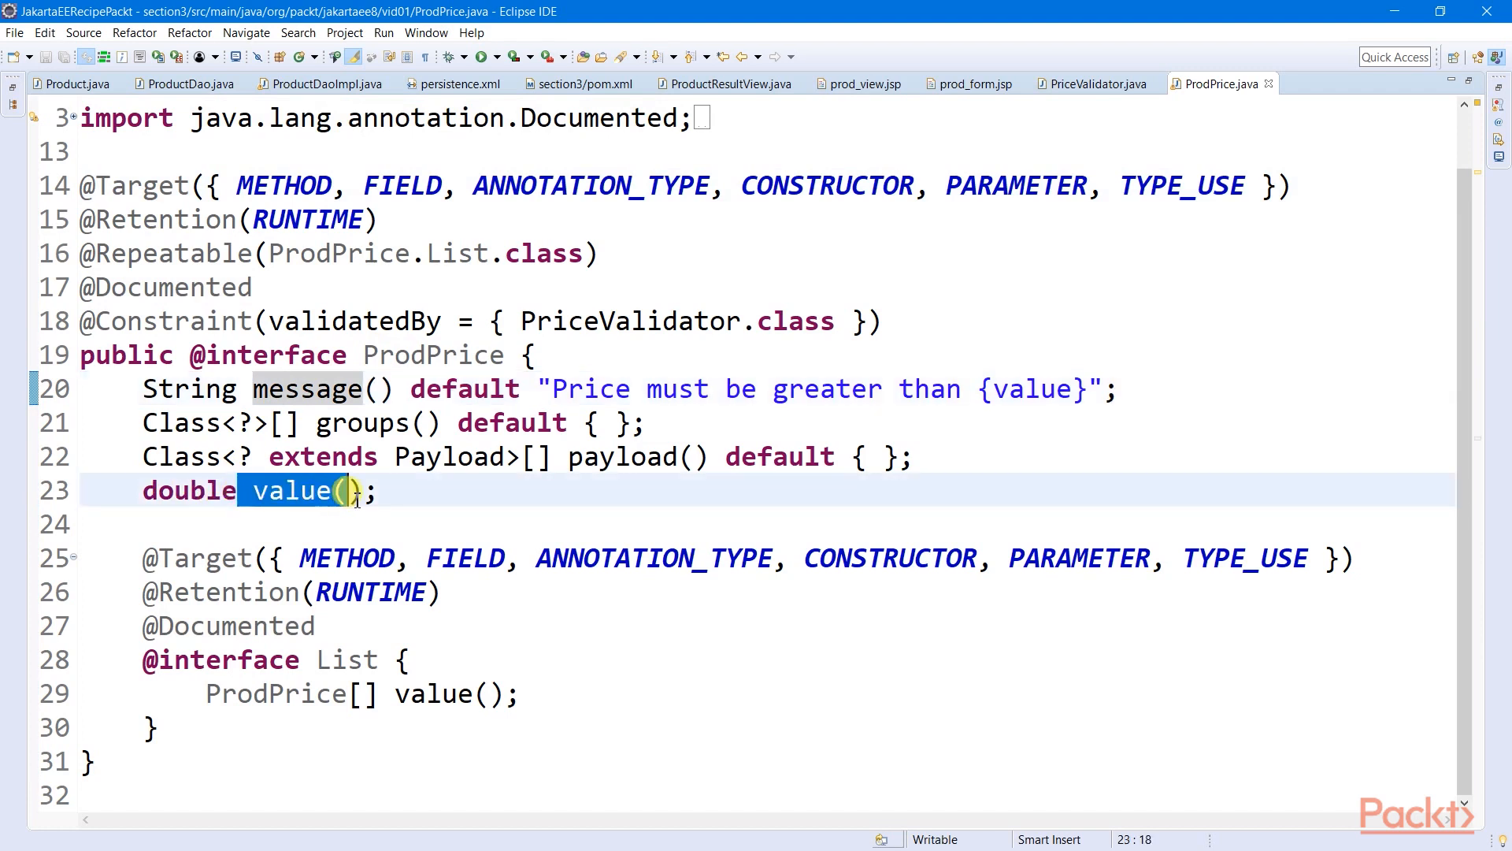
click(463, 490)
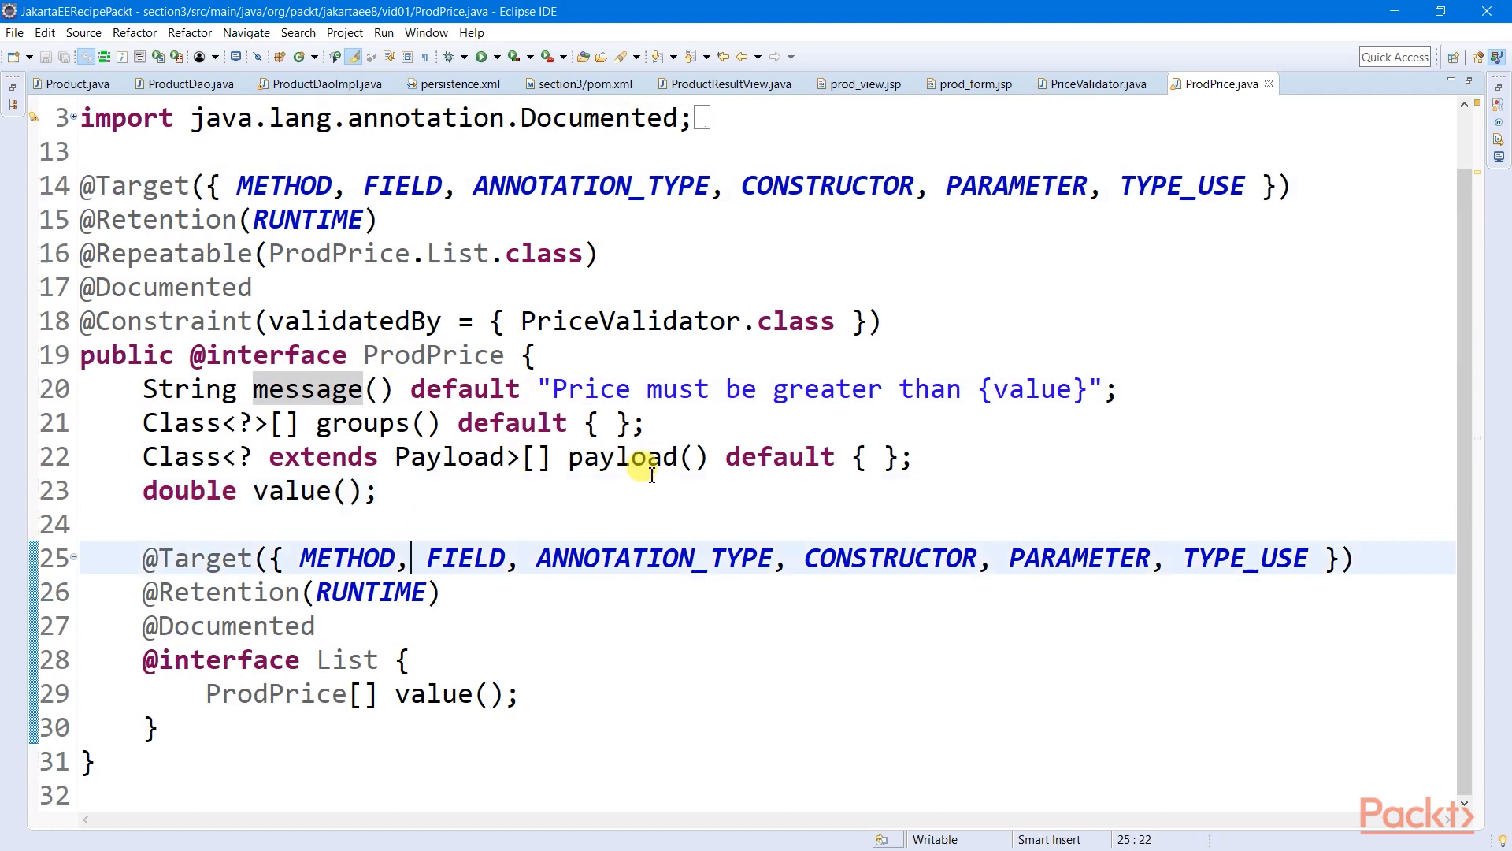
click(115, 660)
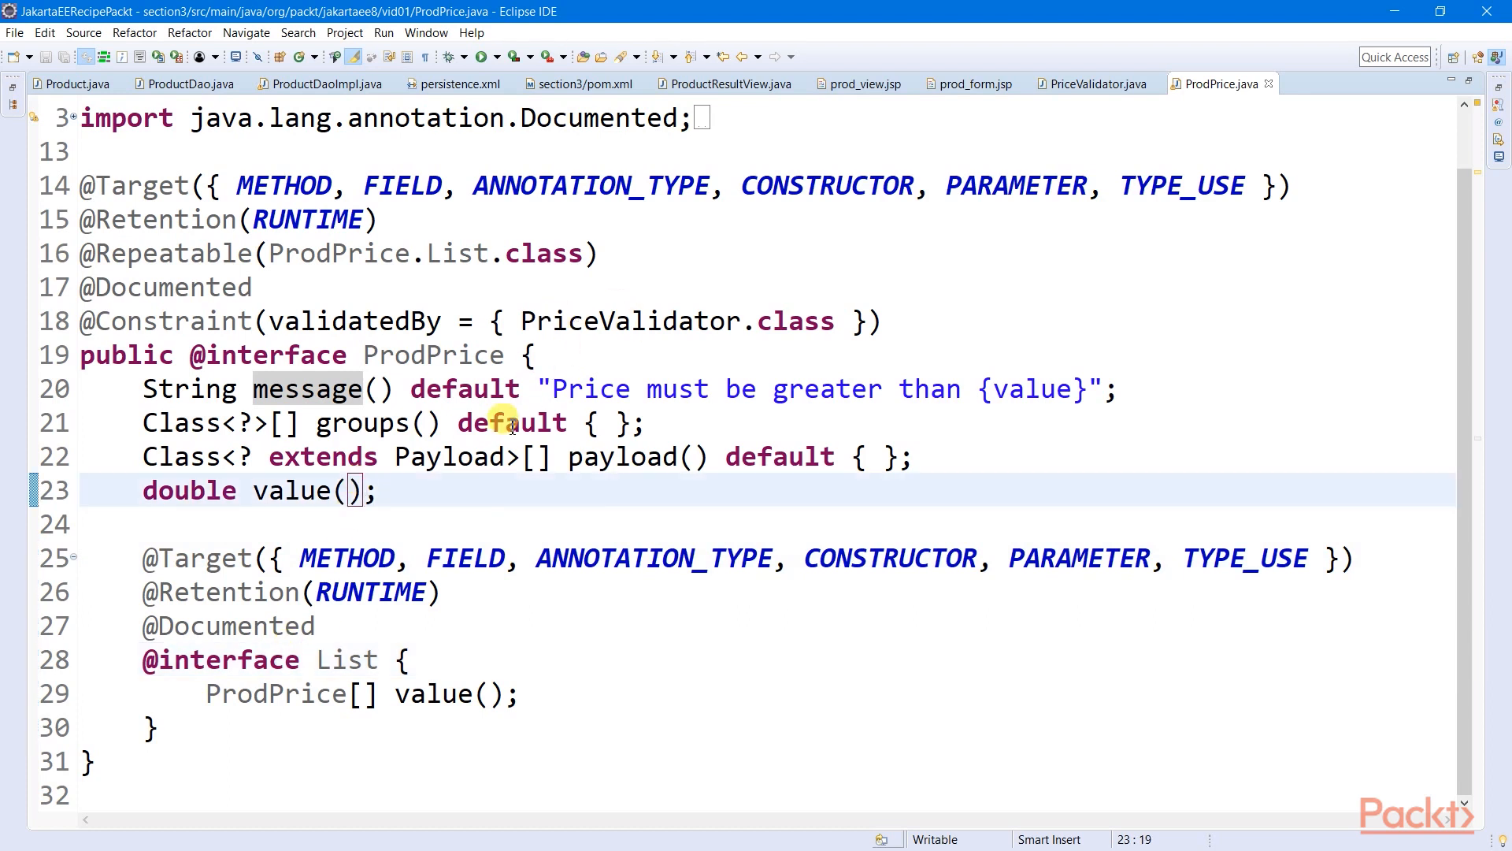
mouse_move(644, 253)
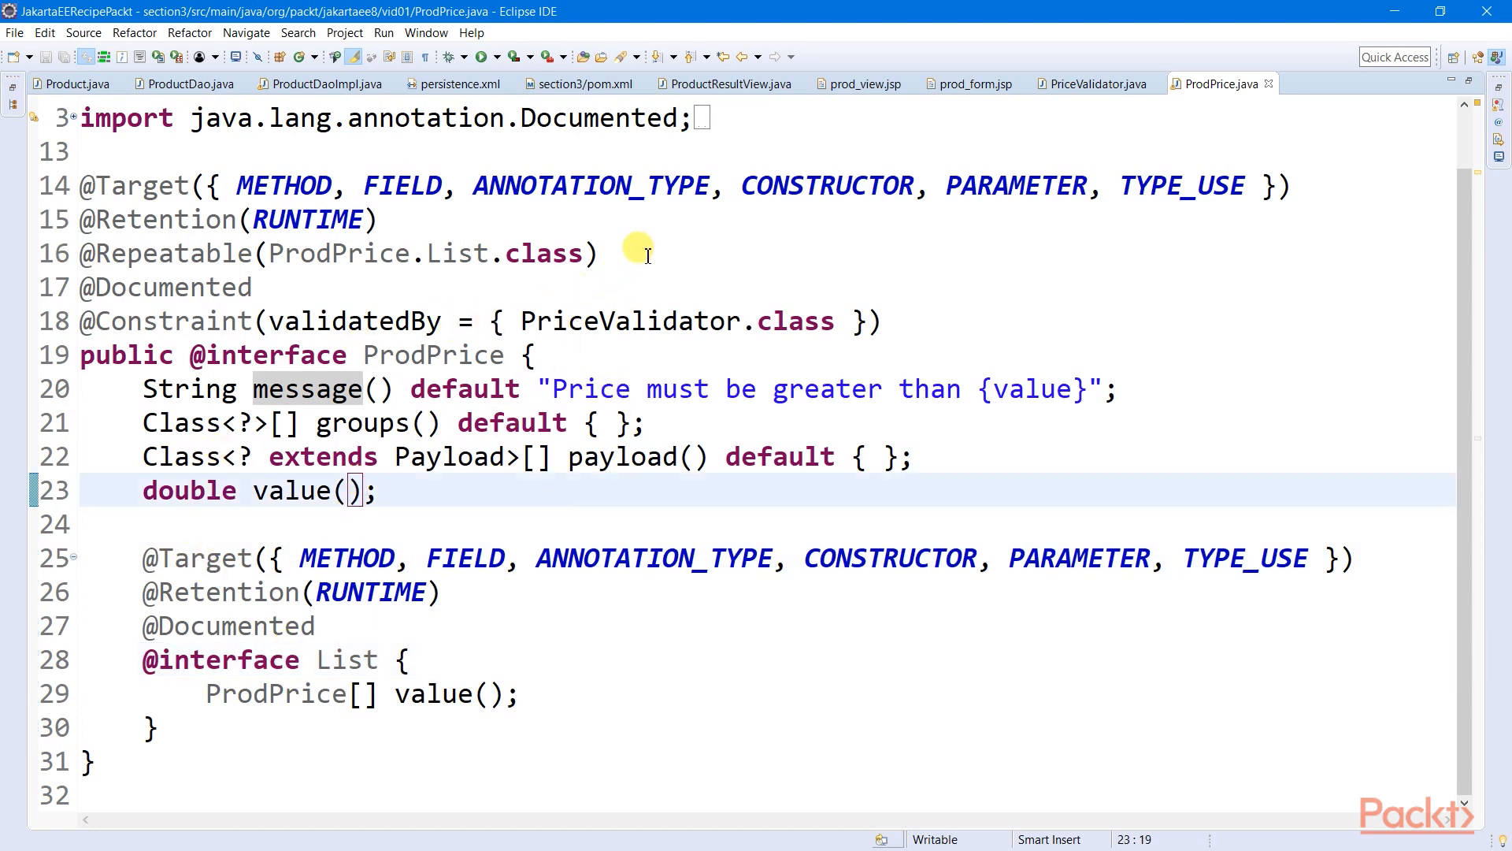
click(253, 320)
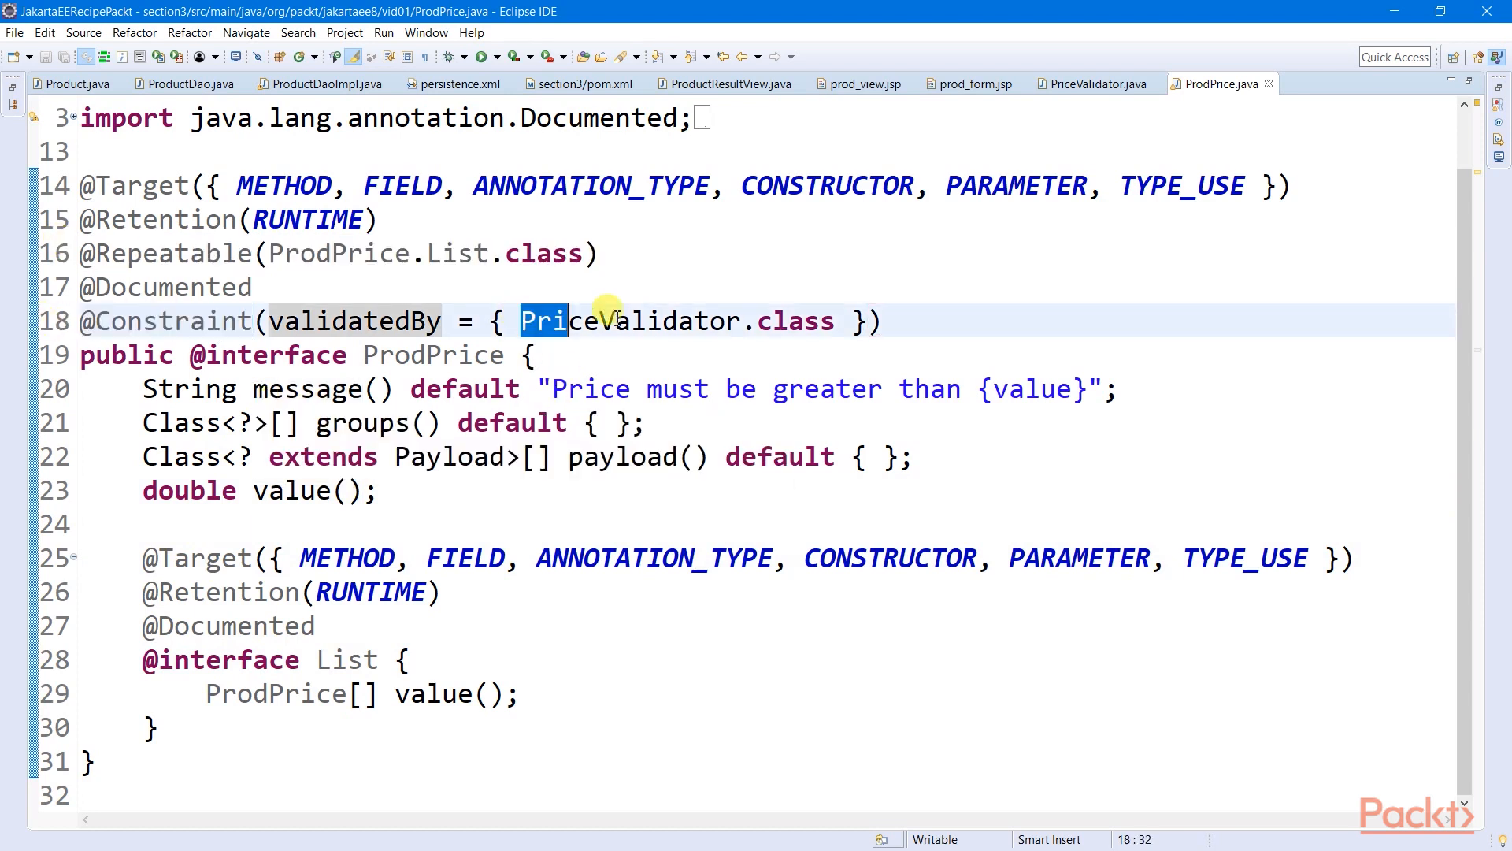
click(985, 388)
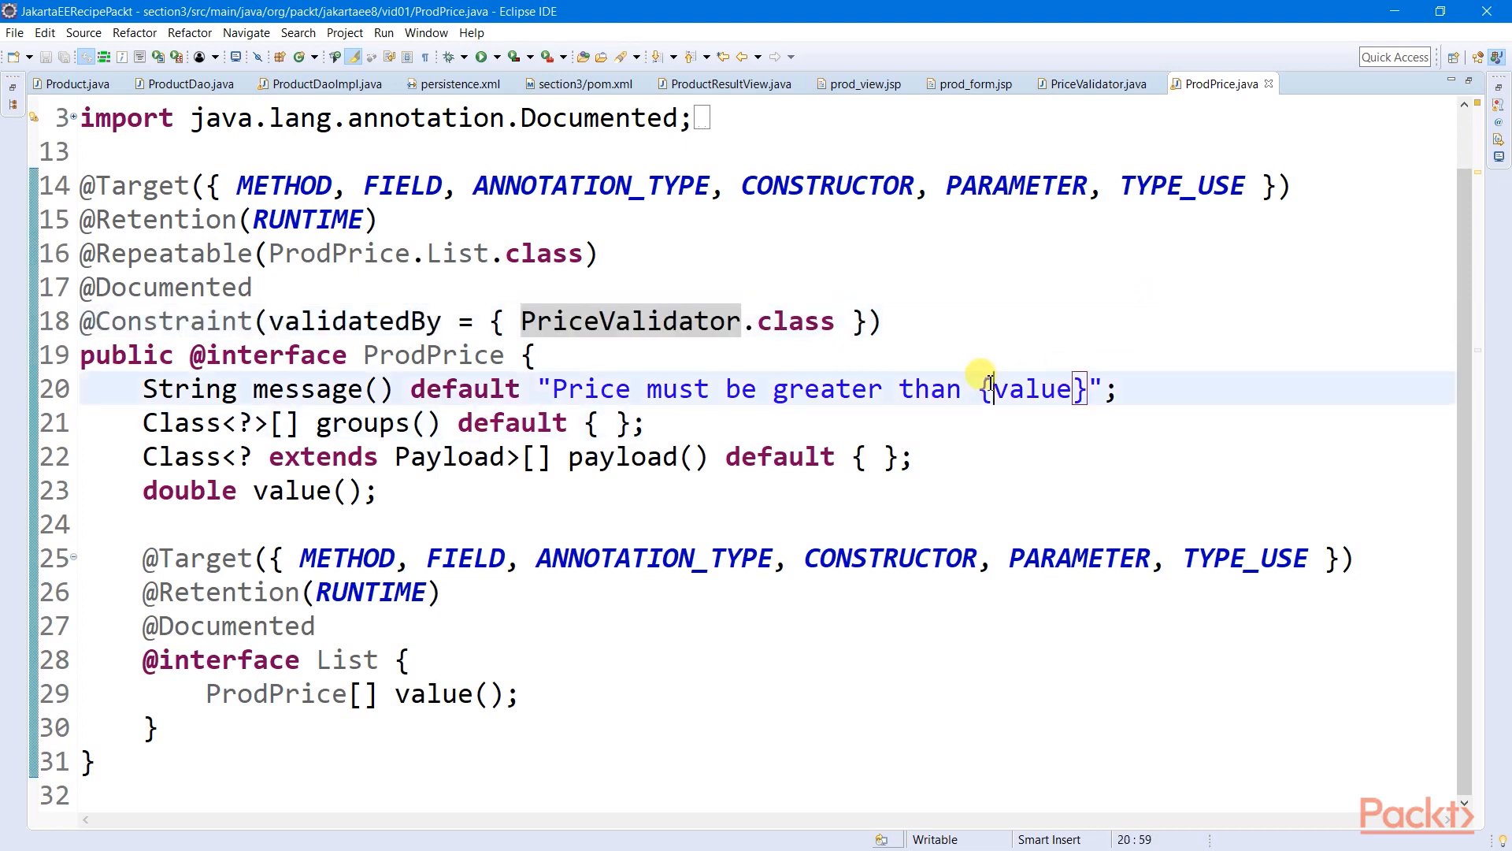
double_click(630, 321)
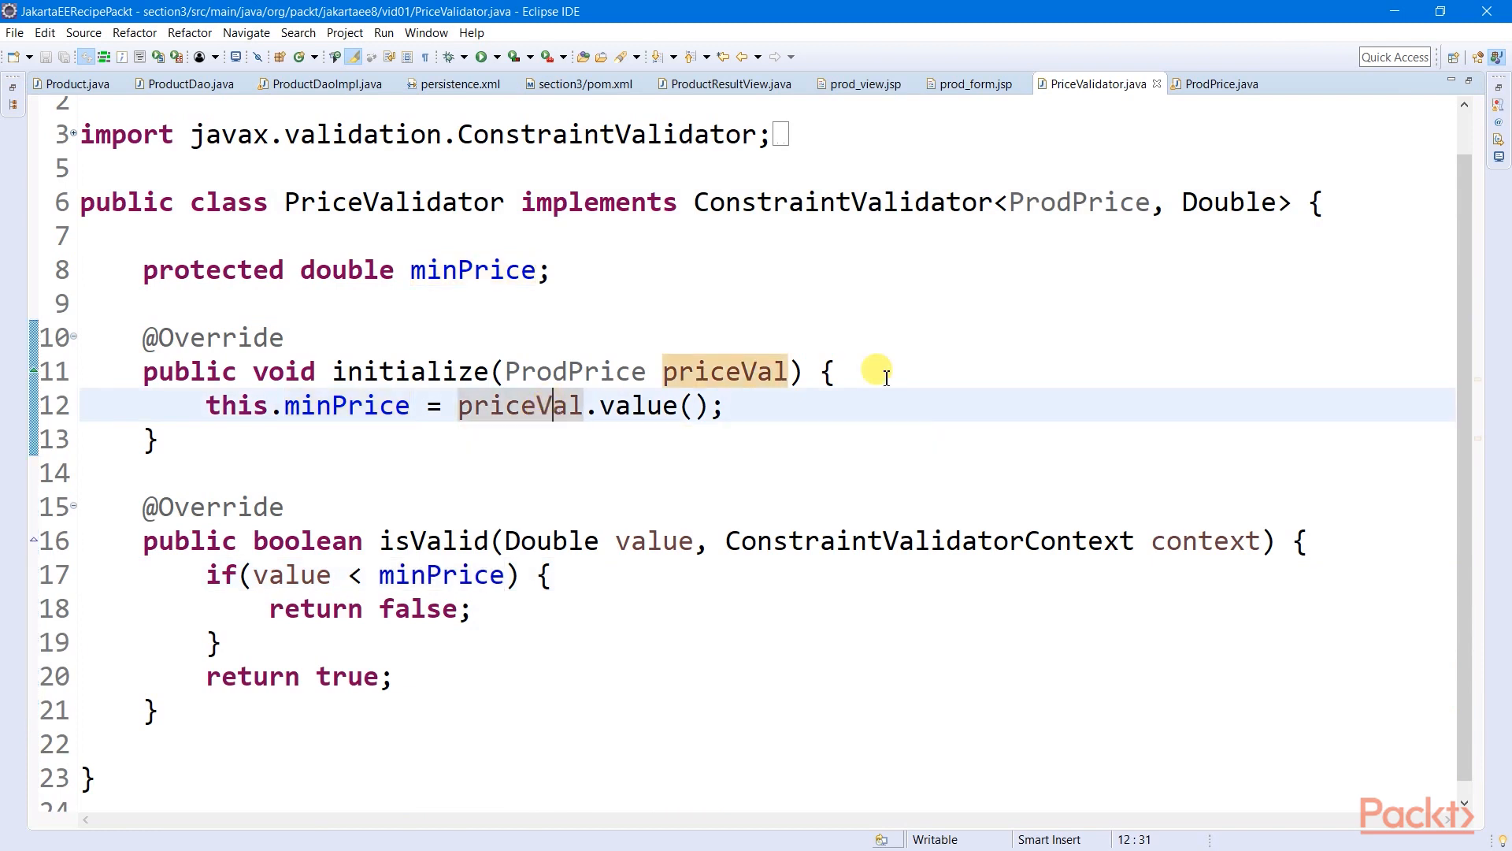
mouse_move(73, 84)
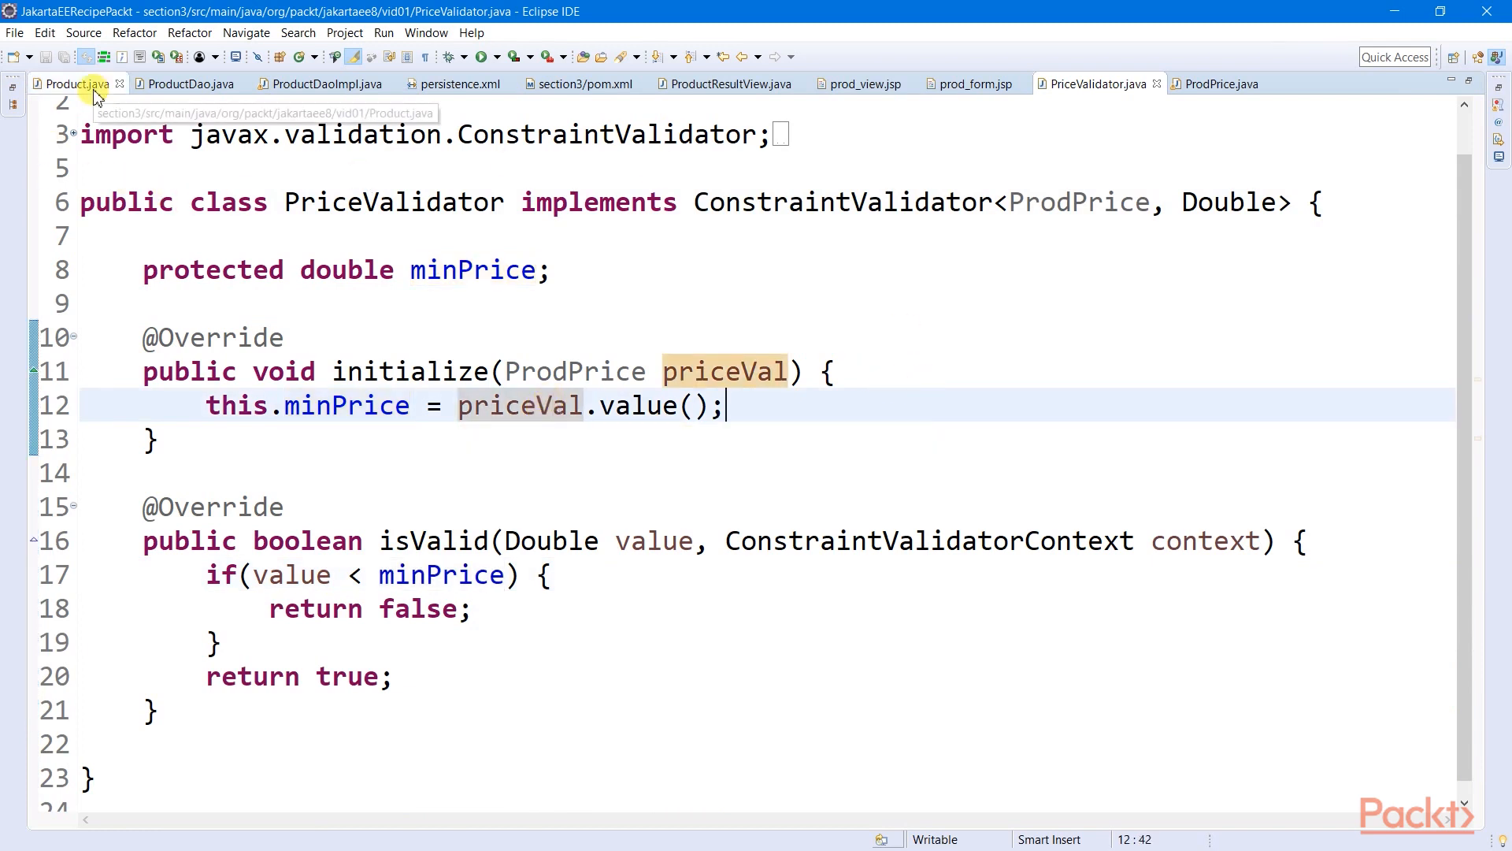
click(69, 85)
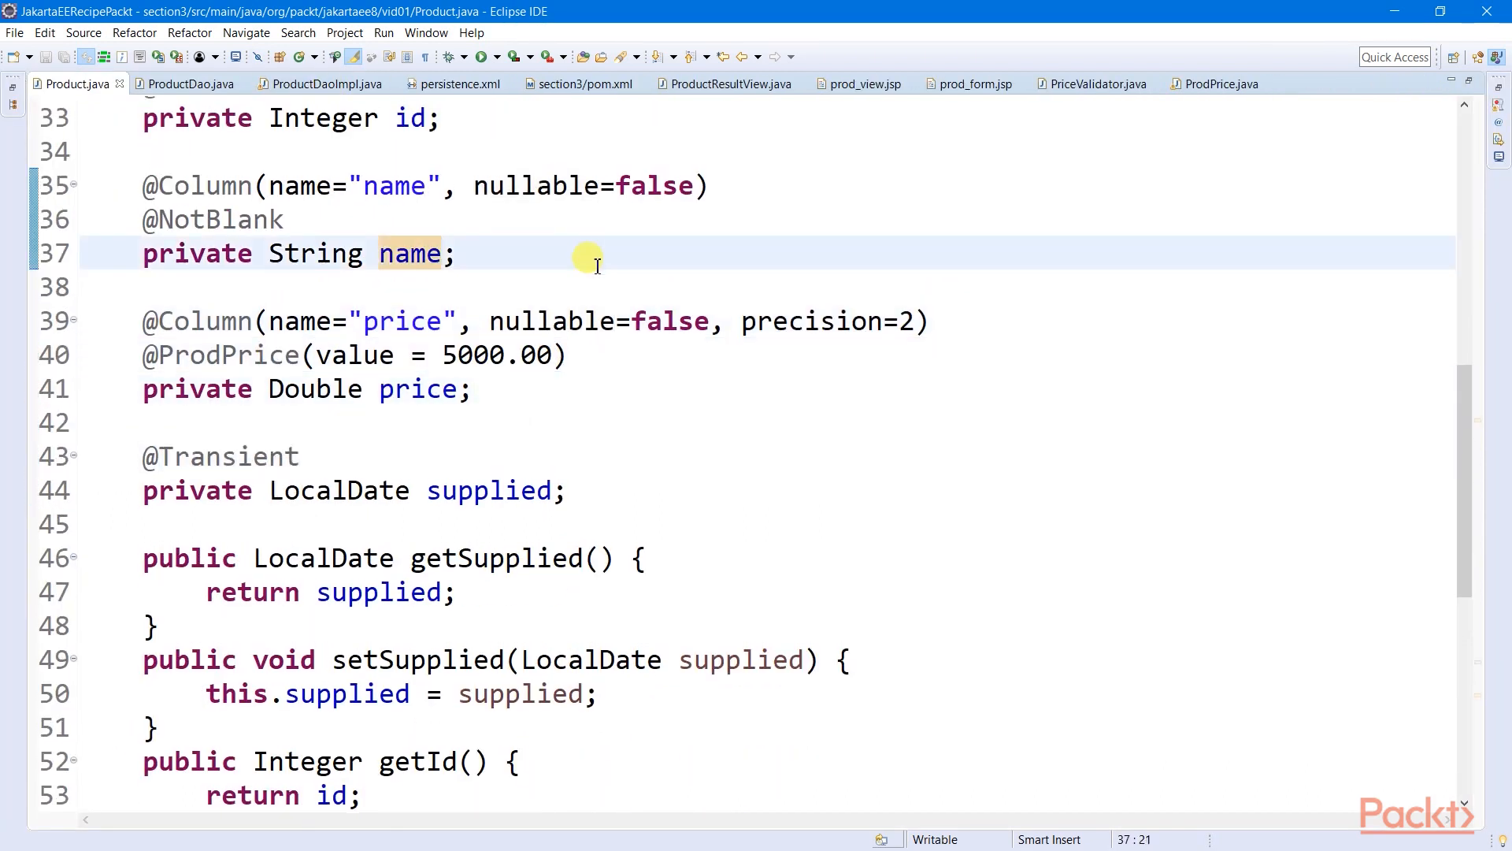
click(598, 321)
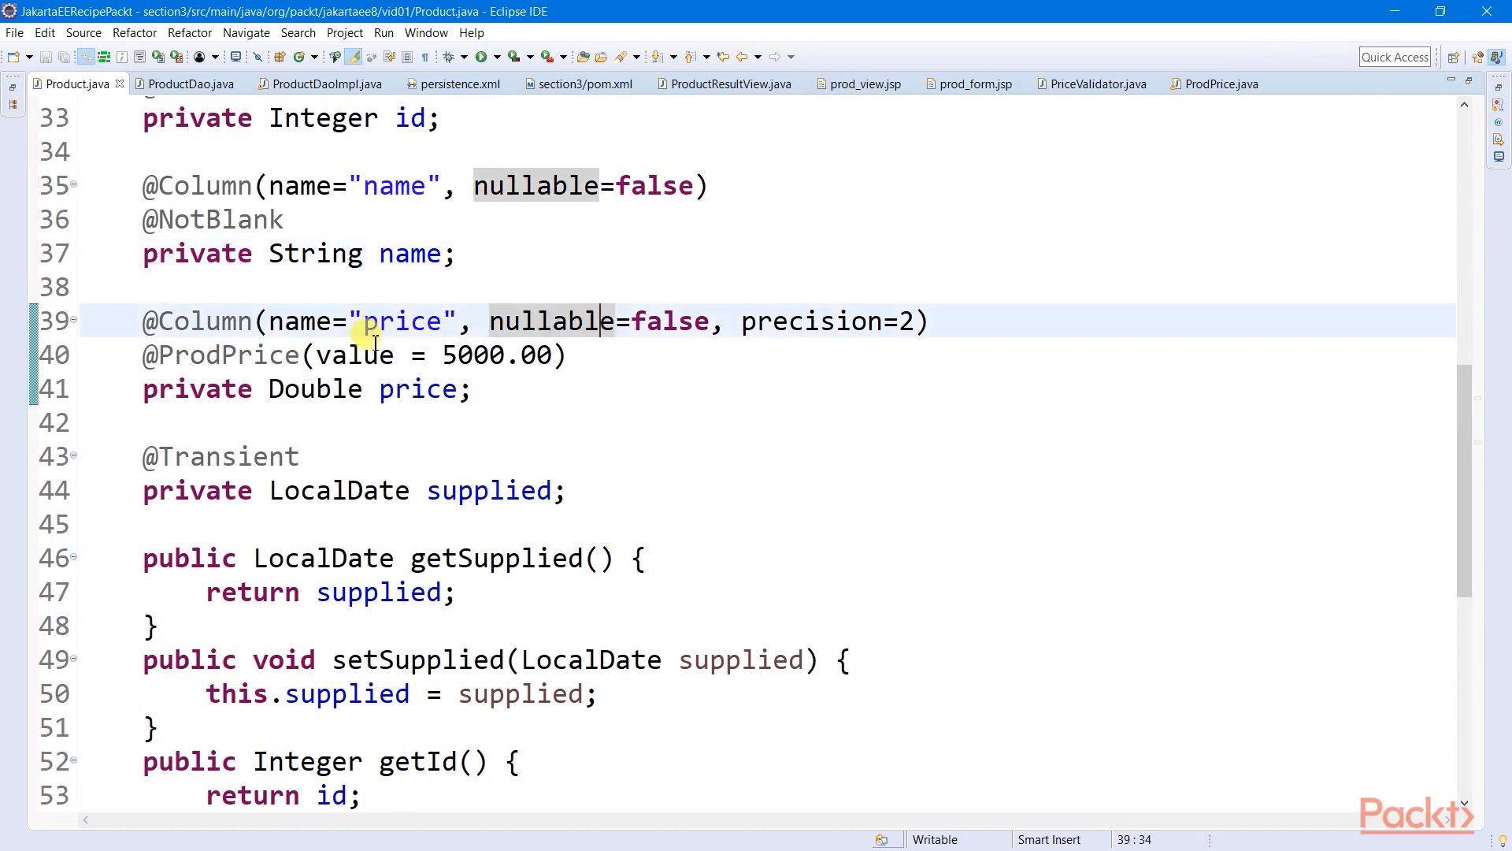
mouse_move(326, 84)
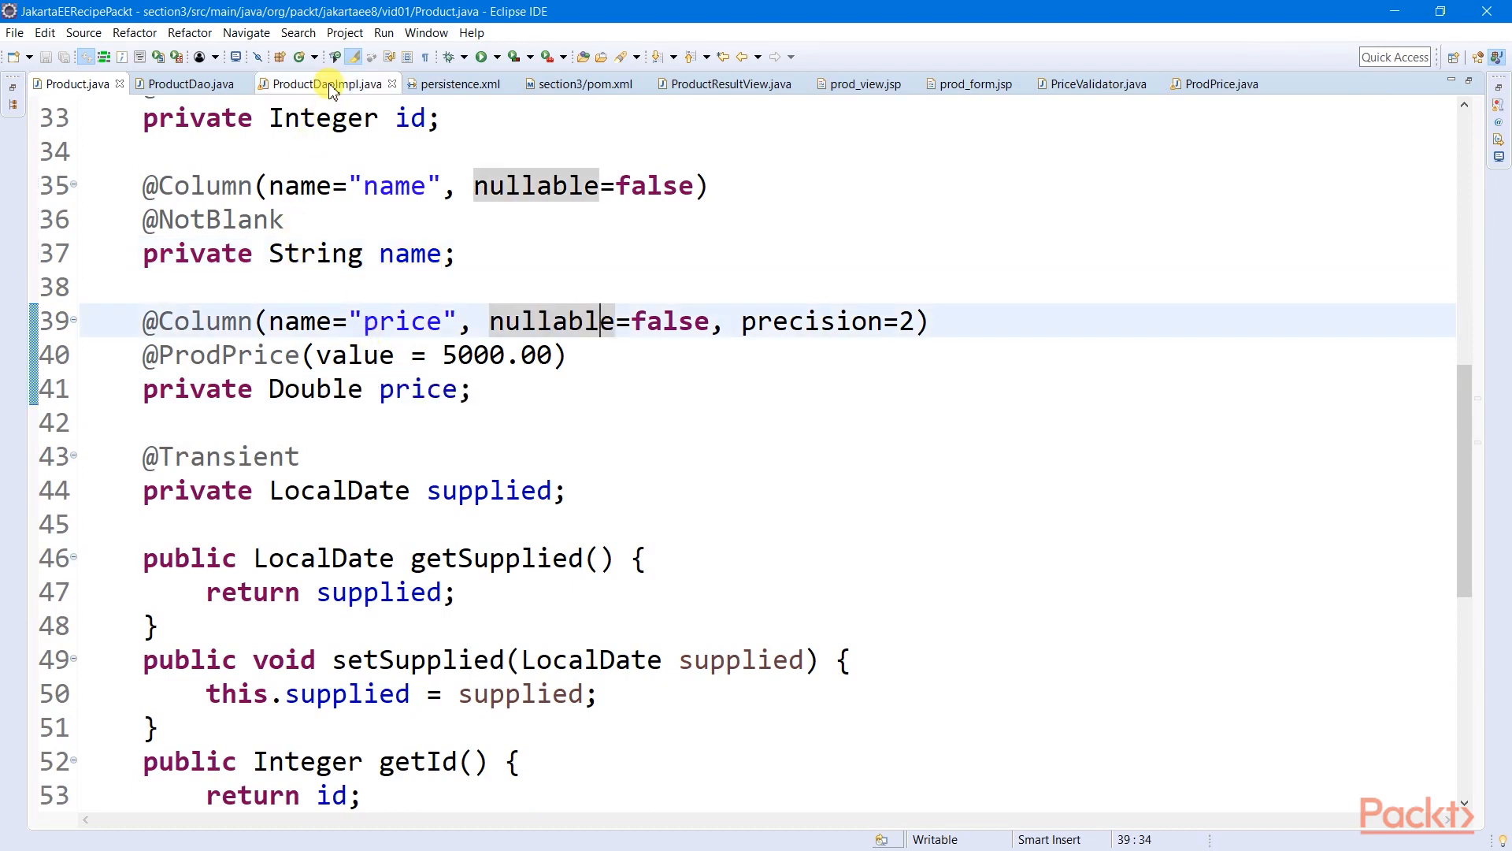
- Review ProductDaoImpl's injected Validator, addProduct's violation handling, and the getInvalidValue() Javadoc
click(322, 84)
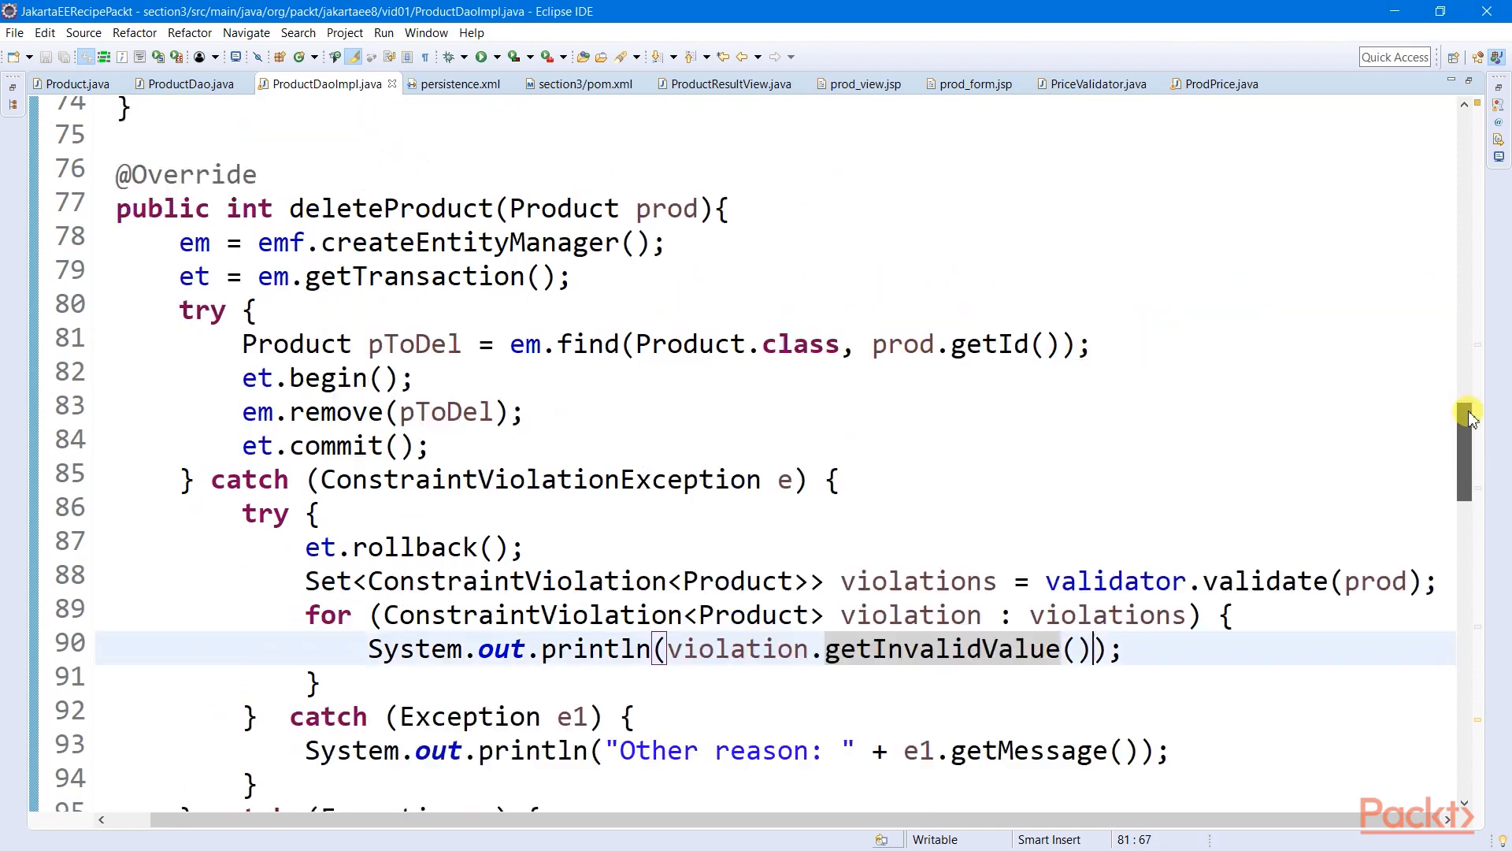
scroll(up, 3)
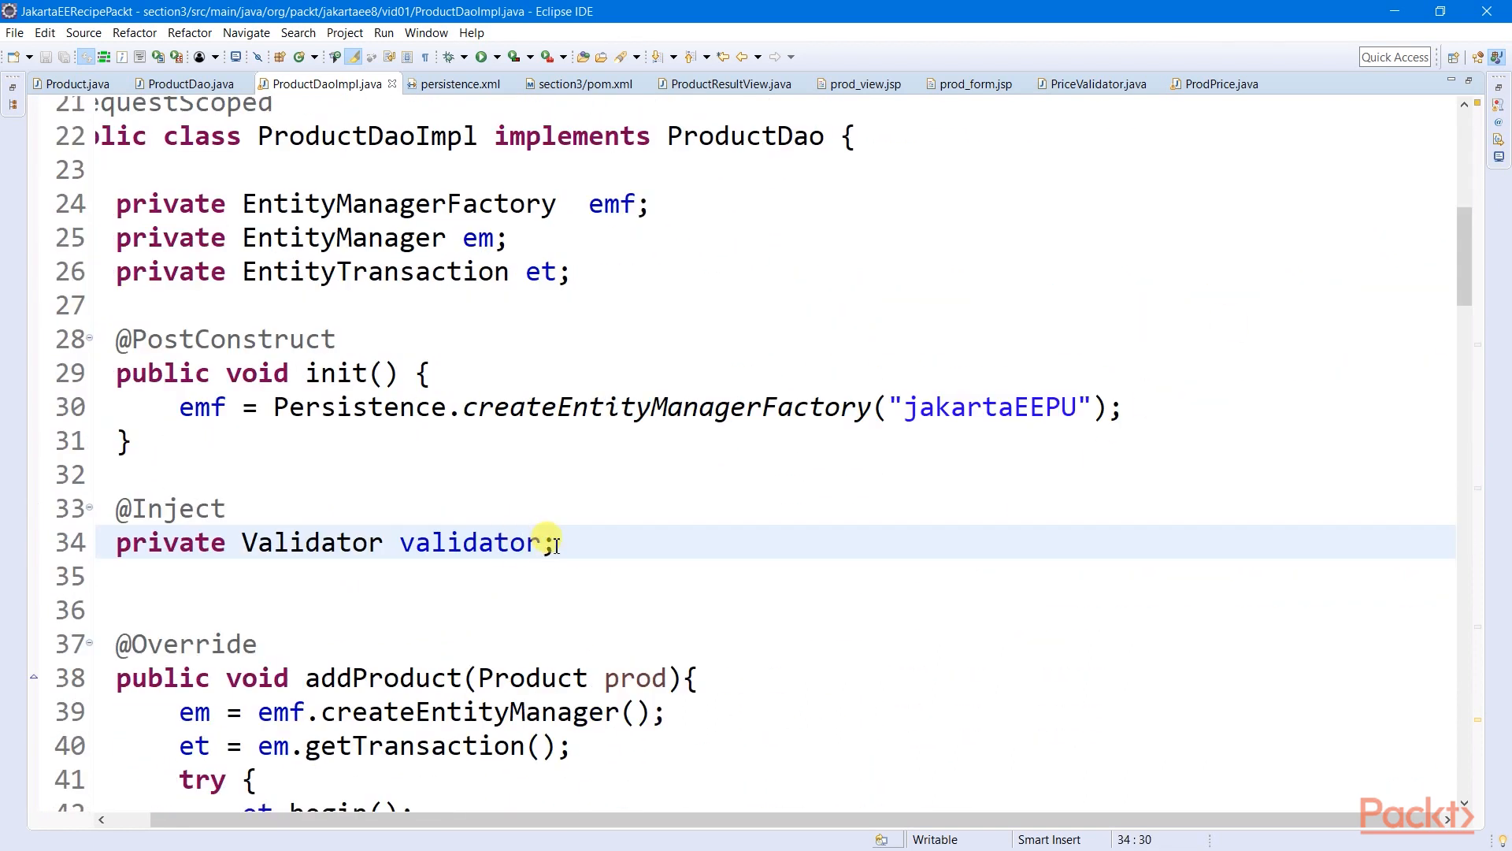
scroll(down, 3)
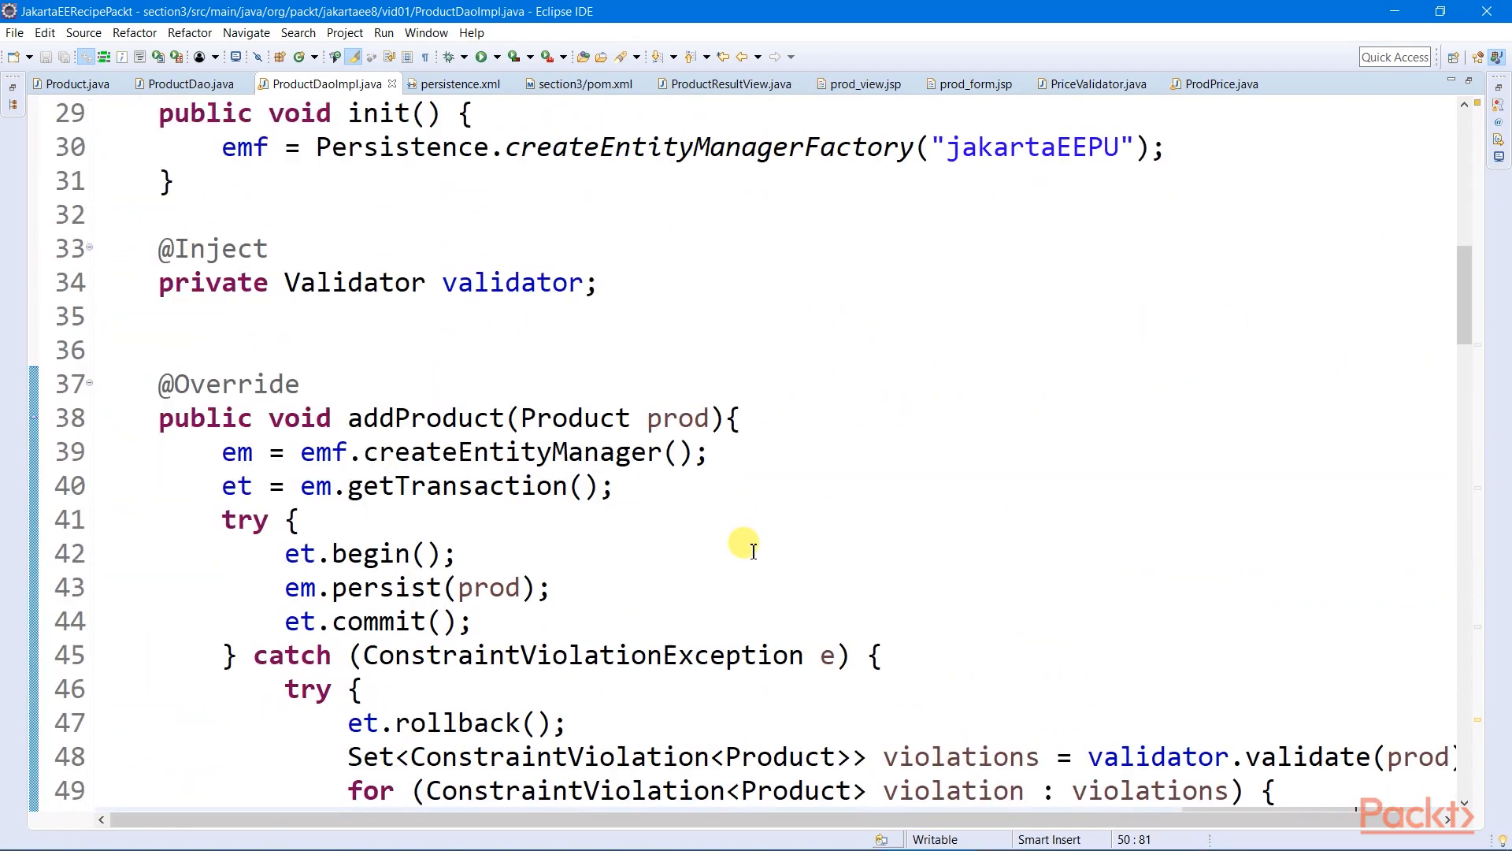
scroll(down, 3)
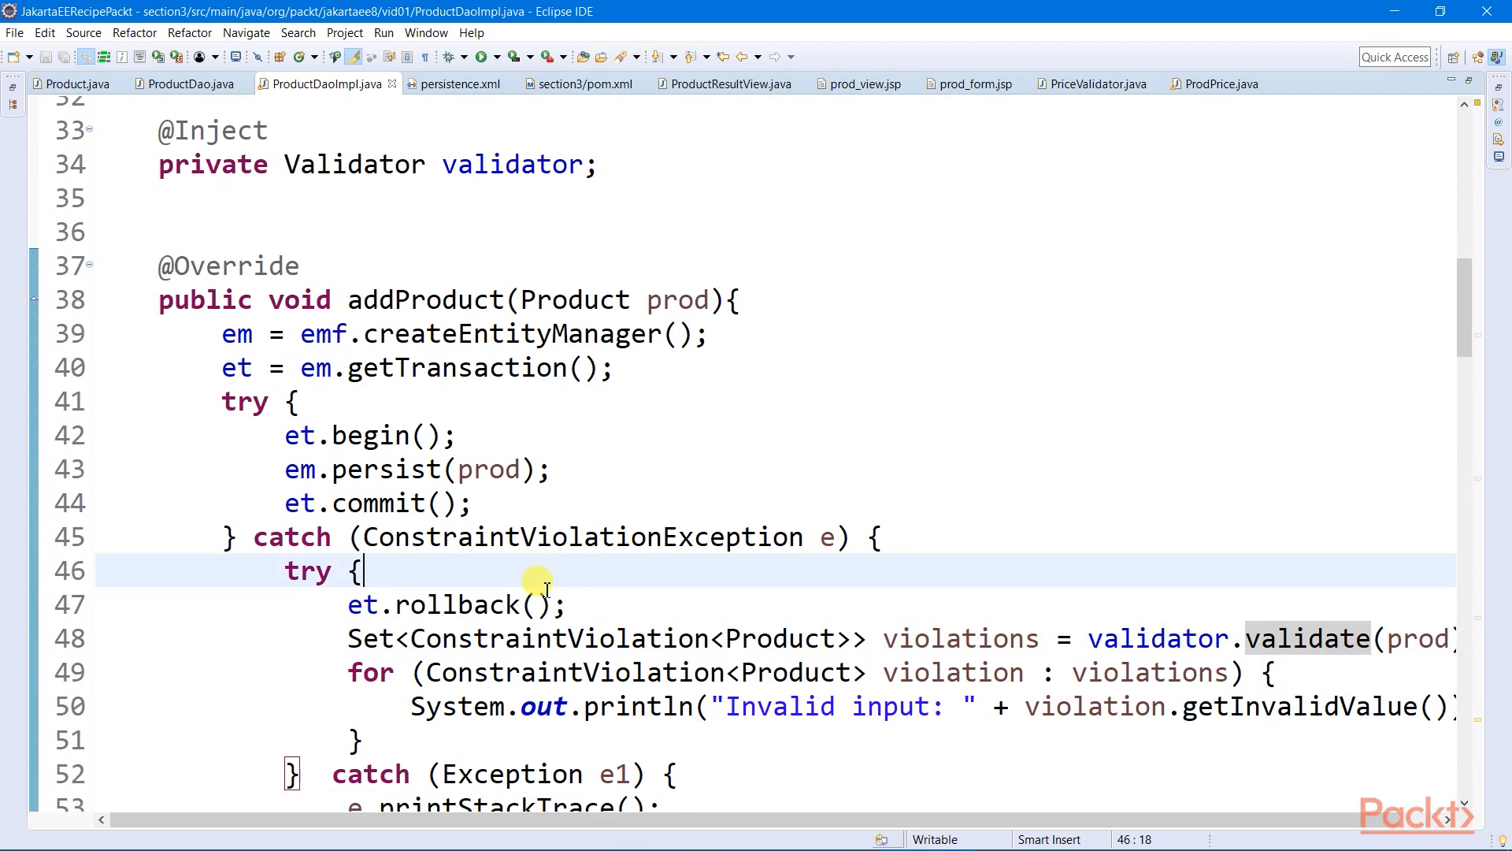
mouse_move(585, 609)
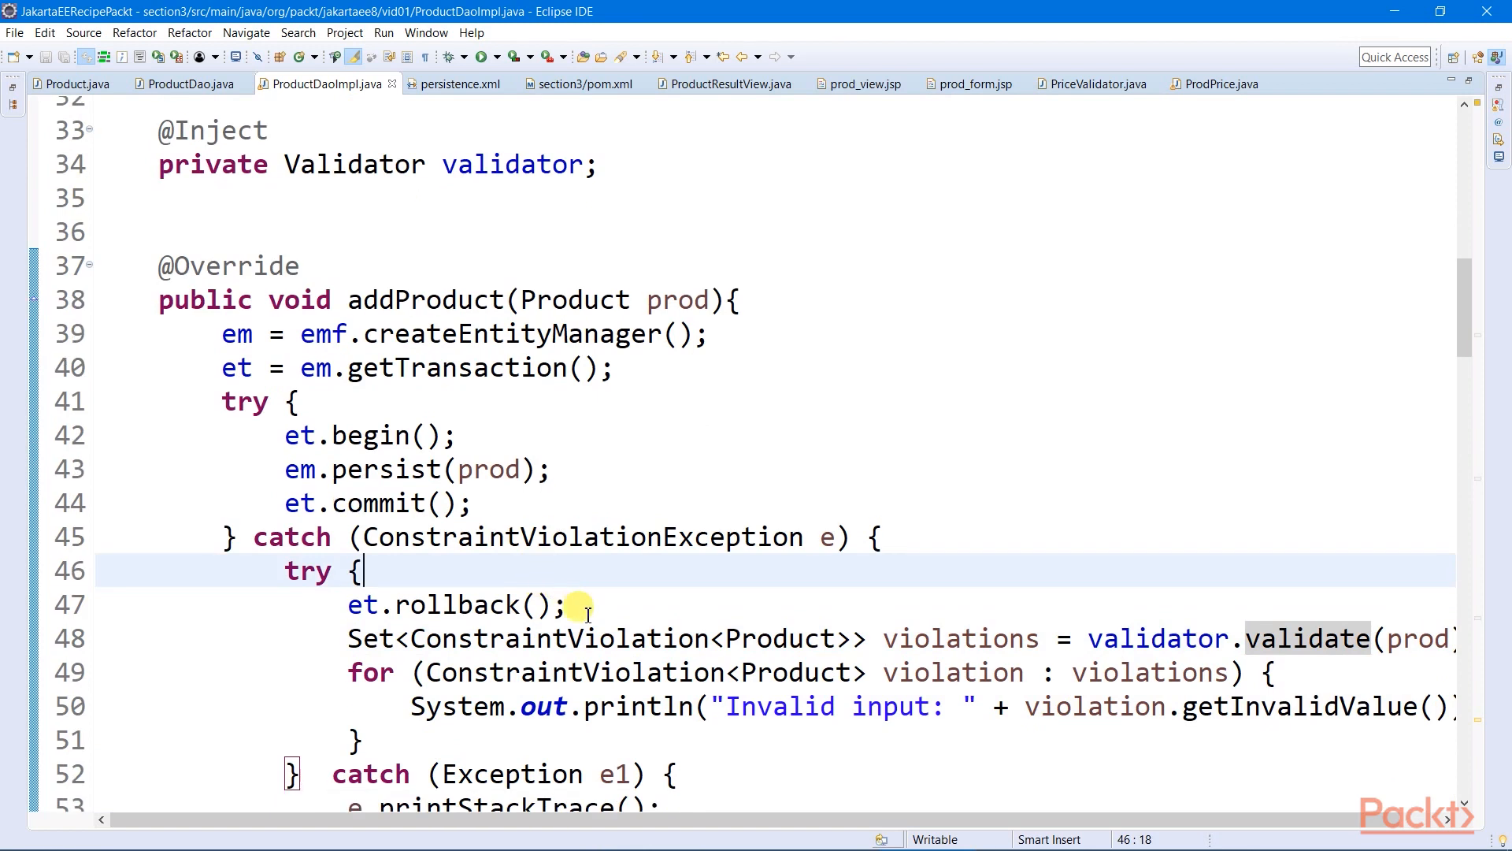
click(820, 637)
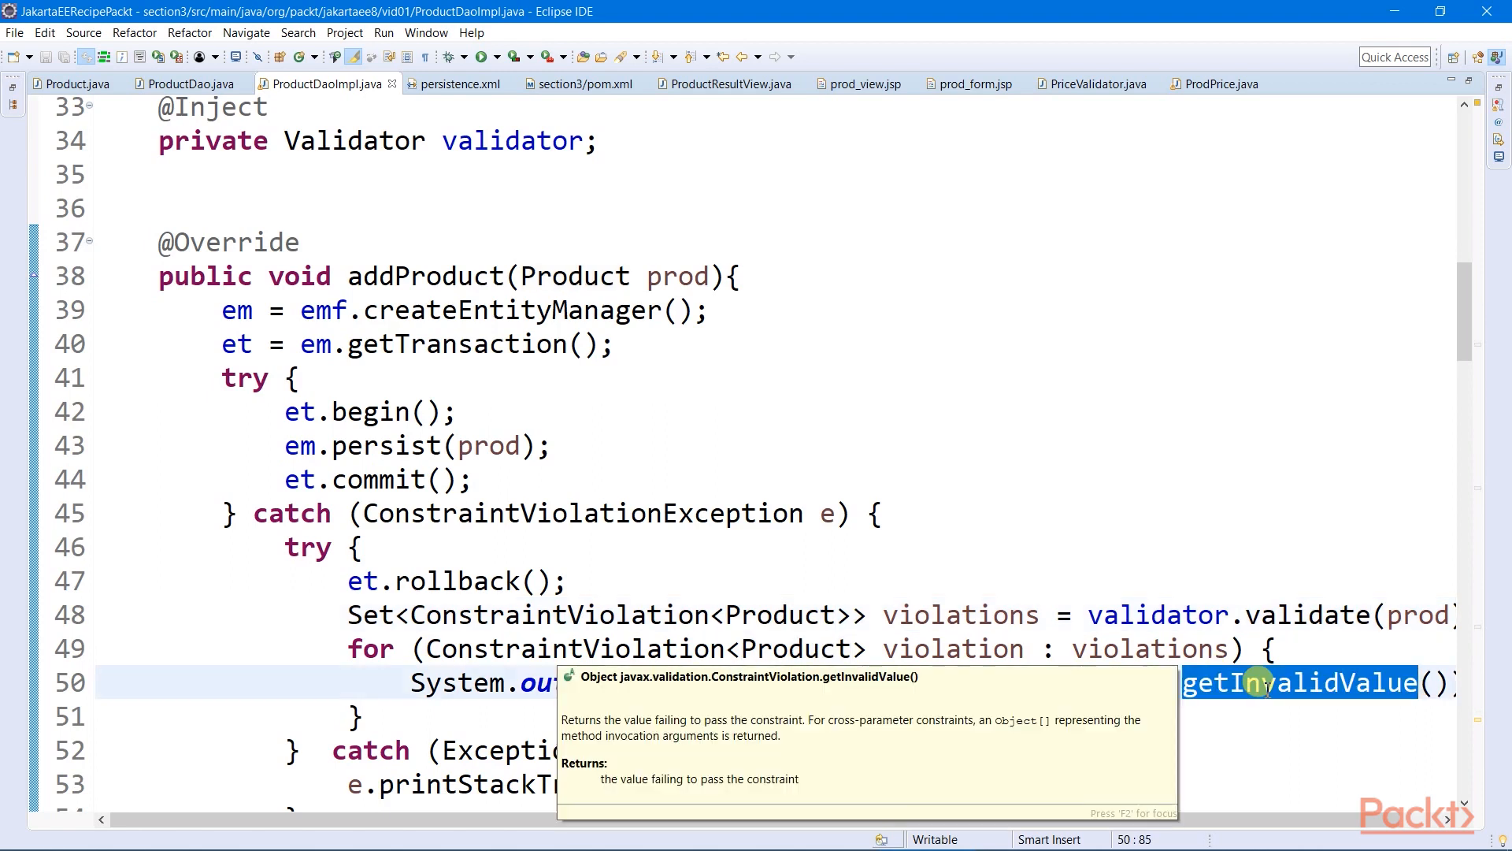
scroll(down, 3)
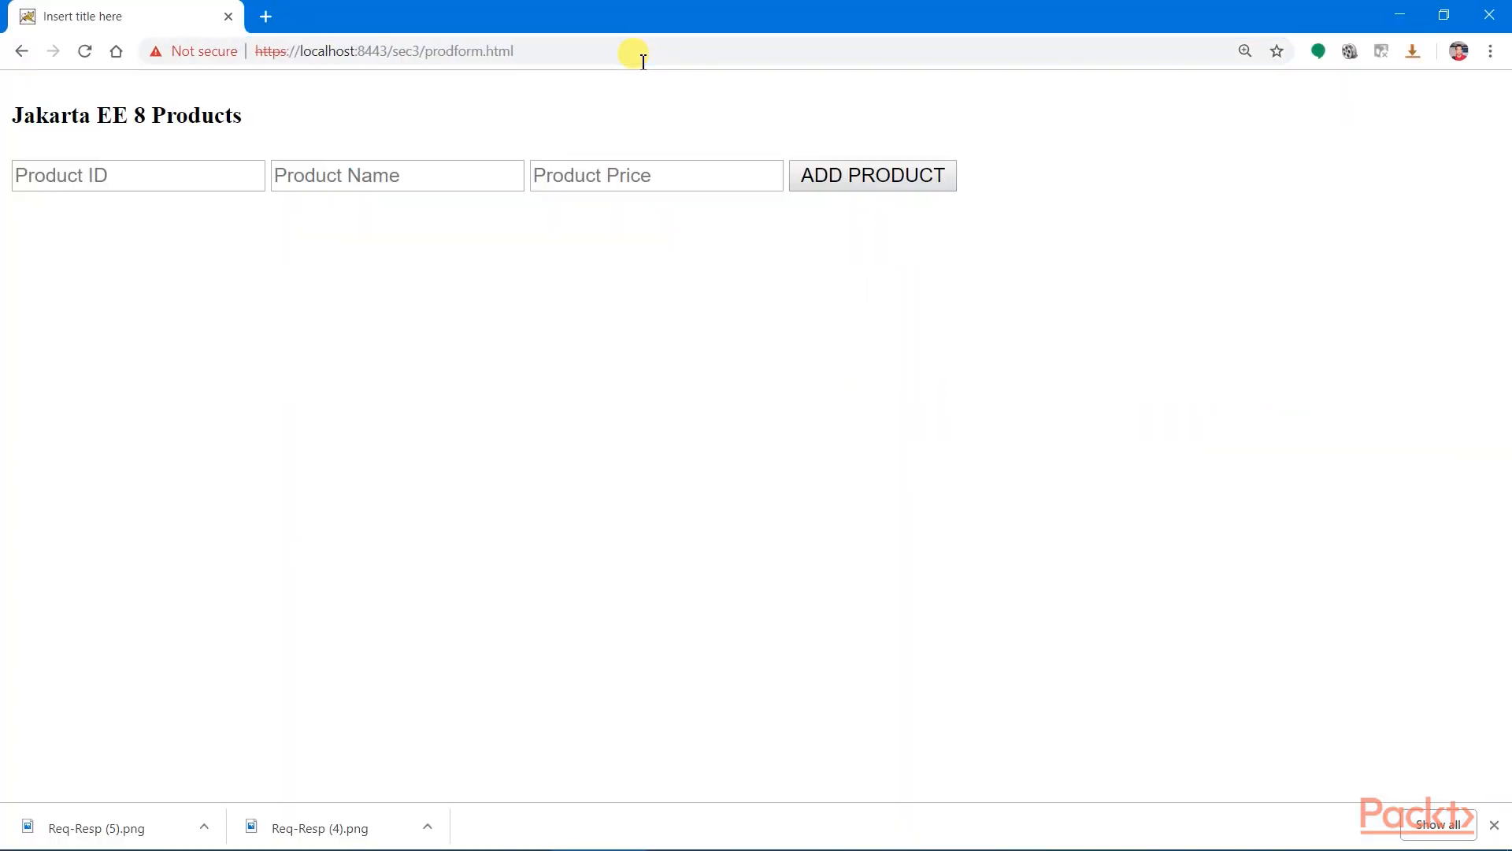
- Submit the product form with ID -15, a blank name and price 1900.00
click(138, 175)
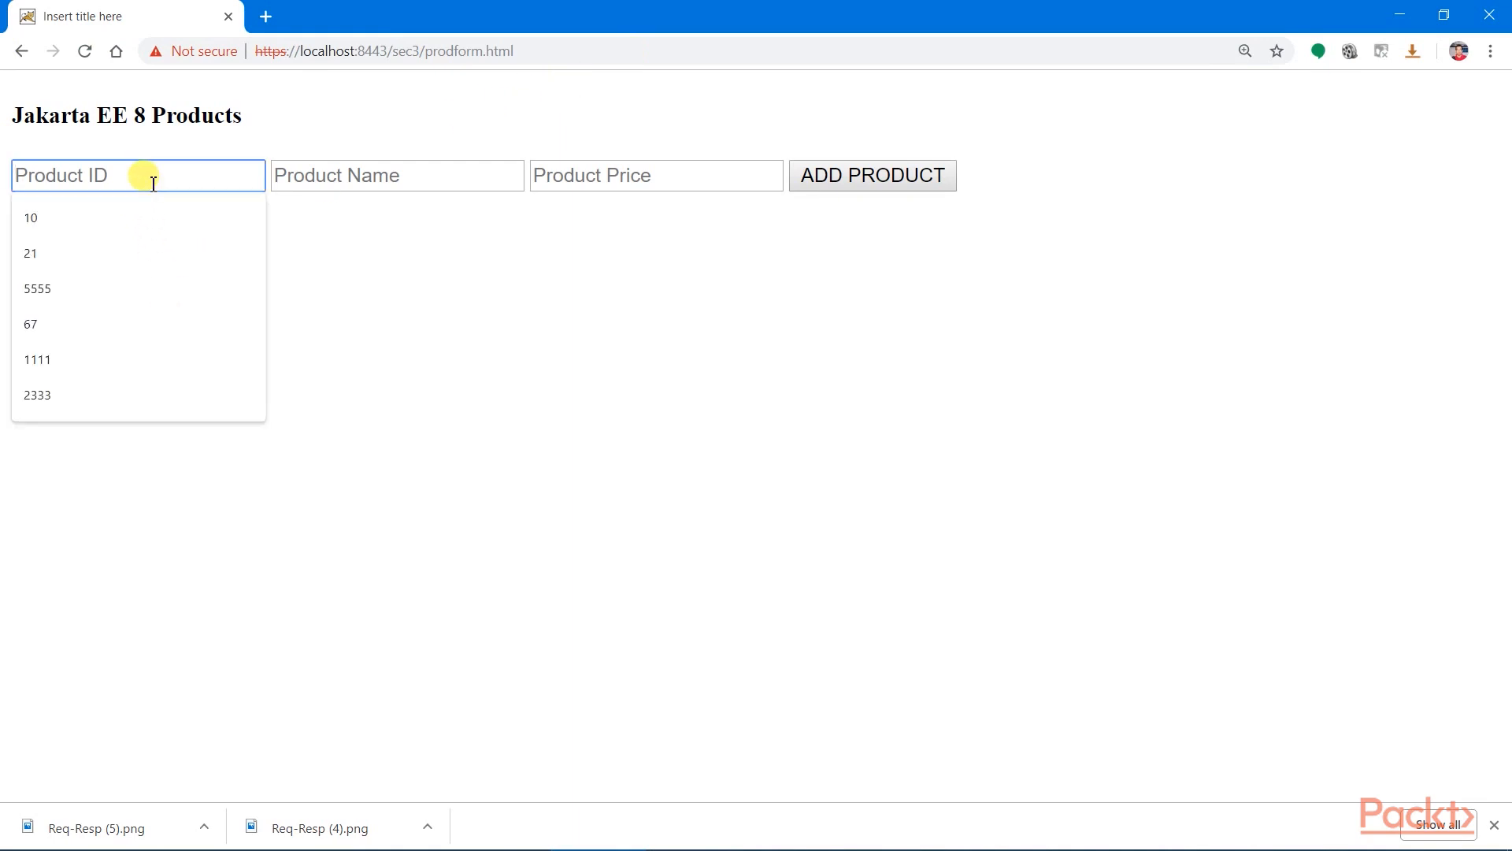
text(-)
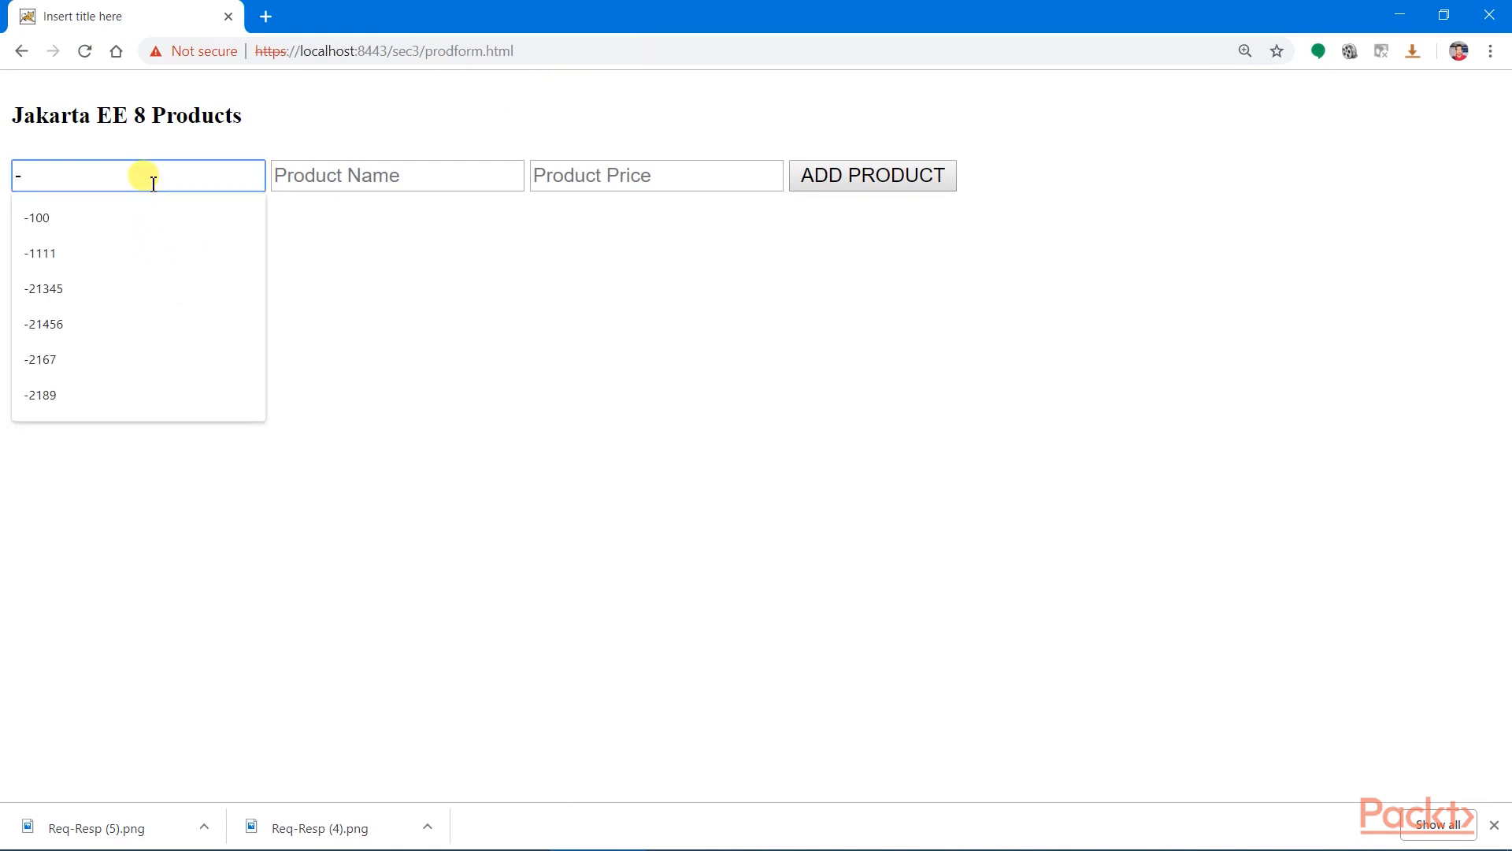
text(15)
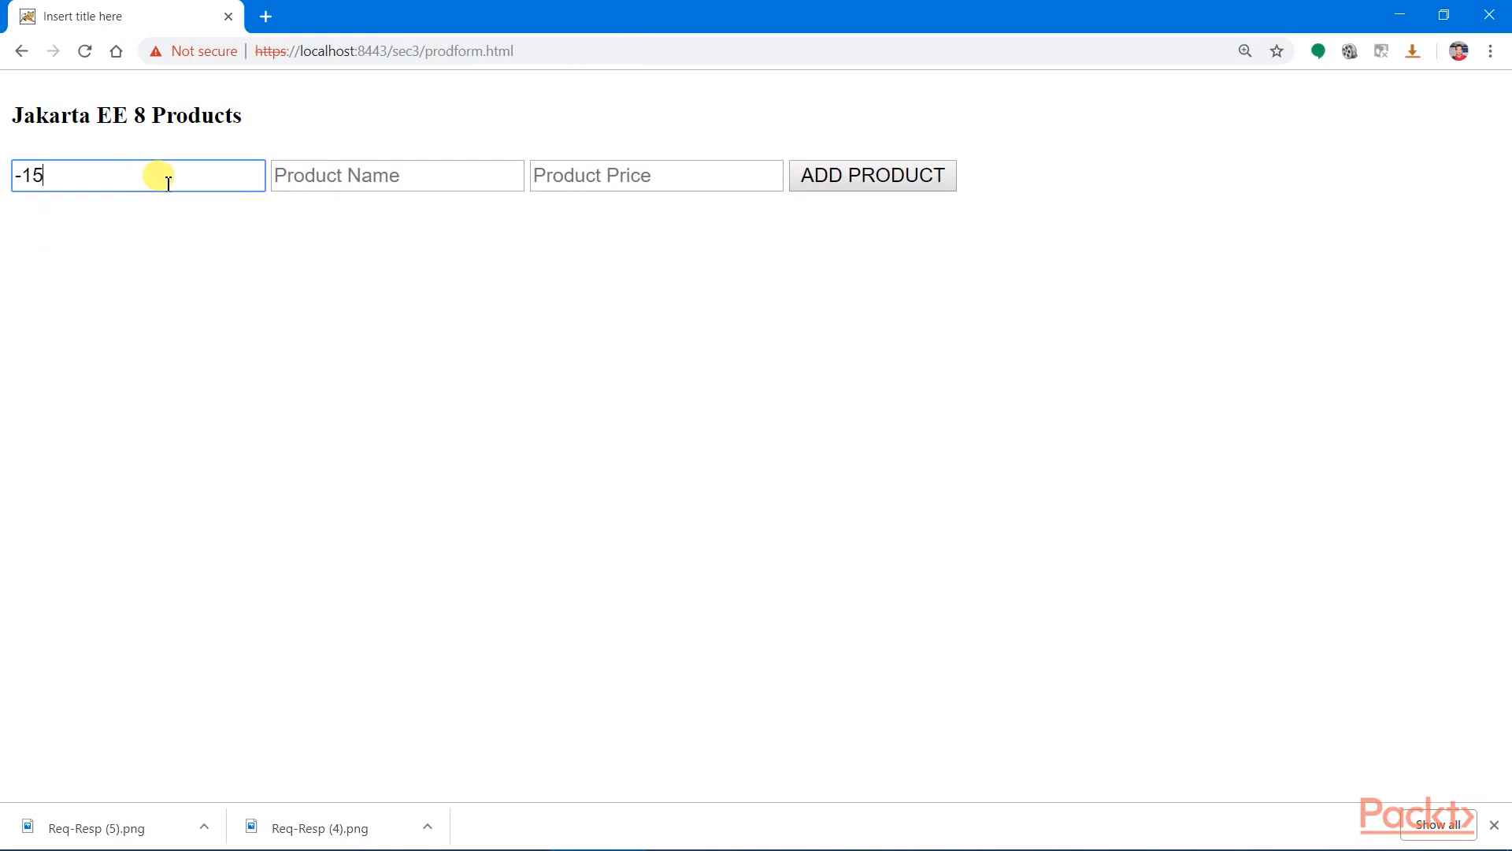
click(656, 175)
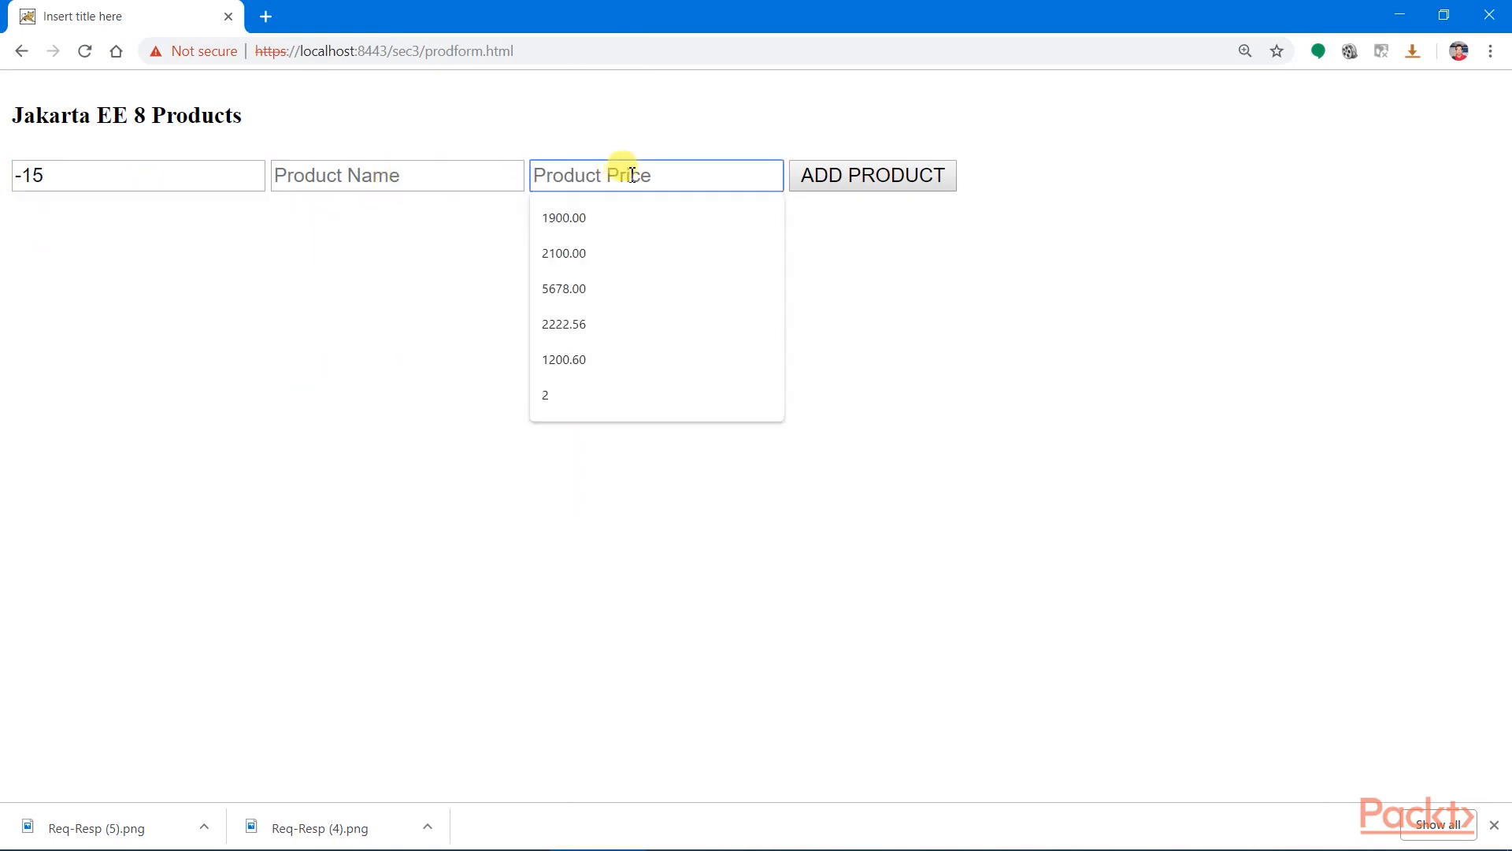
click(564, 218)
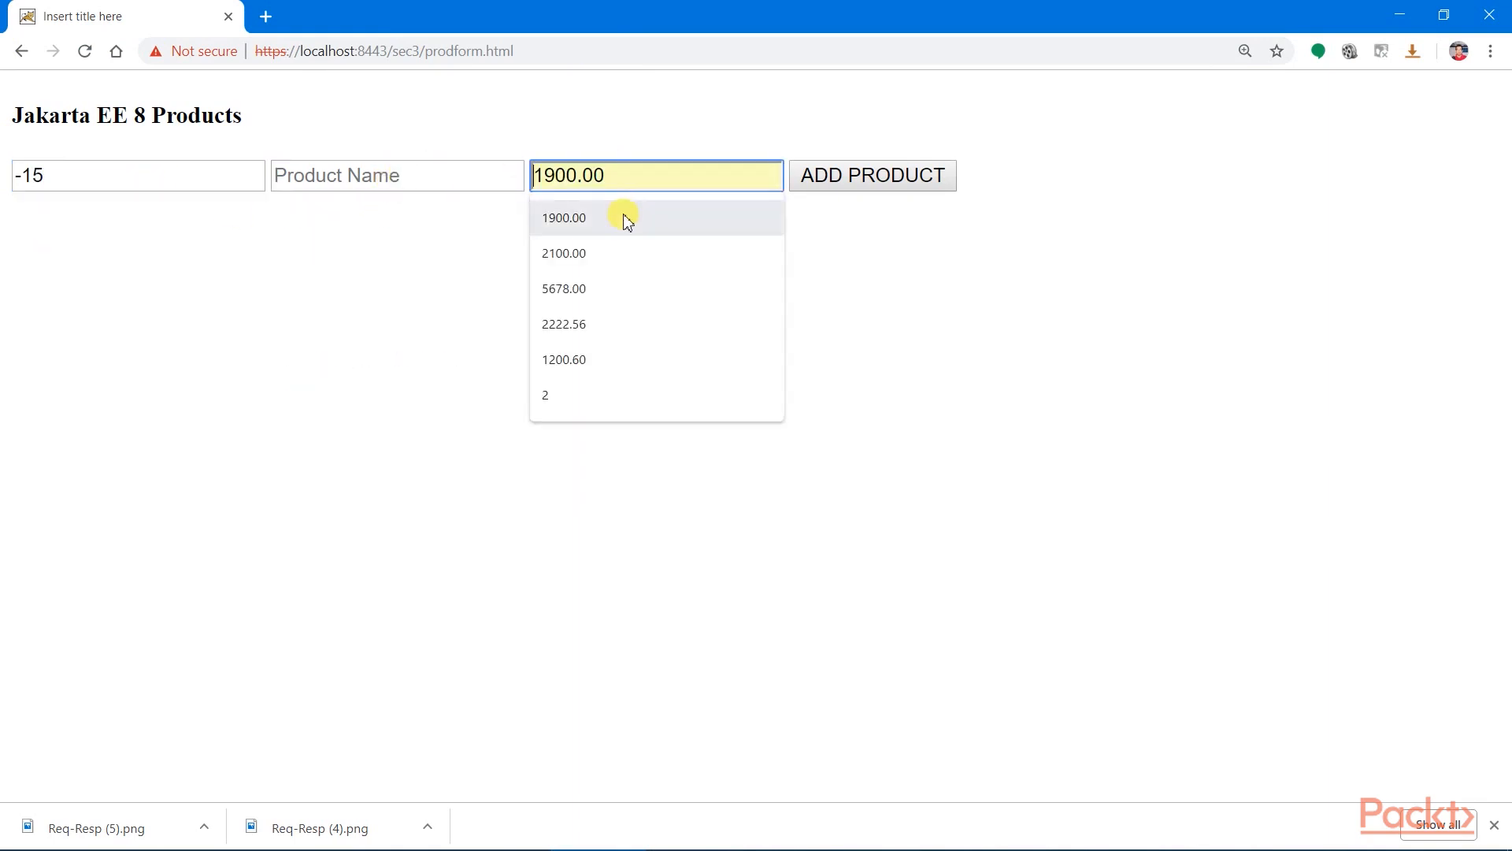
click(563, 218)
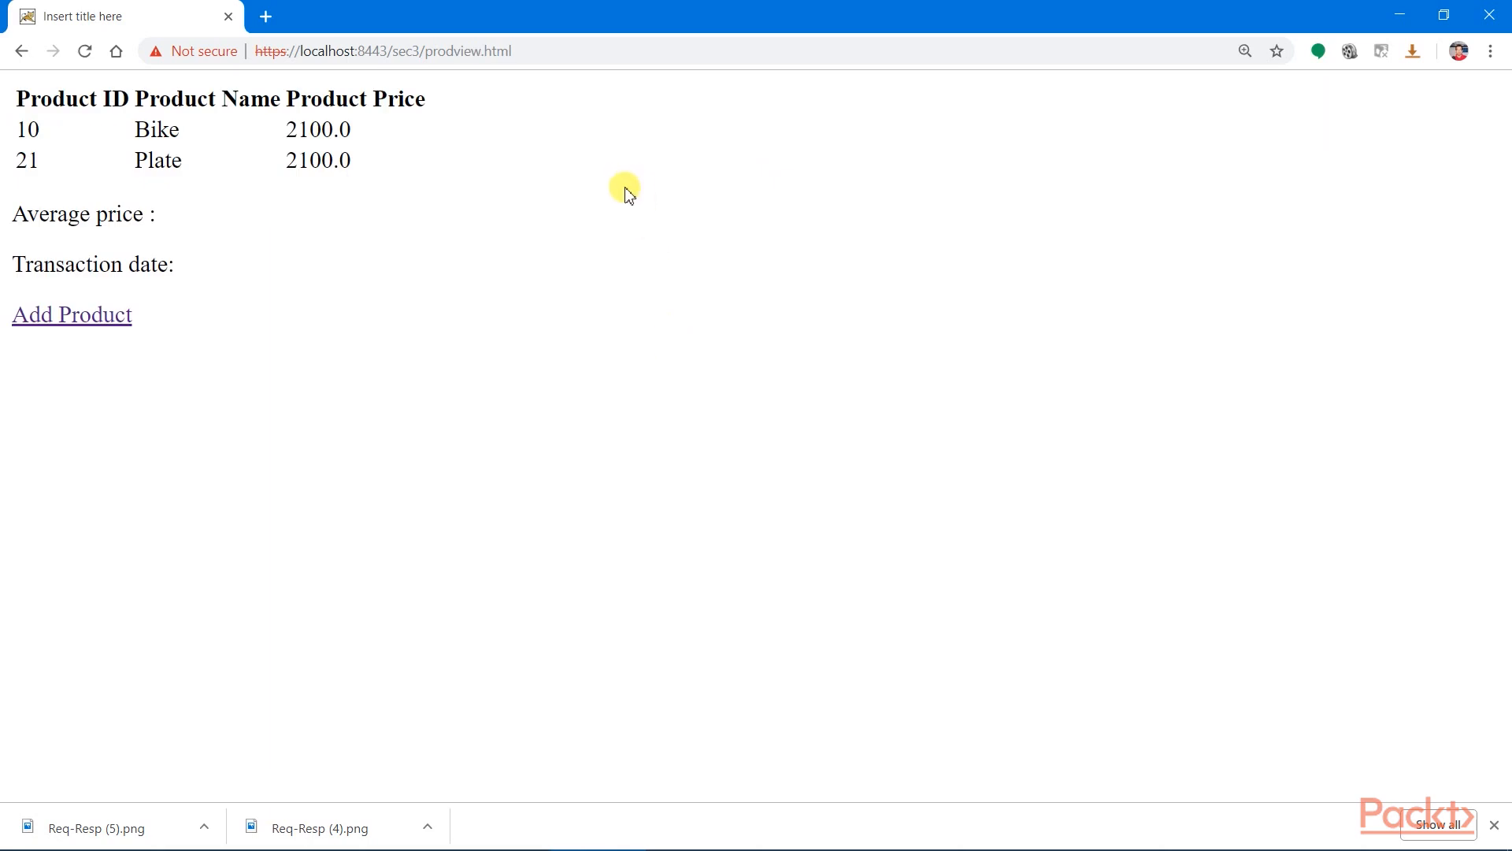
mouse_move(527, 488)
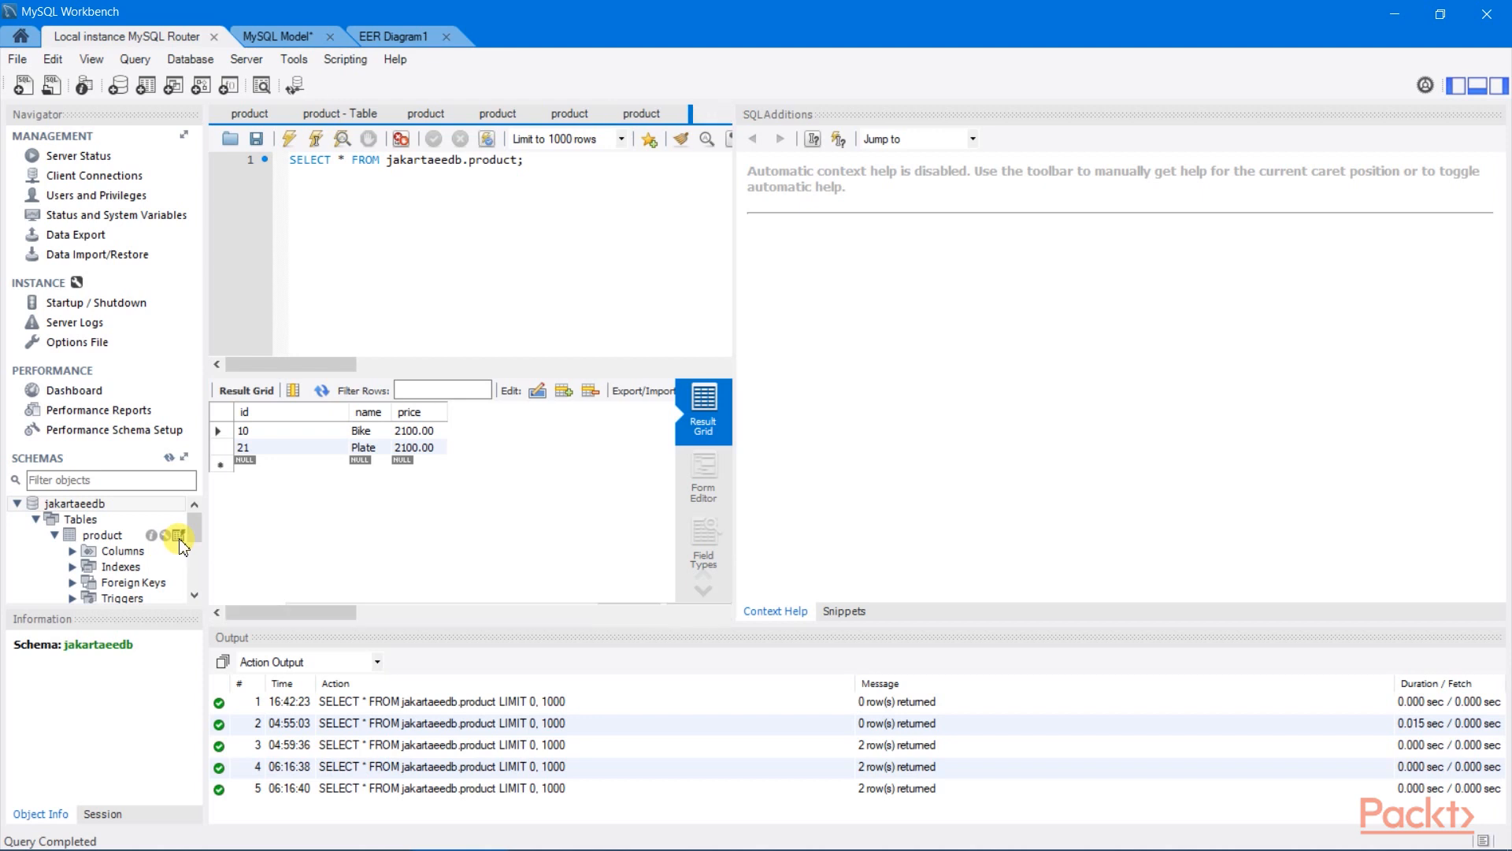
- Re-run SELECT * FROM jakartaeedb.product, confirming only Bike and Plate rows remain
click(180, 536)
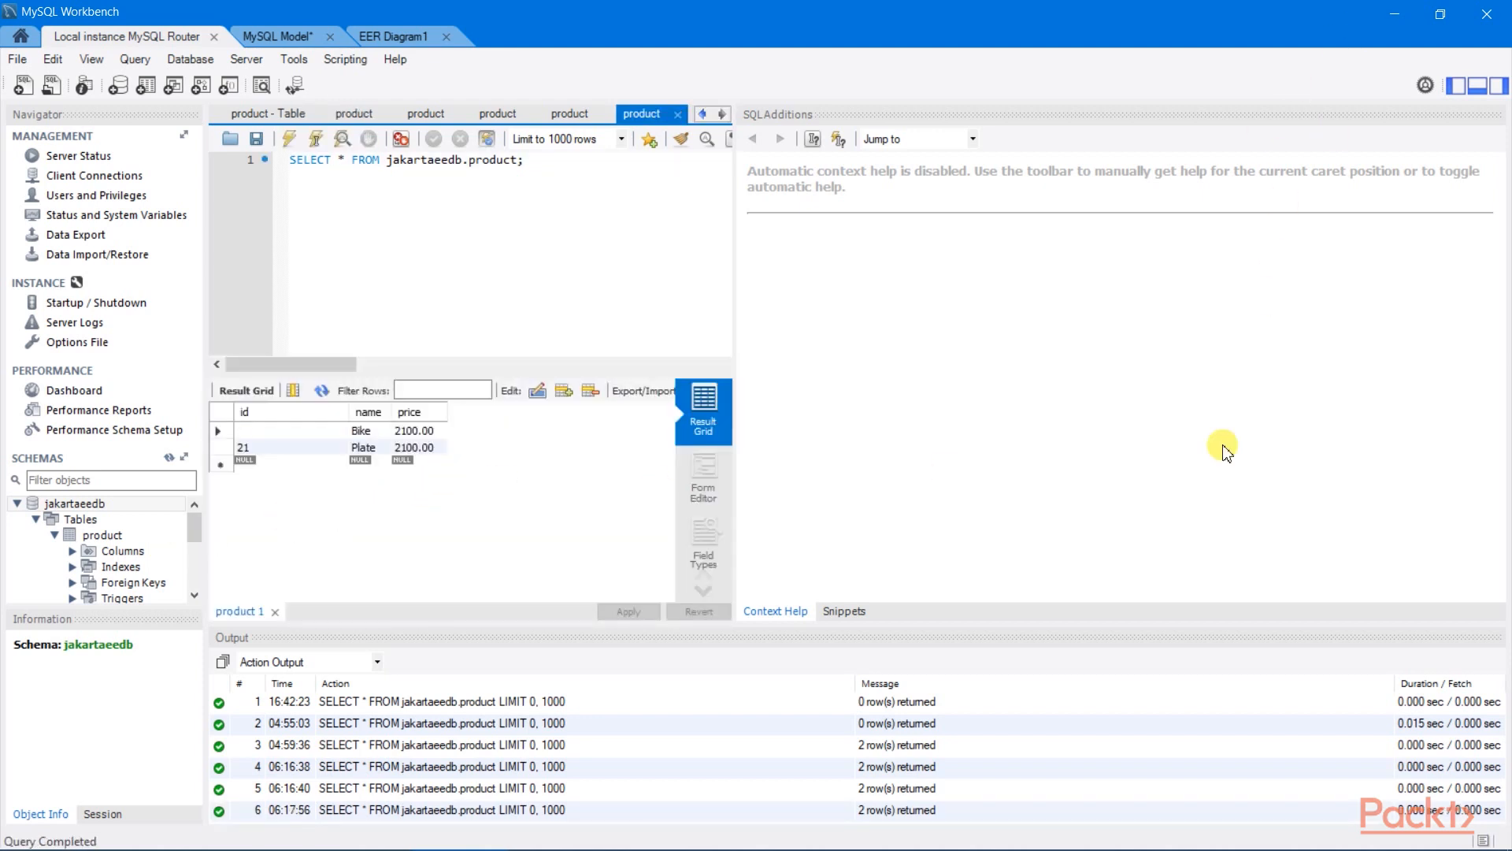